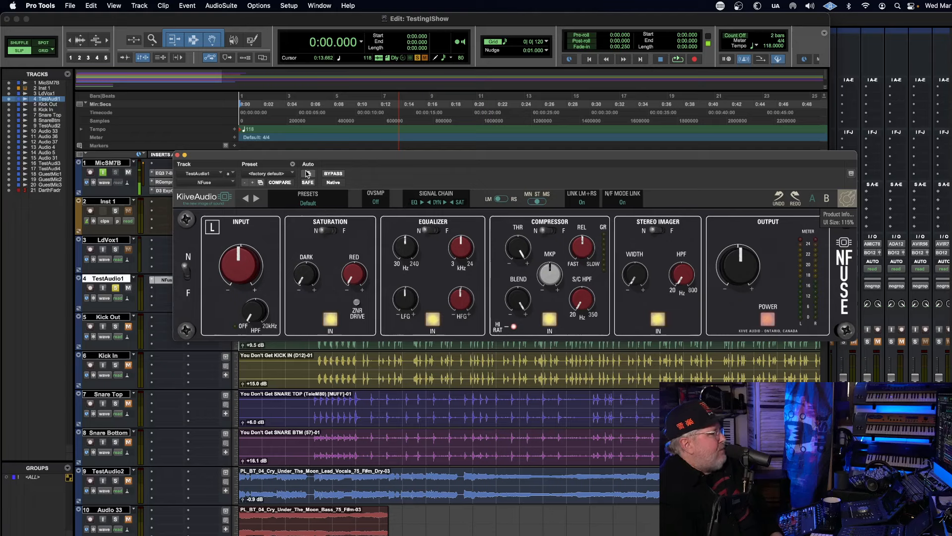
Open NFuse's preset list and close it again without loading a preset.
left_click(307, 203)
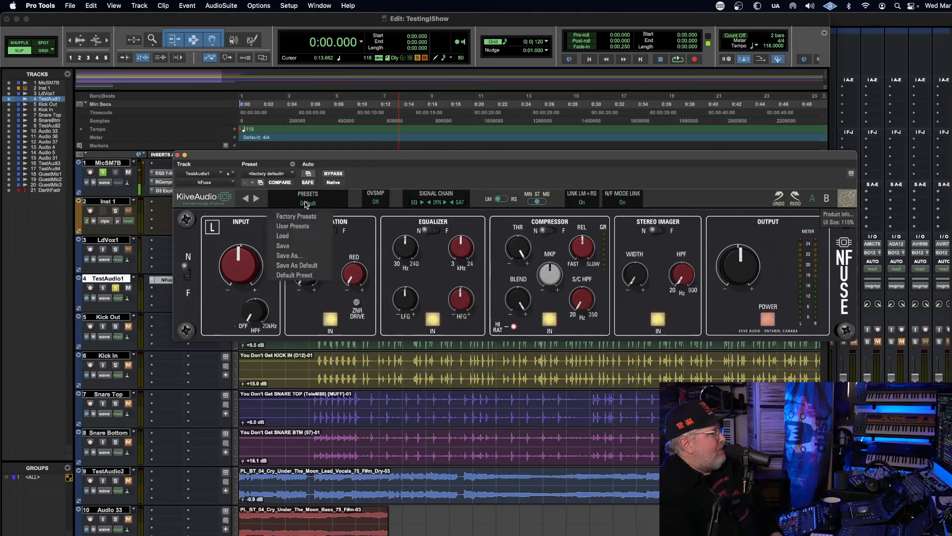
mouse_move(296, 216)
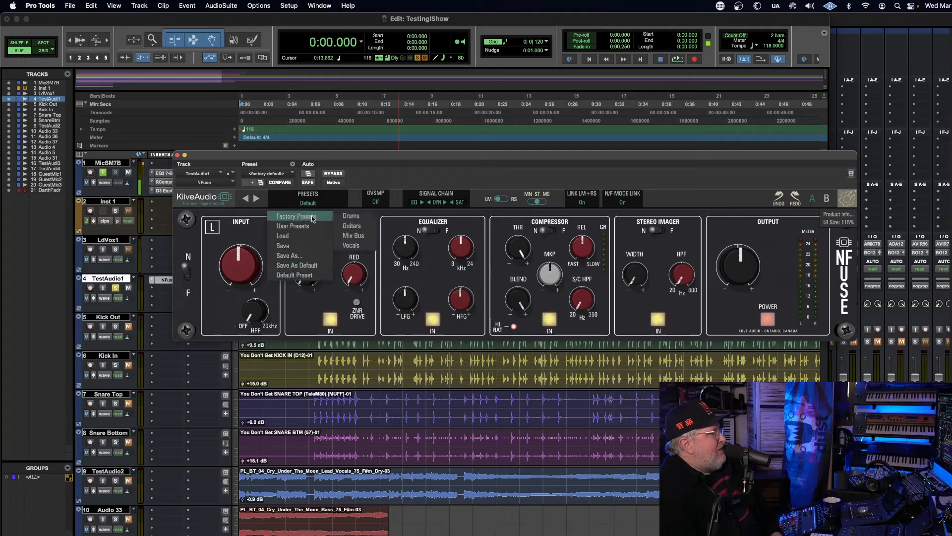
mouse_move(354, 235)
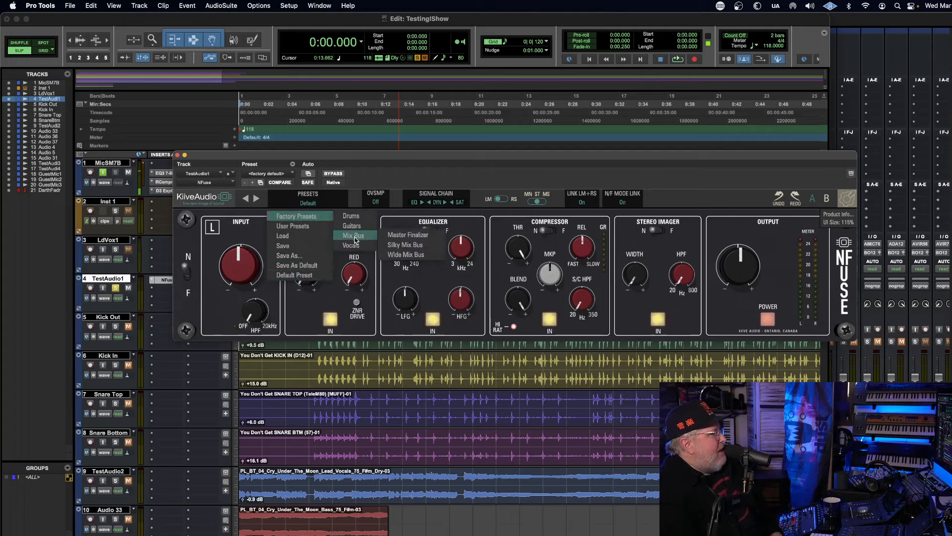
left_click(354, 235)
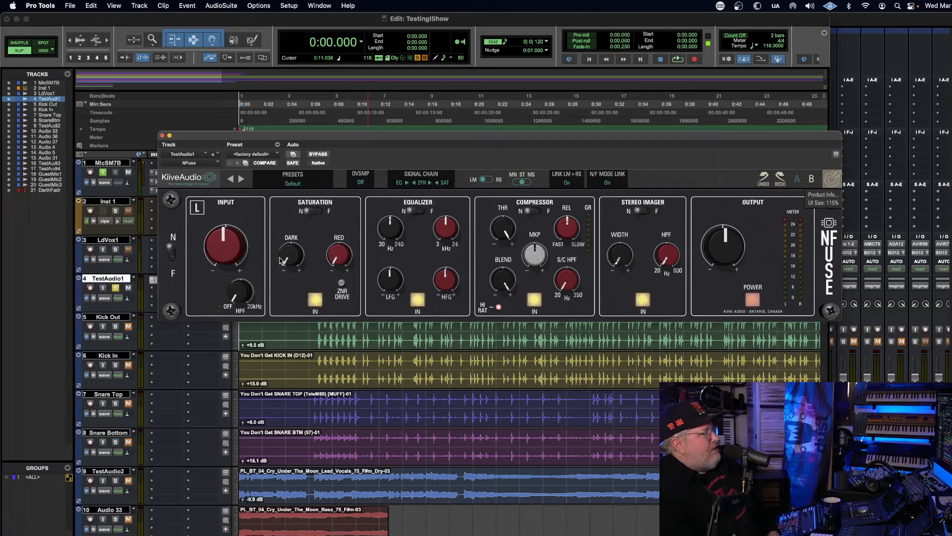
mouse_move(165, 249)
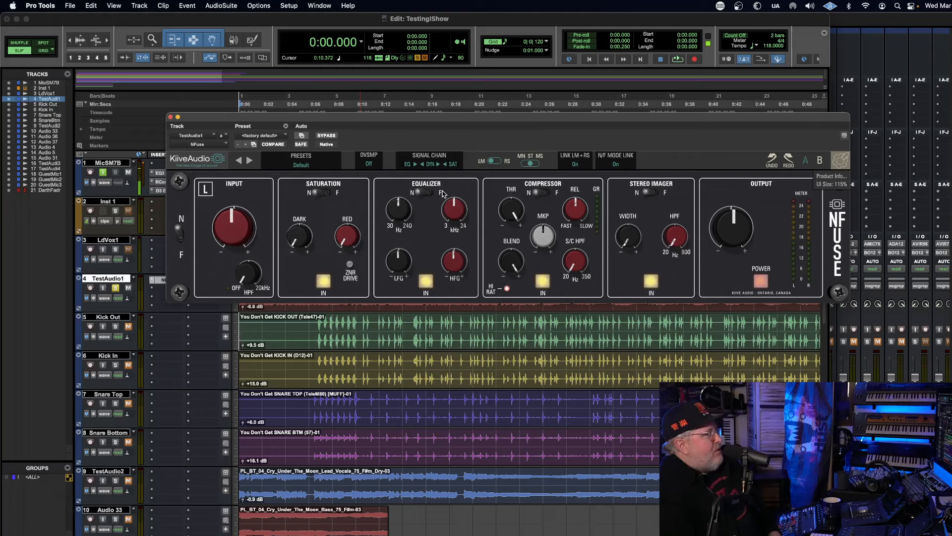
mouse_move(256, 232)
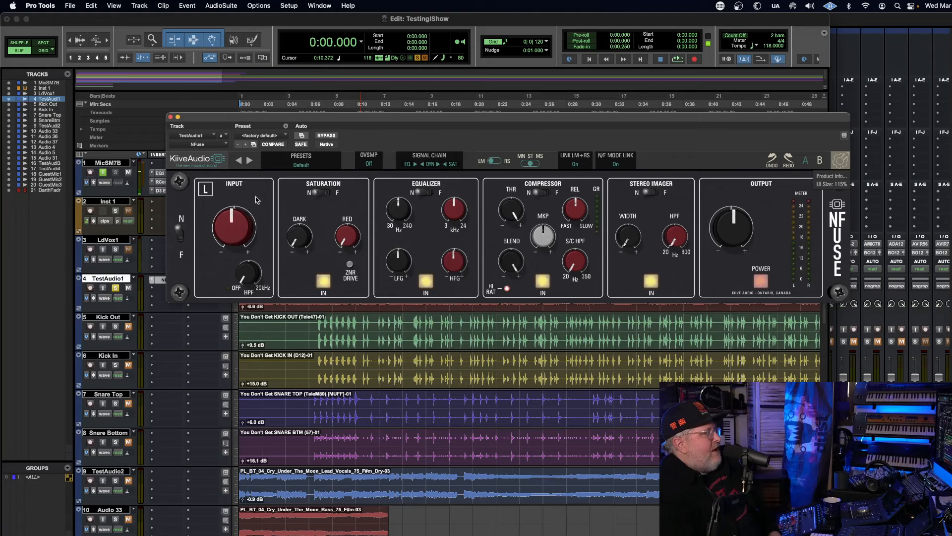
mouse_move(265, 206)
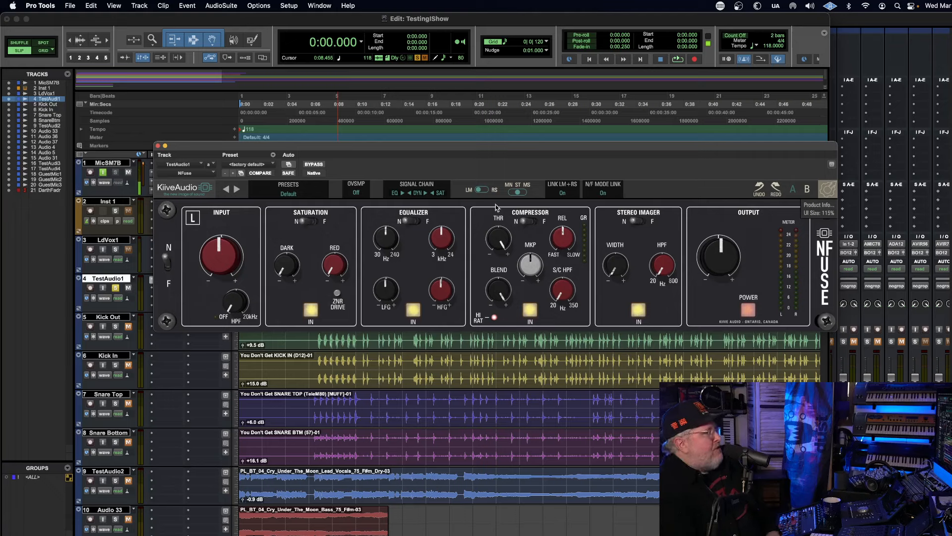
mouse_move(482, 235)
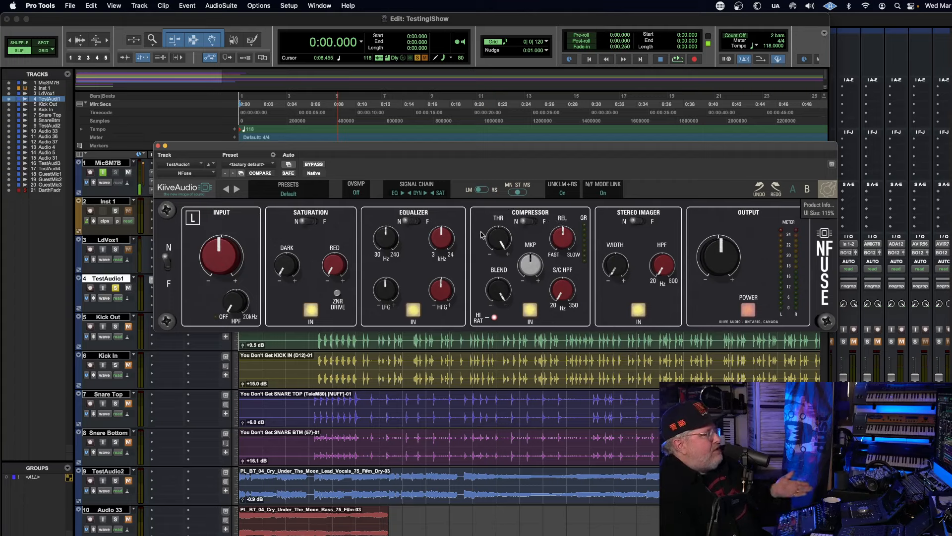
mouse_move(399, 237)
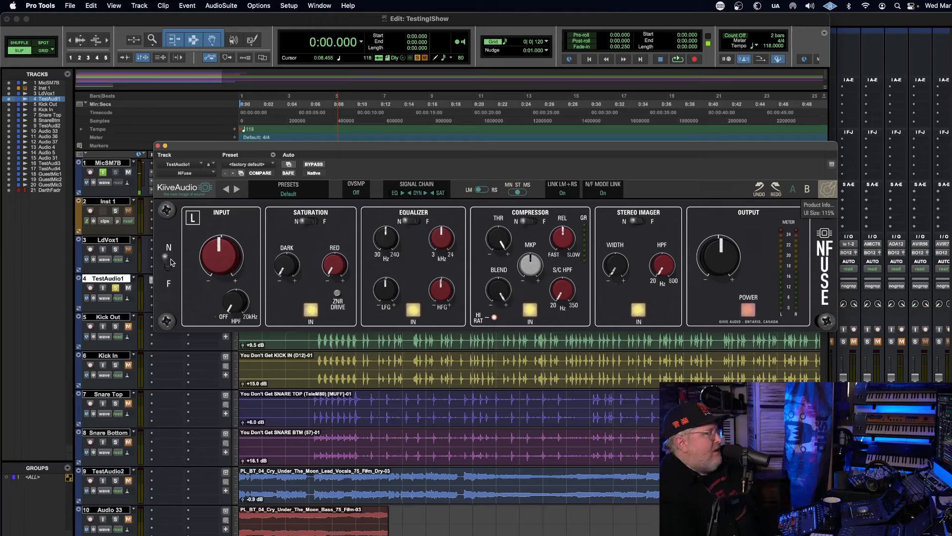
mouse_move(304, 232)
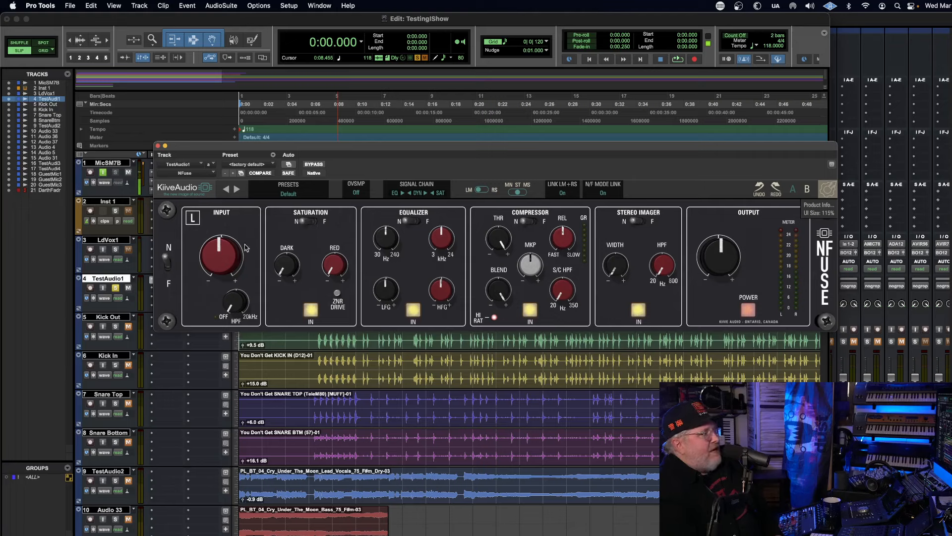
mouse_move(329, 217)
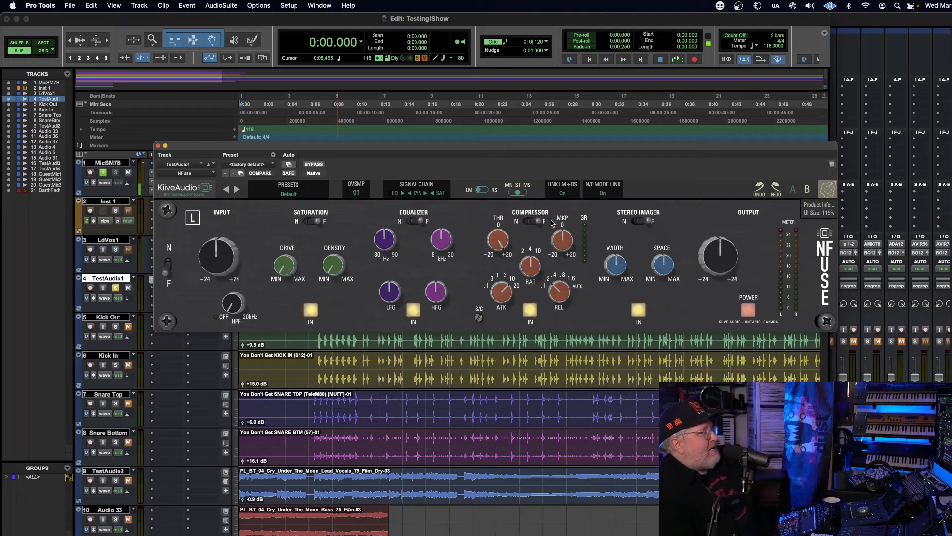
mouse_move(542, 232)
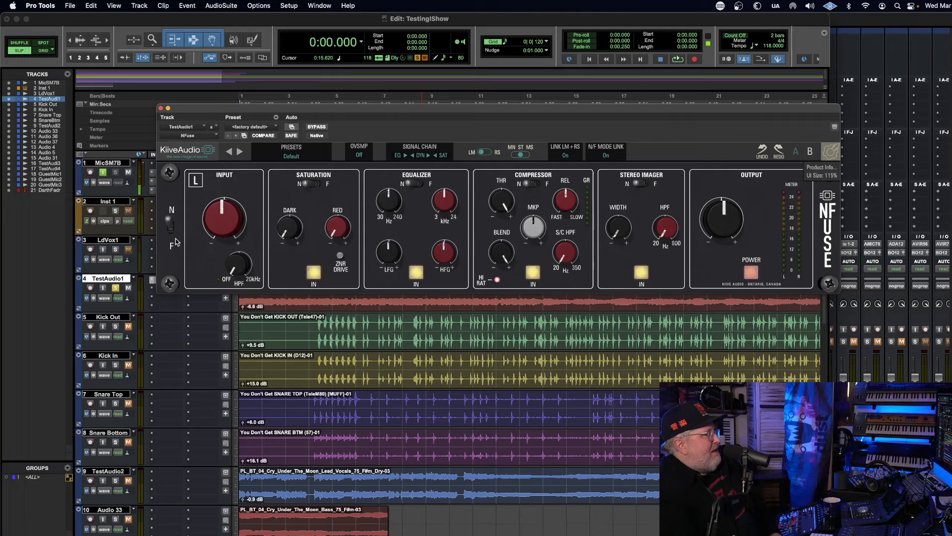
mouse_move(175, 237)
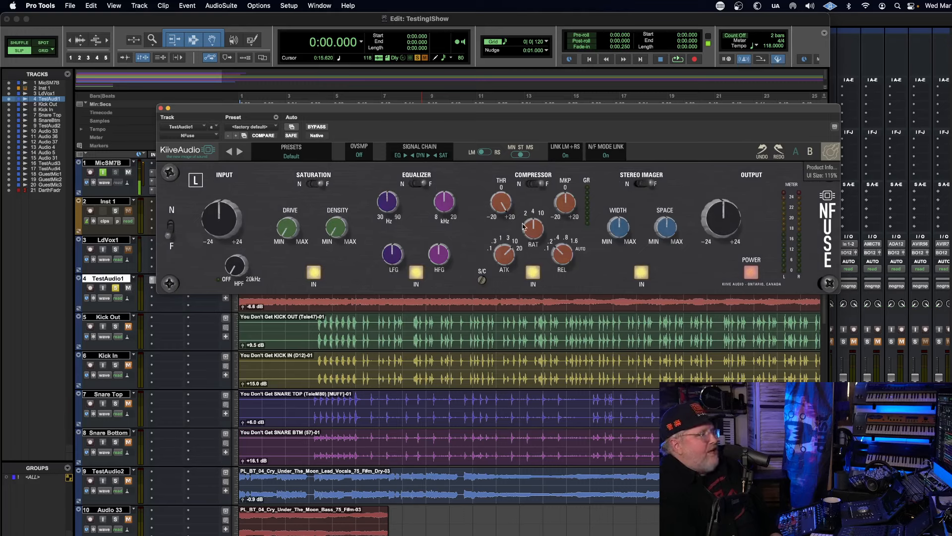
mouse_move(730, 219)
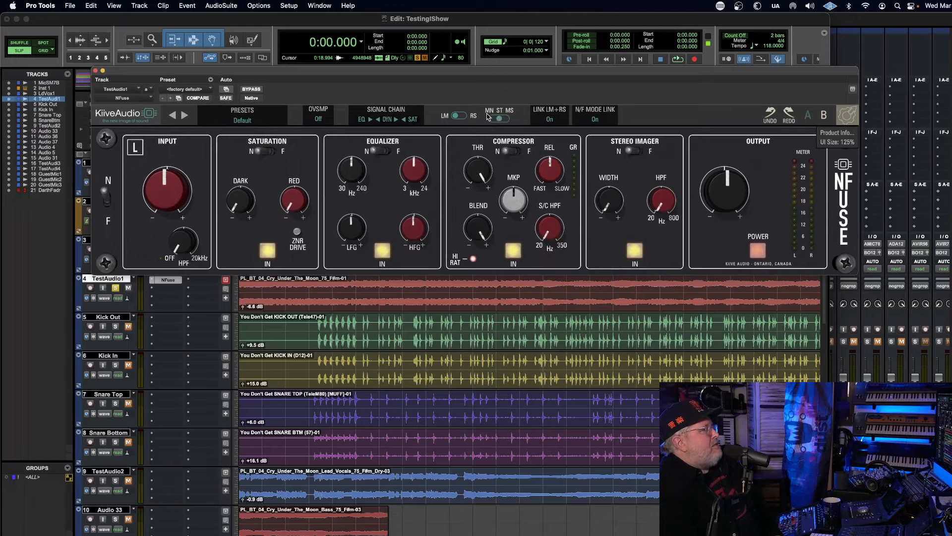
mouse_move(497, 118)
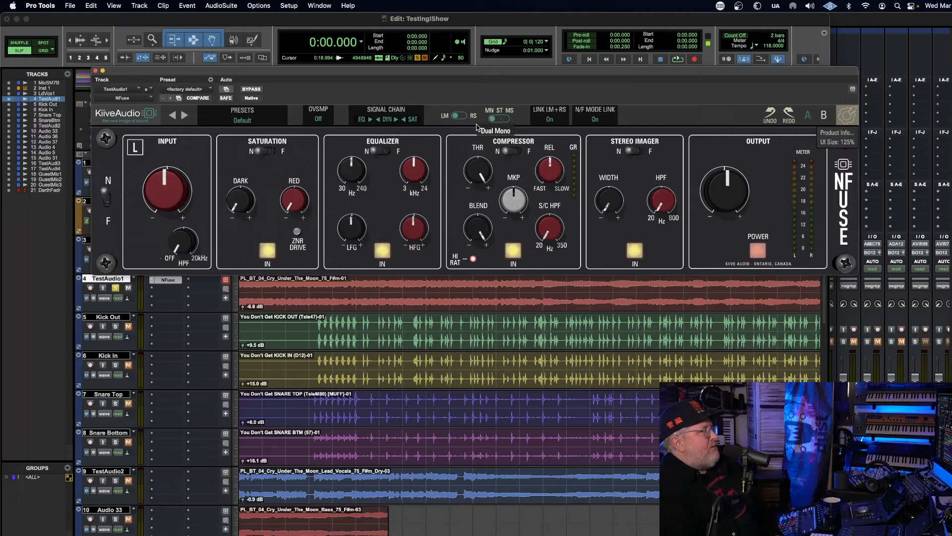
mouse_move(503, 117)
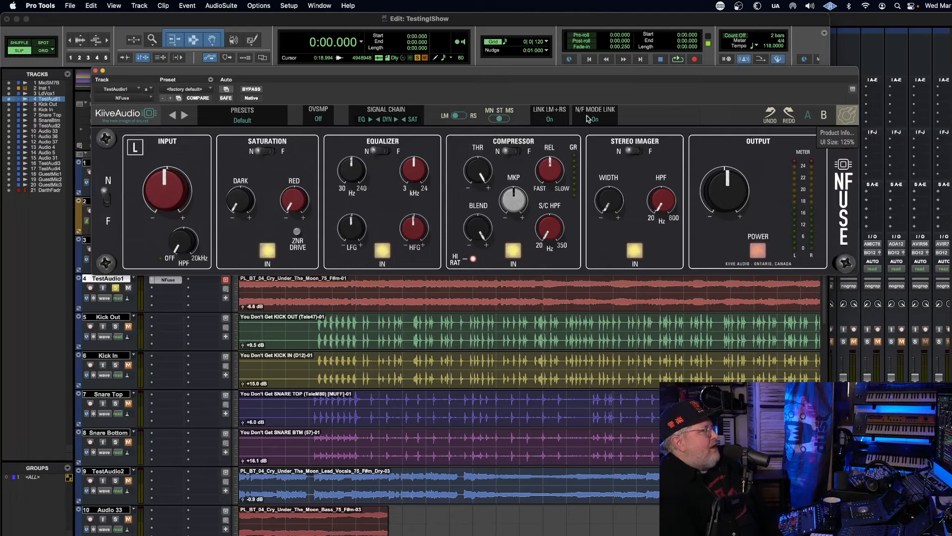
Switch NFuse's N/F MODE LINK off while leaving the LM+RS link on.
left_click(595, 119)
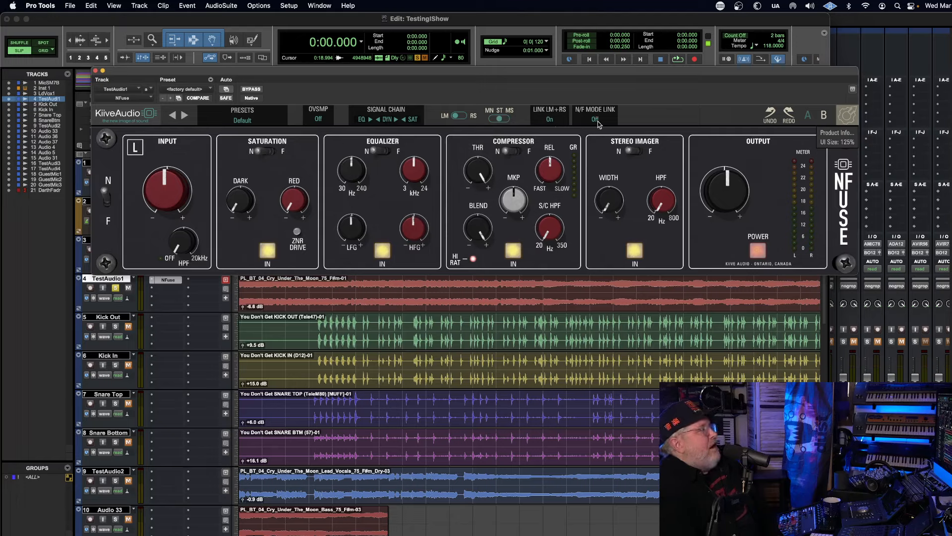
mouse_move(603, 130)
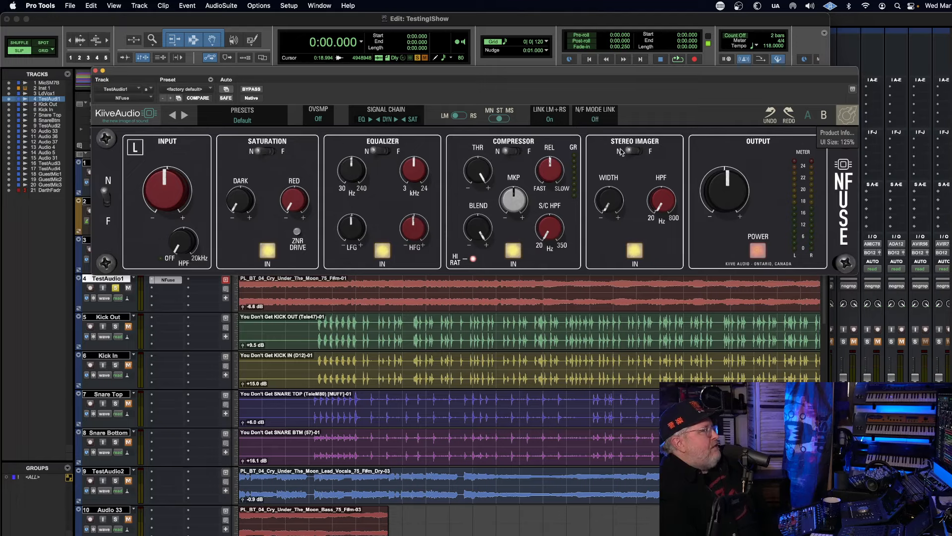
mouse_move(593, 120)
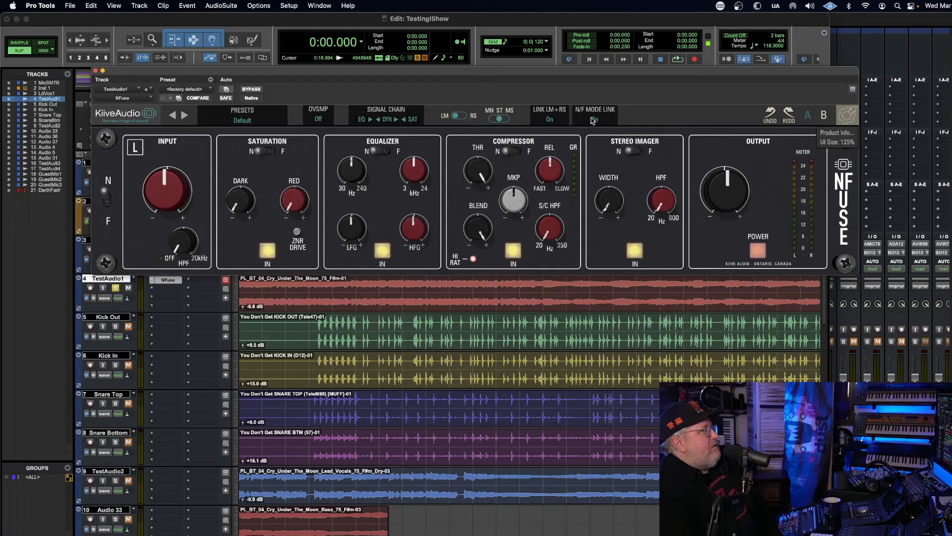
left_click(595, 119)
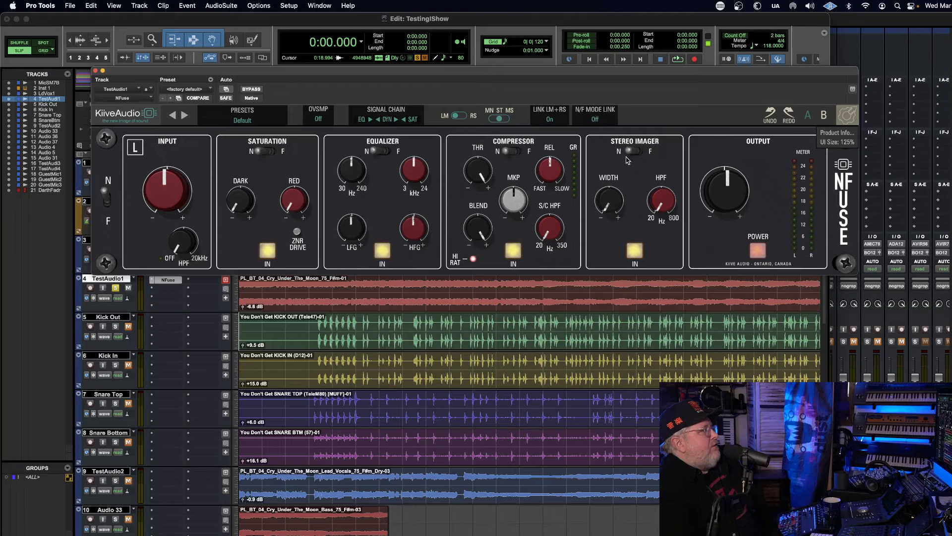
mouse_move(597, 115)
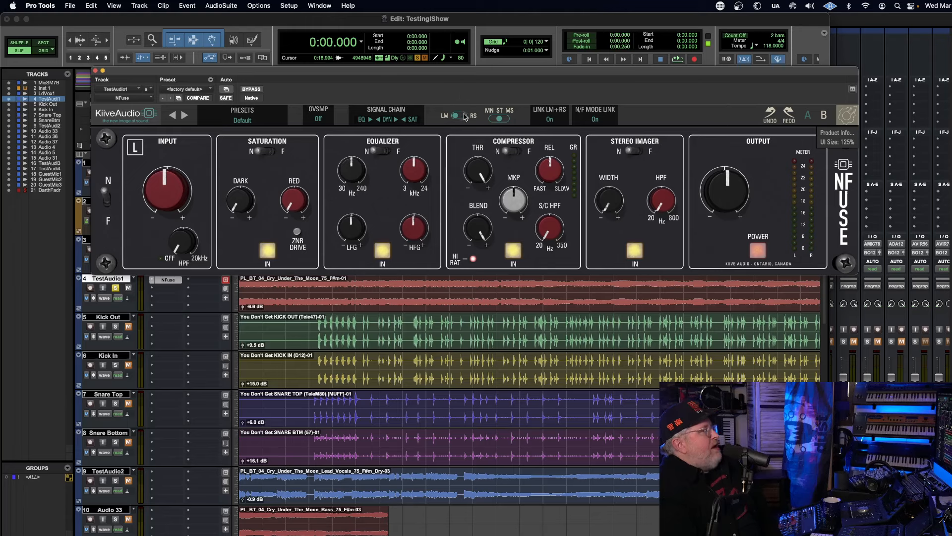
left_click(459, 116)
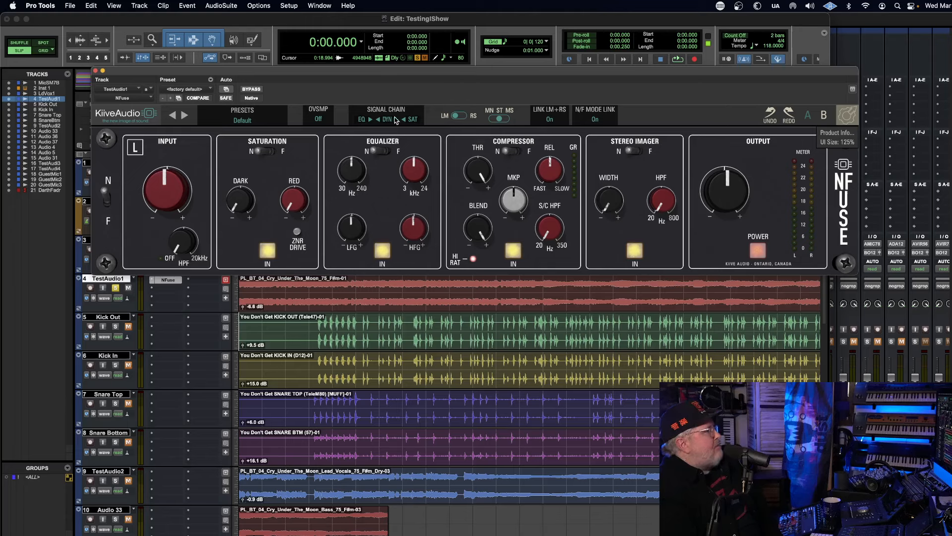
mouse_move(379, 126)
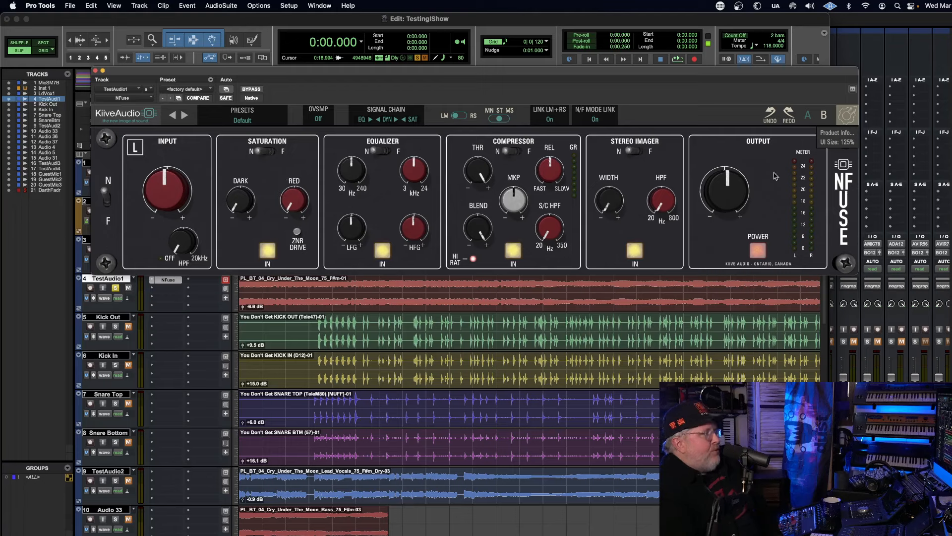
mouse_move(458, 192)
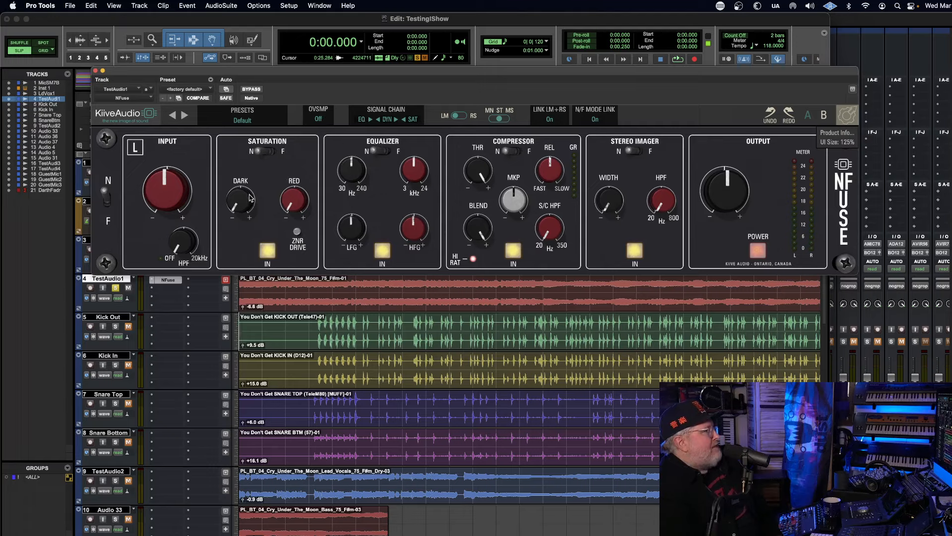
mouse_move(258, 173)
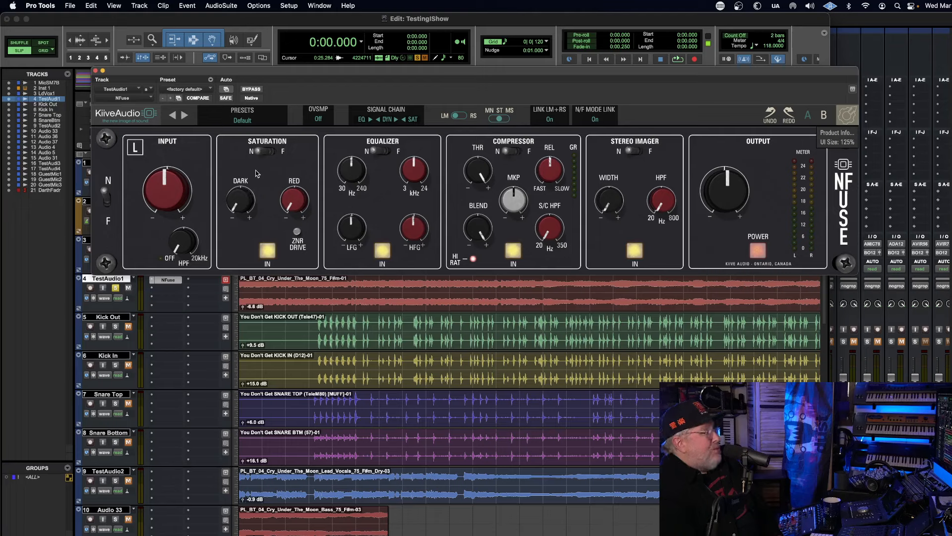
Open the OVSMP dropdown listing oversampling options Off through 16x.
left_click(318, 120)
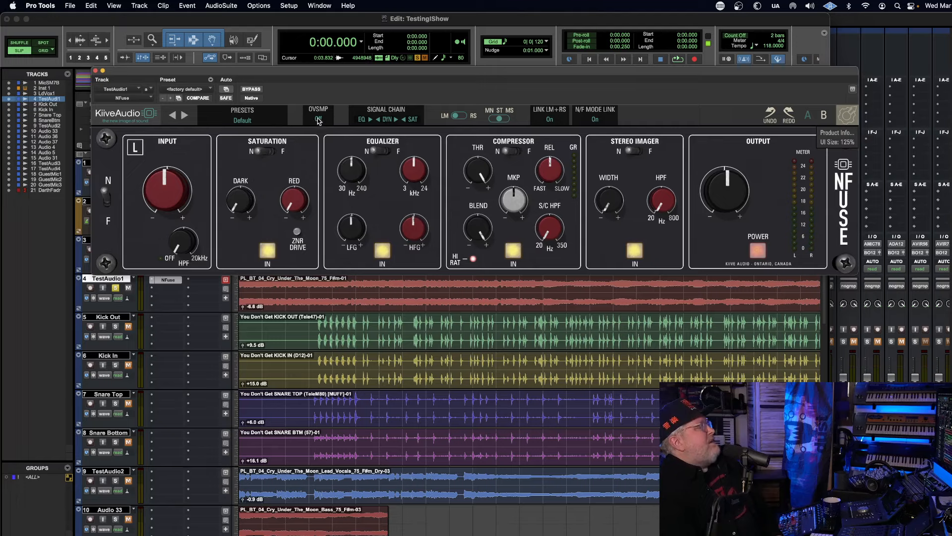
left_click(318, 119)
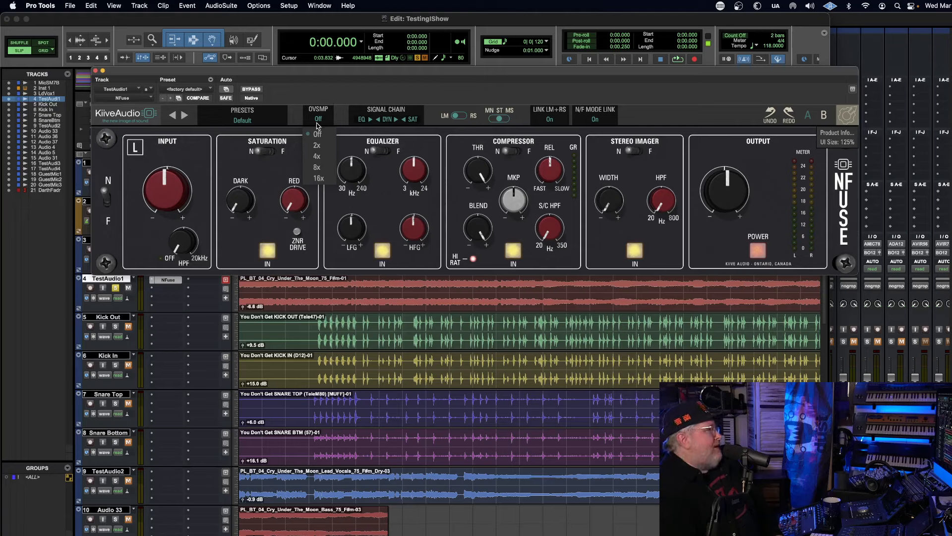
mouse_move(317, 145)
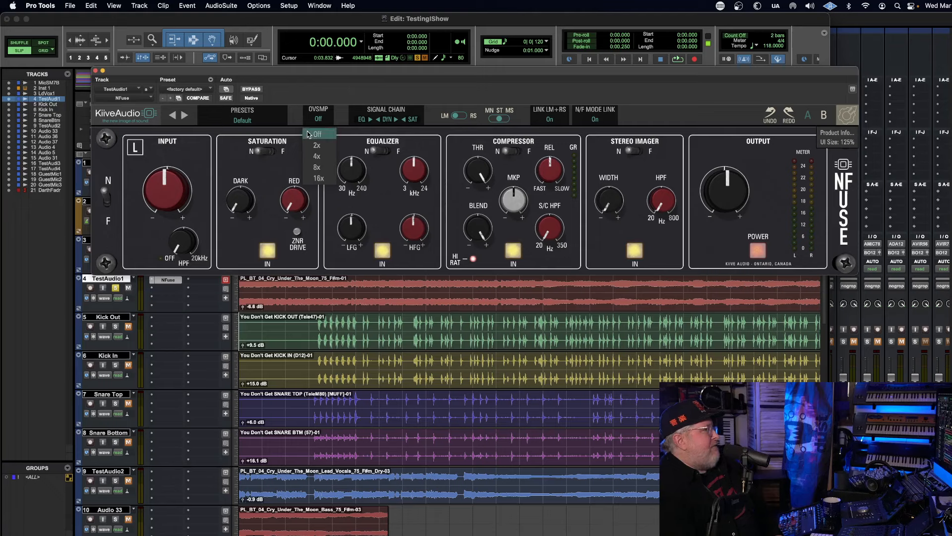
left_click(317, 134)
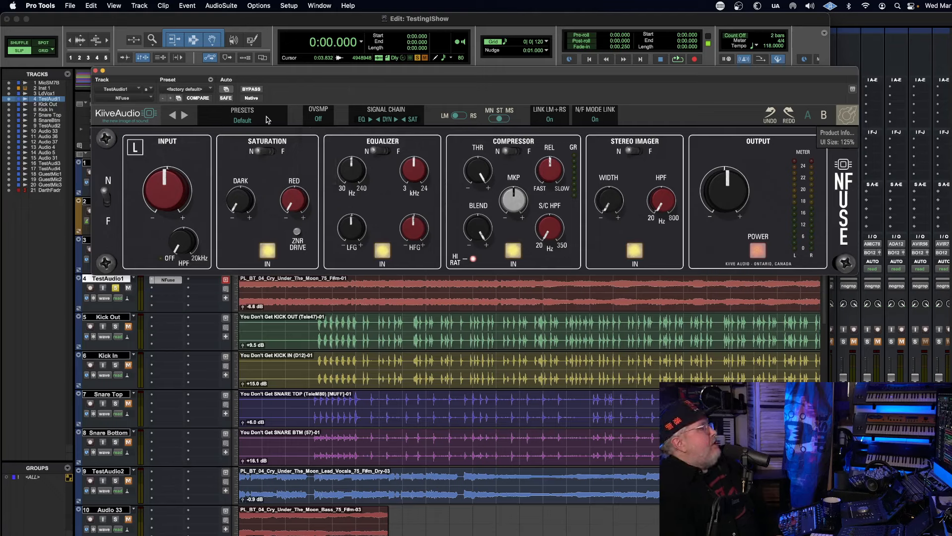
left_click(242, 115)
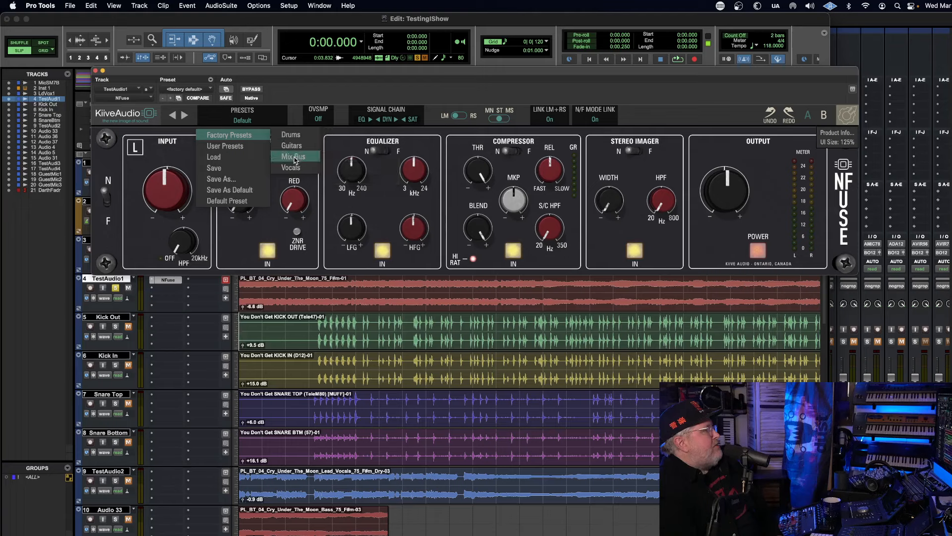
mouse_move(294, 156)
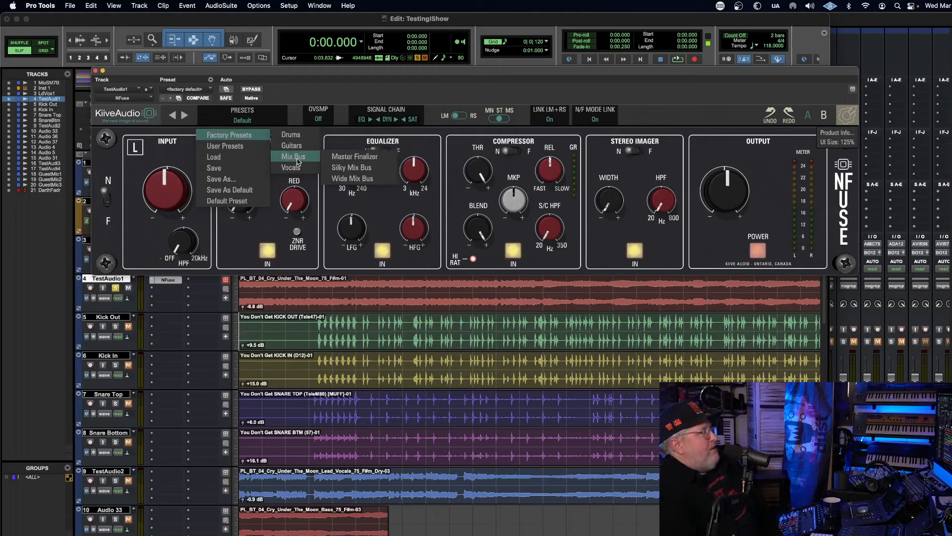
mouse_move(291, 168)
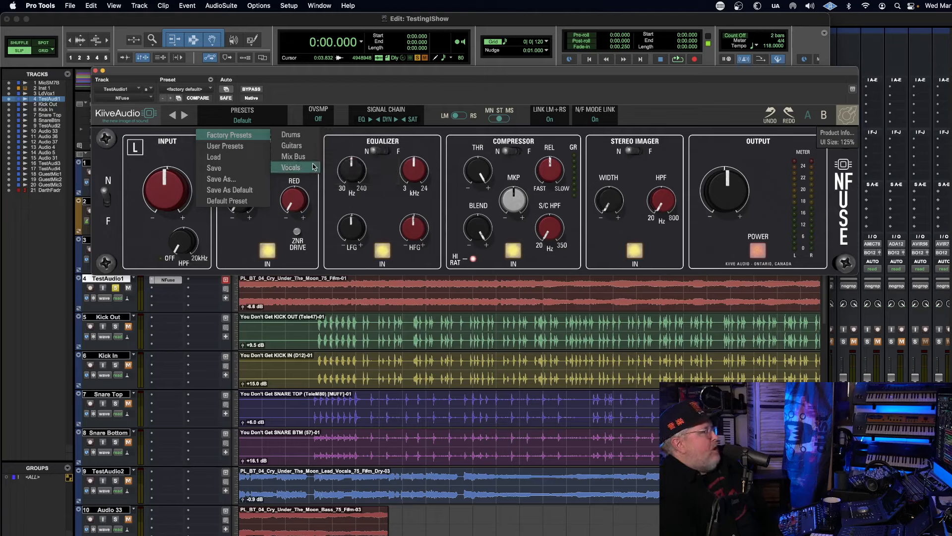
mouse_move(298, 146)
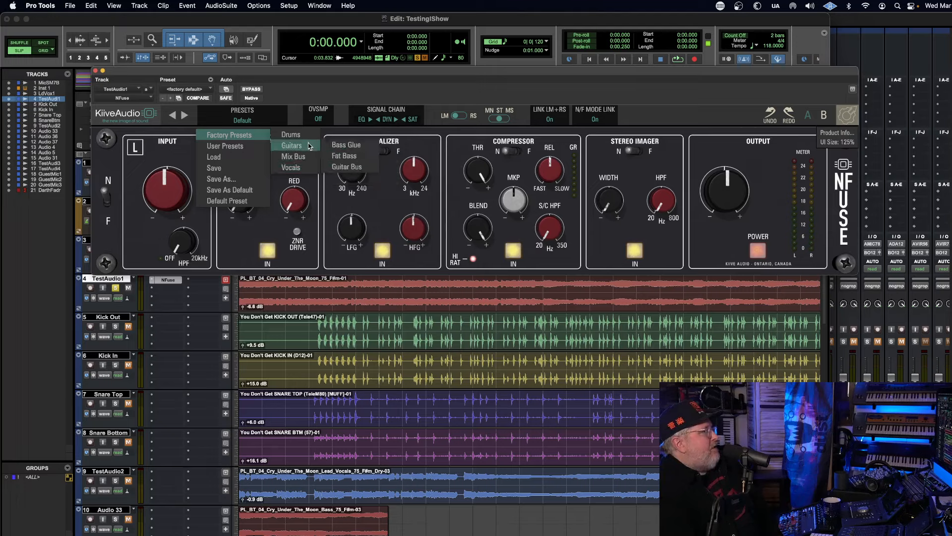
left_click(305, 73)
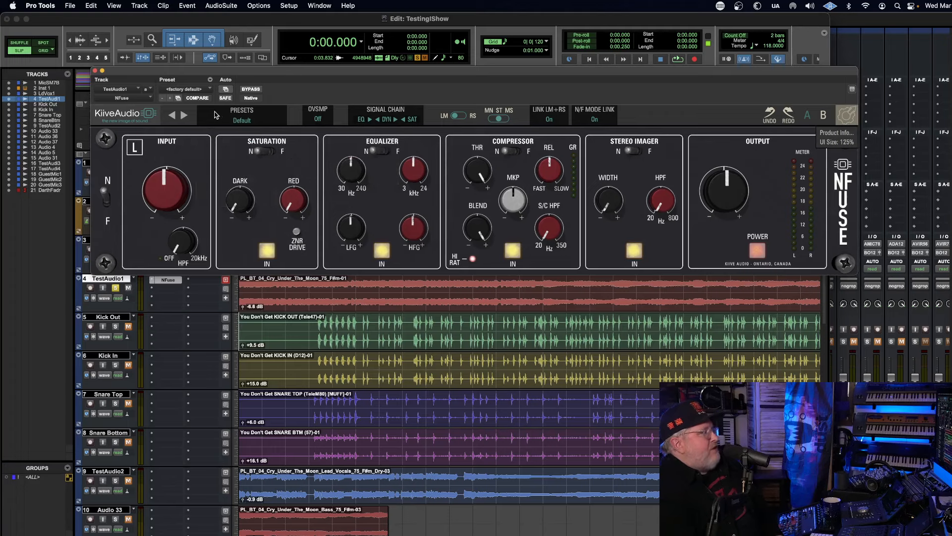
mouse_move(248, 177)
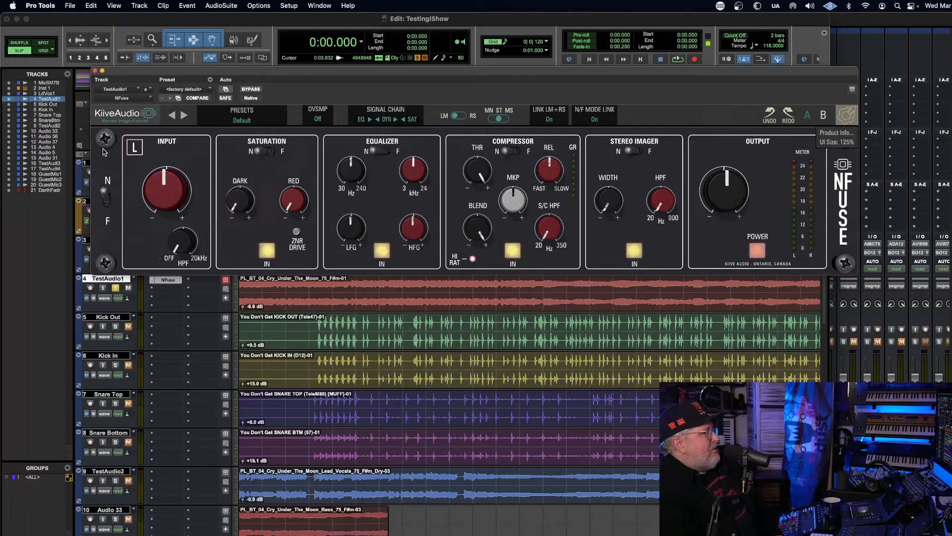
mouse_move(834, 139)
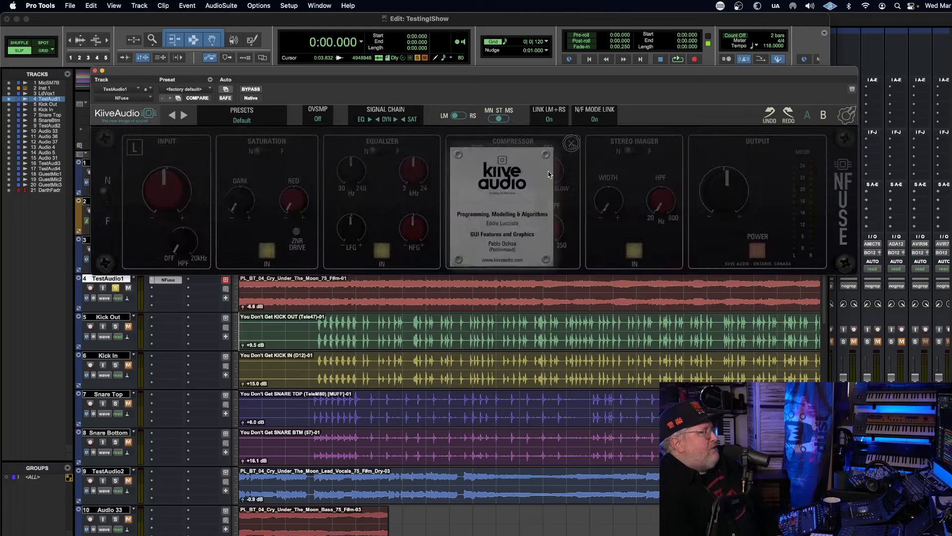
left_click(571, 144)
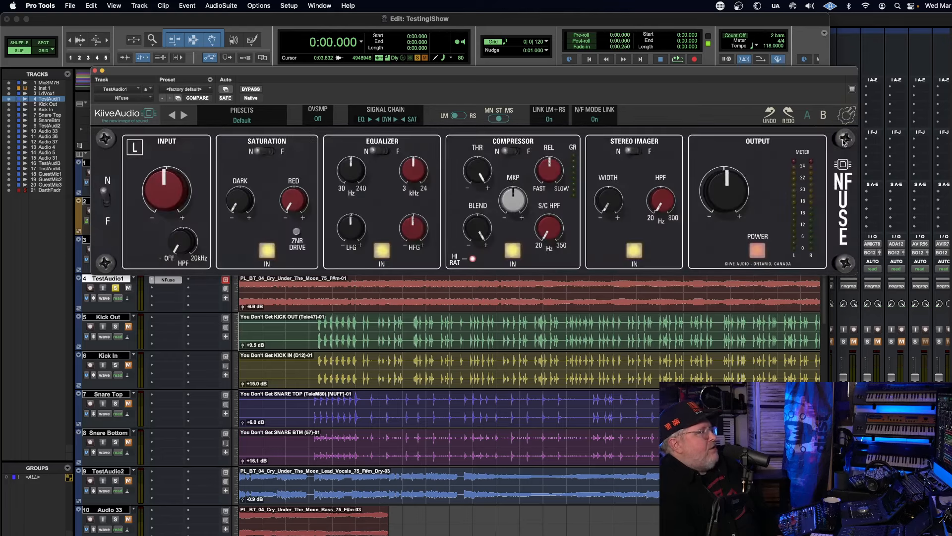
mouse_move(847, 115)
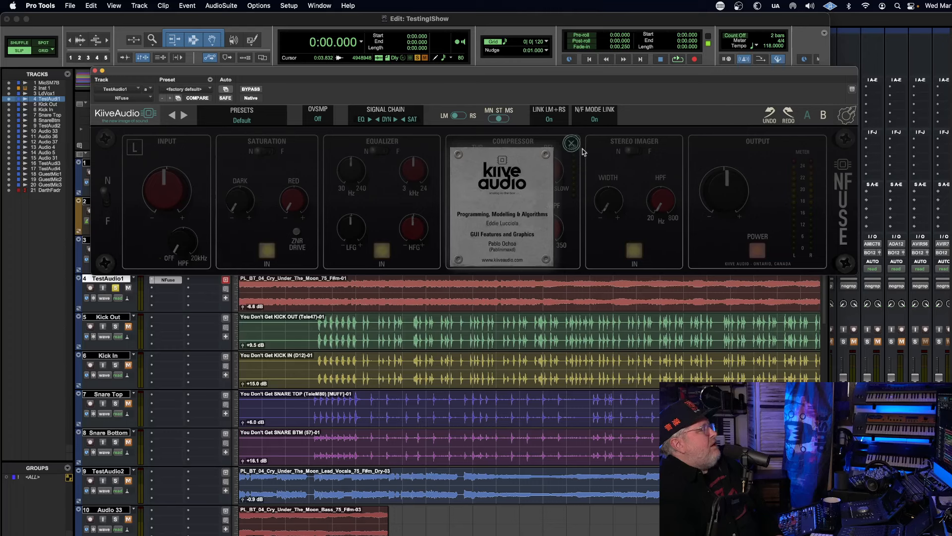
left_click(572, 142)
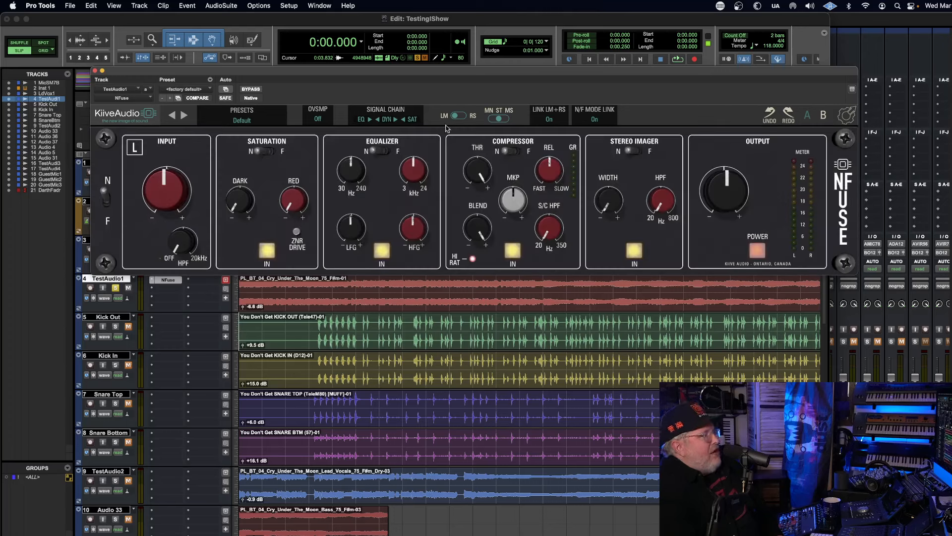
mouse_move(141, 121)
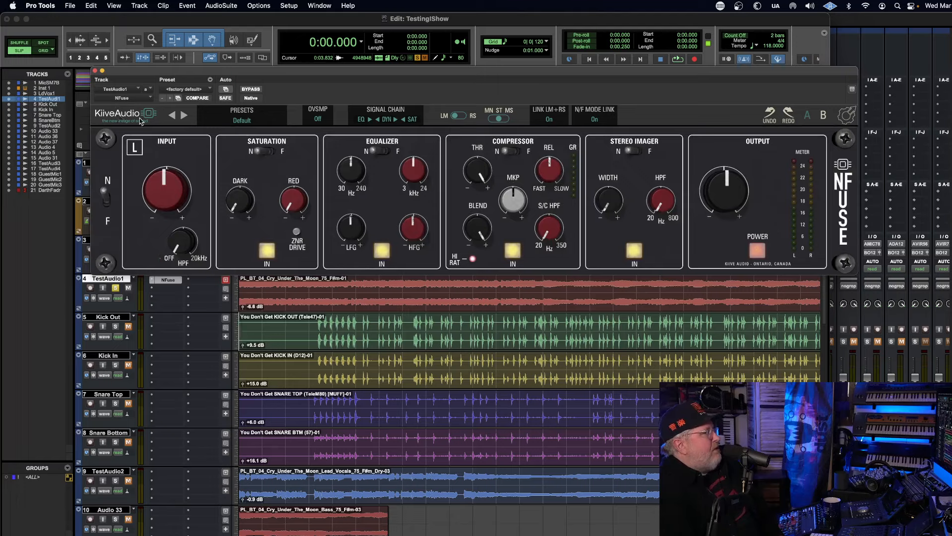
left_click(148, 114)
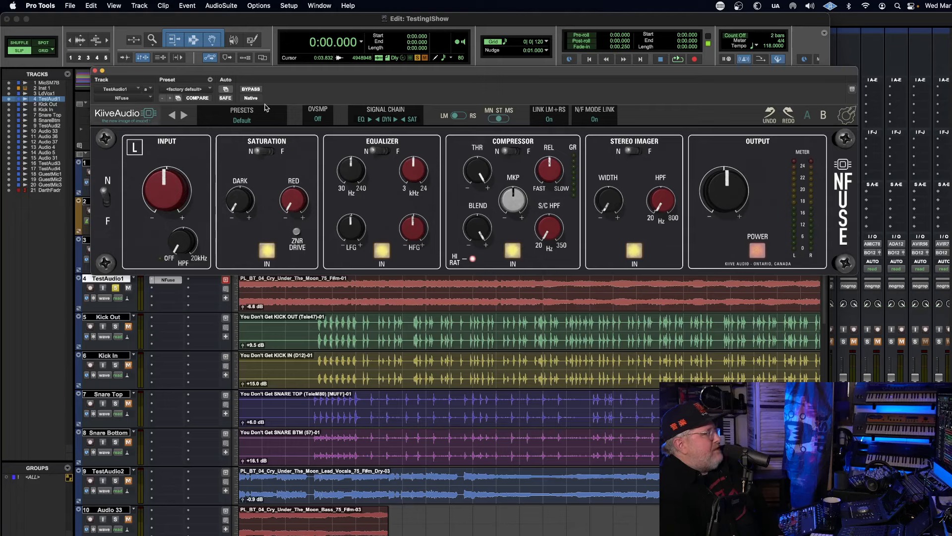
mouse_move(383, 237)
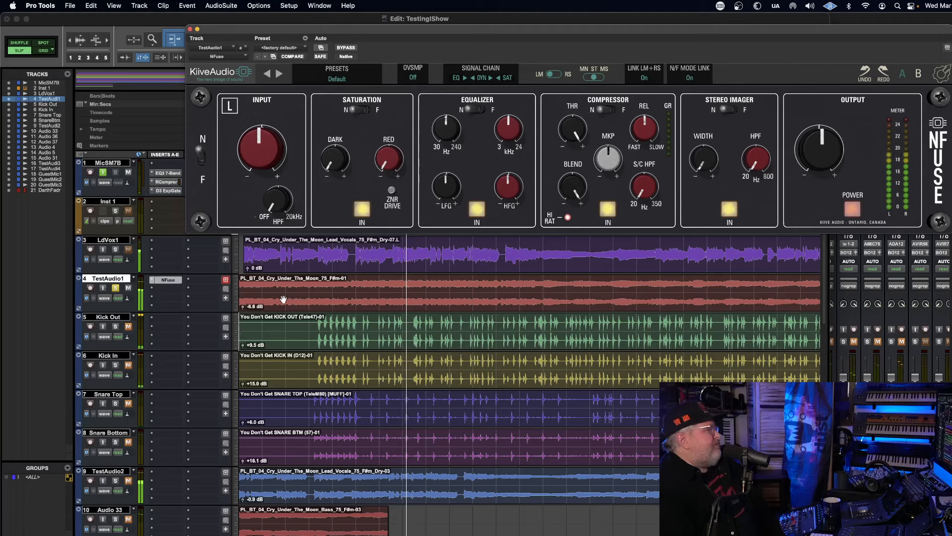
mouse_move(241, 311)
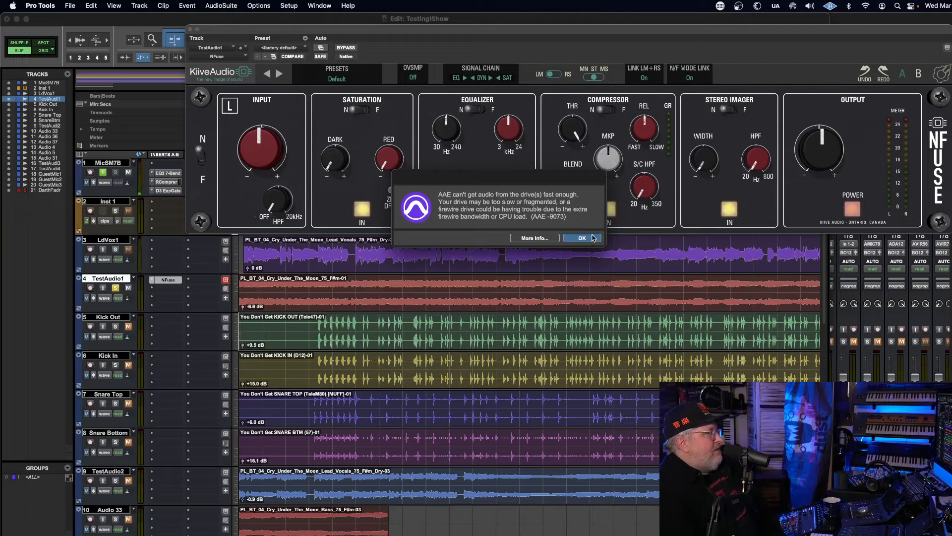
Dismiss the AAE -9073 disk error and raise TestAudio1's clip gain to -3.8 dB.
left_click(582, 237)
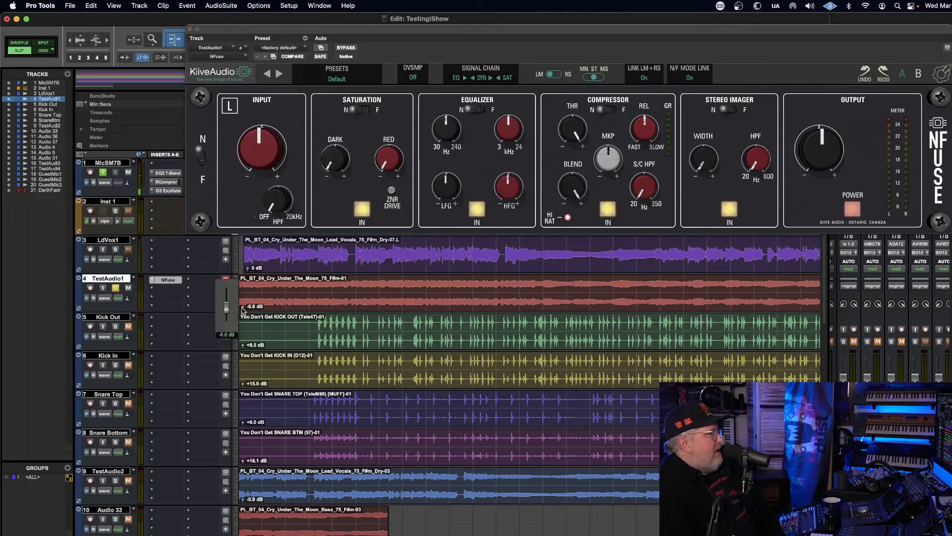
left_click_drag(226, 309, 225, 286)
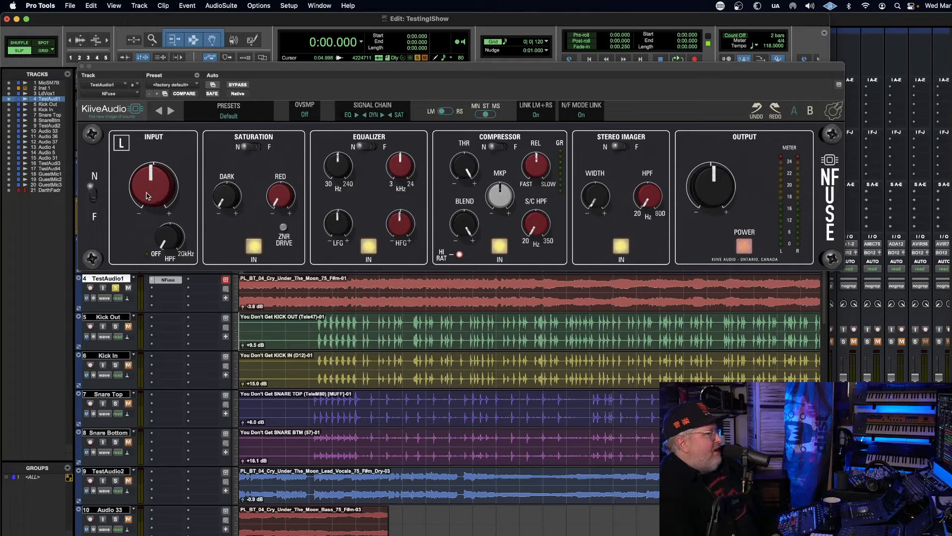
mouse_move(130, 232)
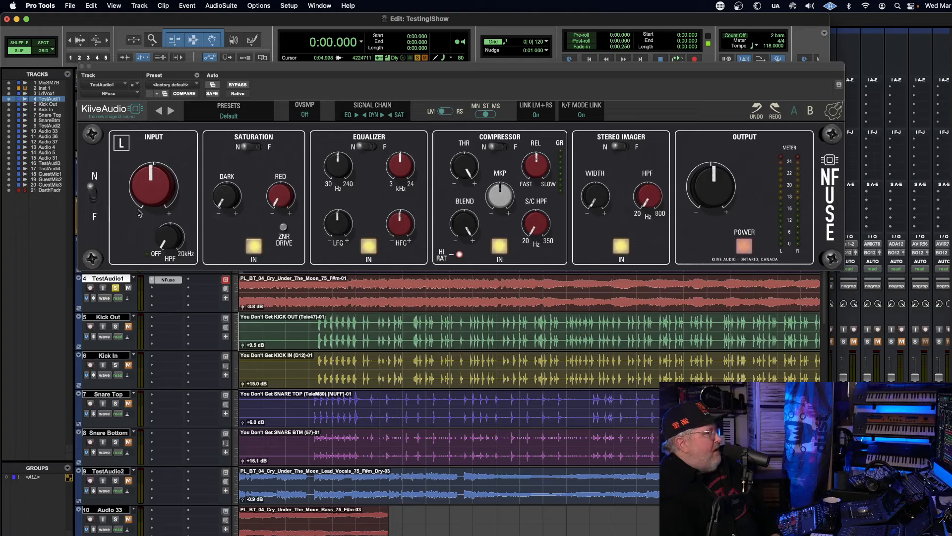
mouse_move(134, 154)
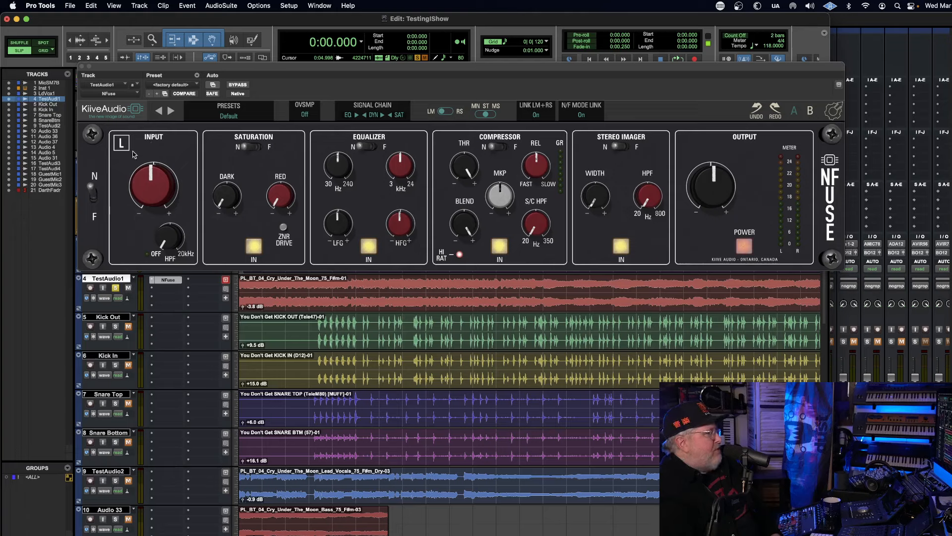
mouse_move(110, 194)
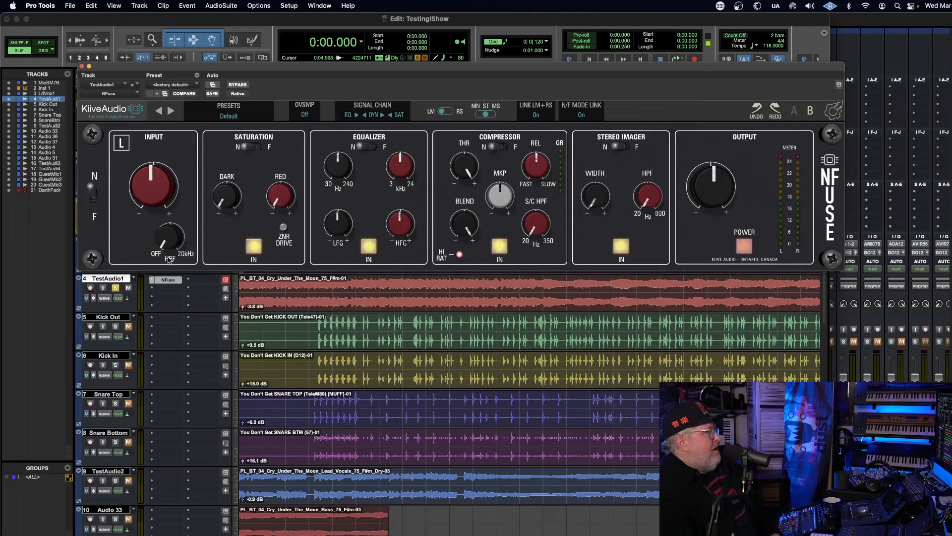
mouse_move(172, 219)
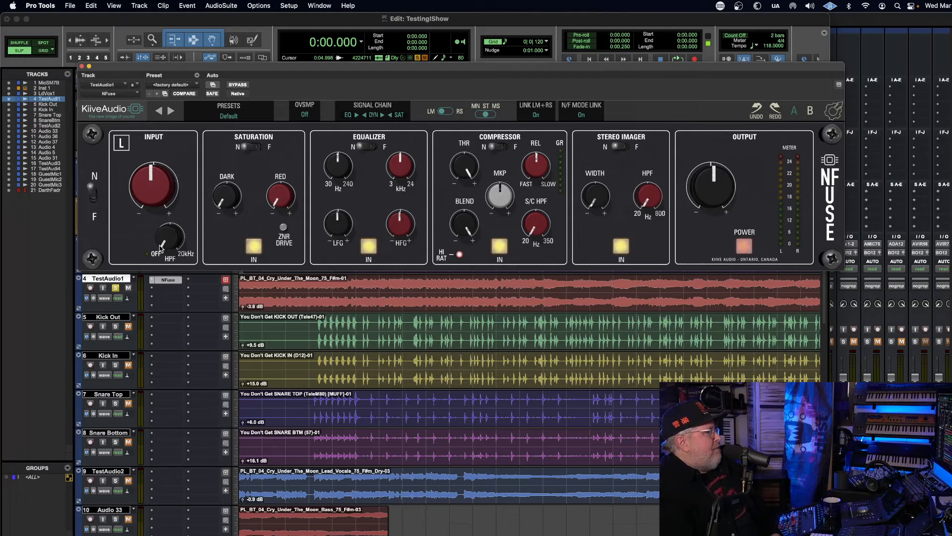
mouse_move(188, 264)
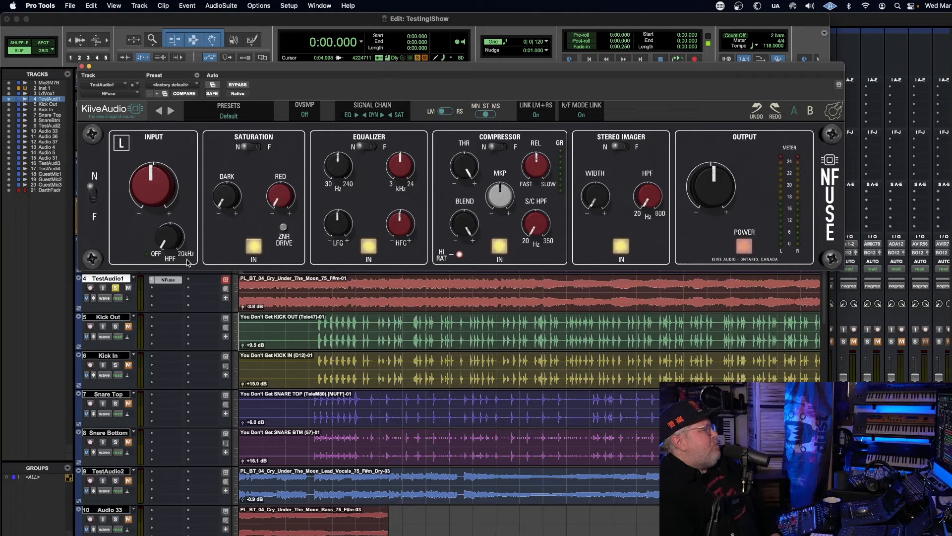
mouse_move(272, 217)
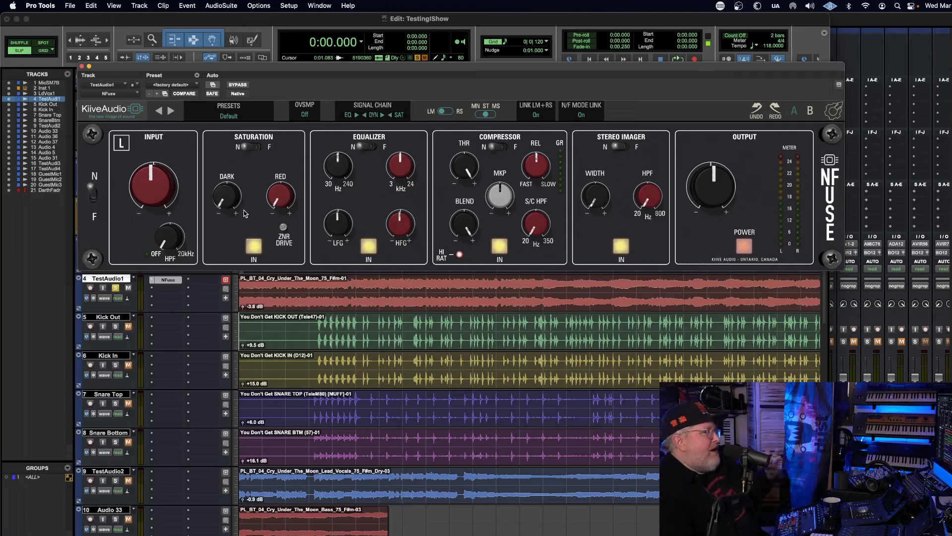
mouse_move(232, 201)
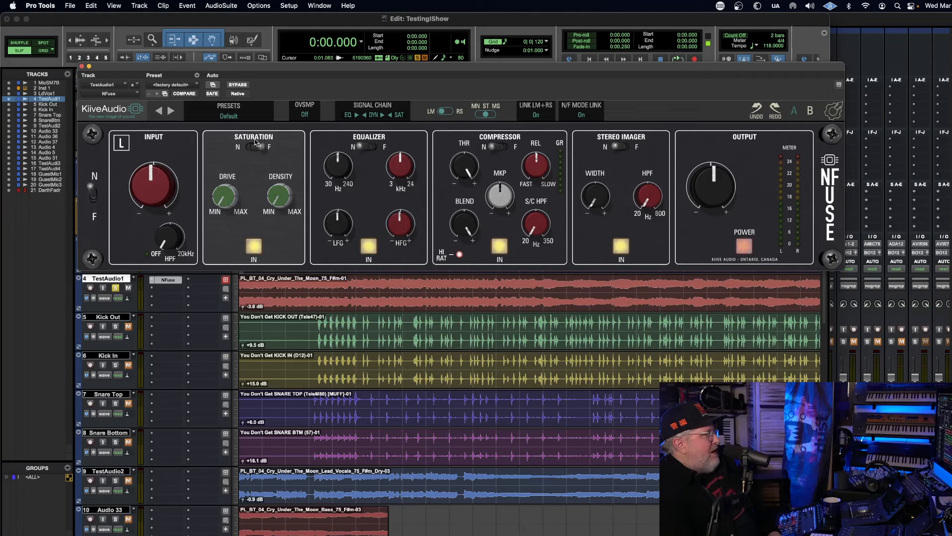
left_click(263, 147)
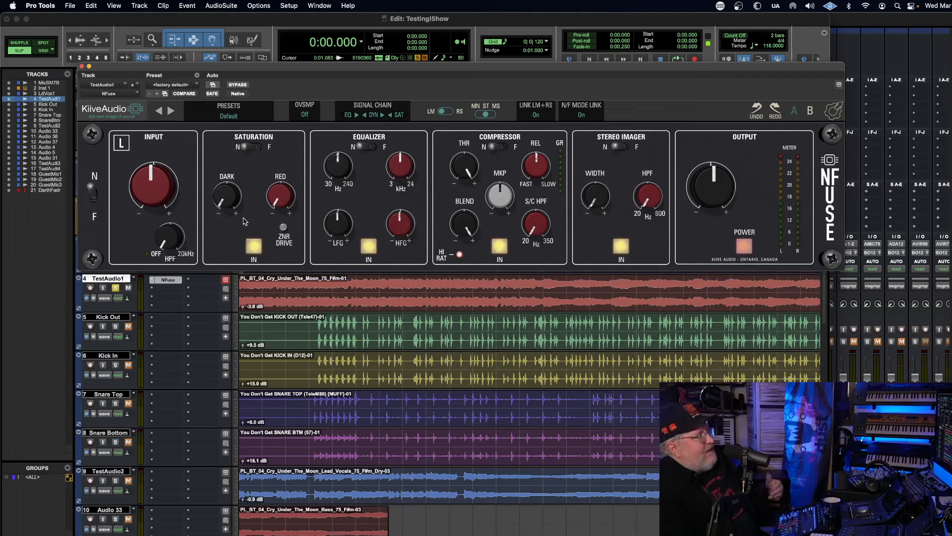
mouse_move(253, 169)
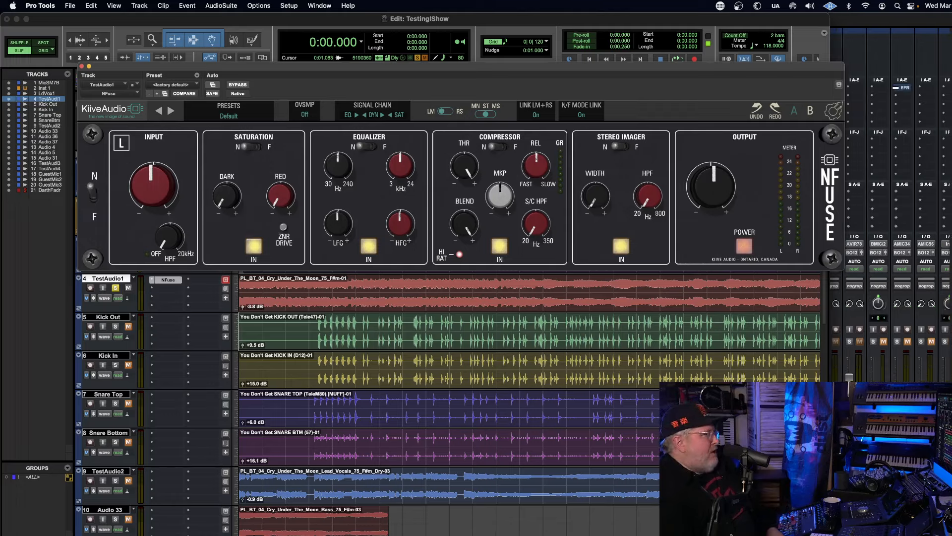
mouse_move(377, 167)
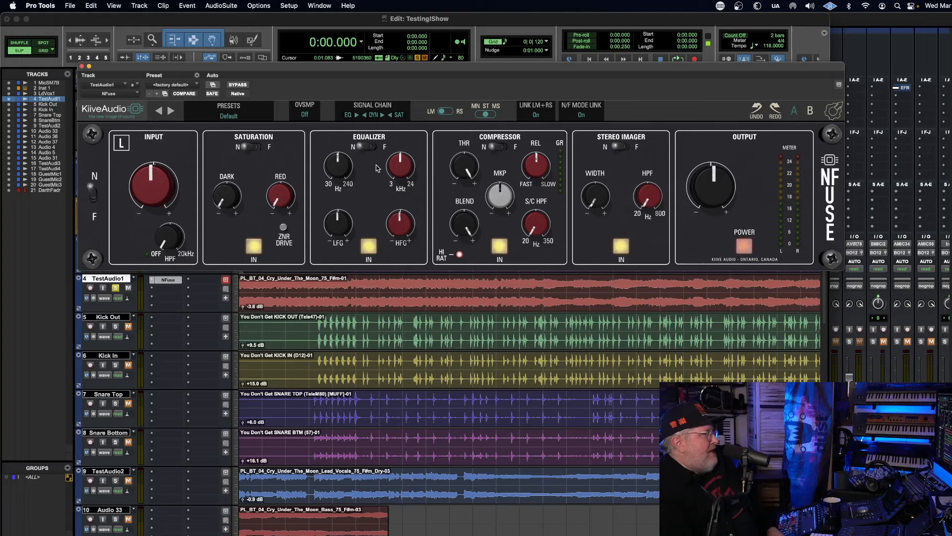
mouse_move(386, 140)
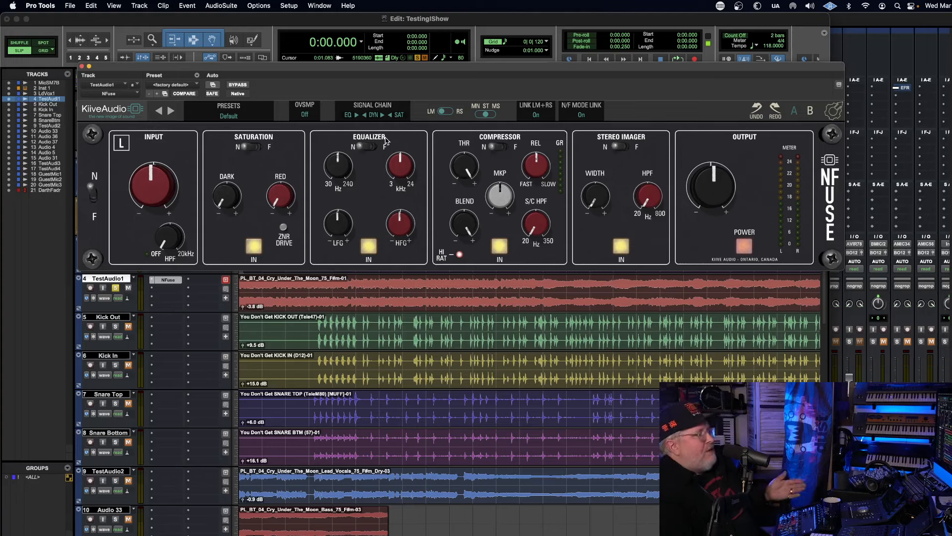
mouse_move(362, 195)
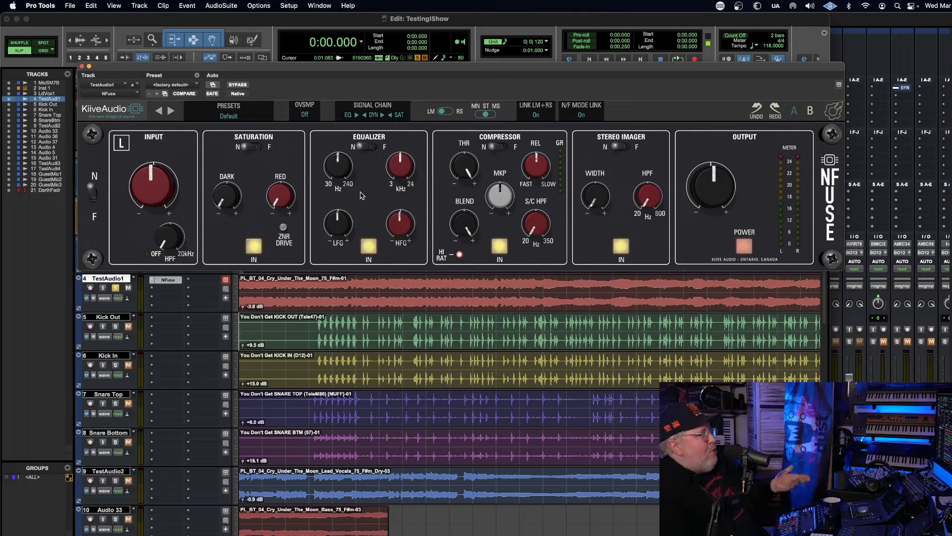
mouse_move(331, 147)
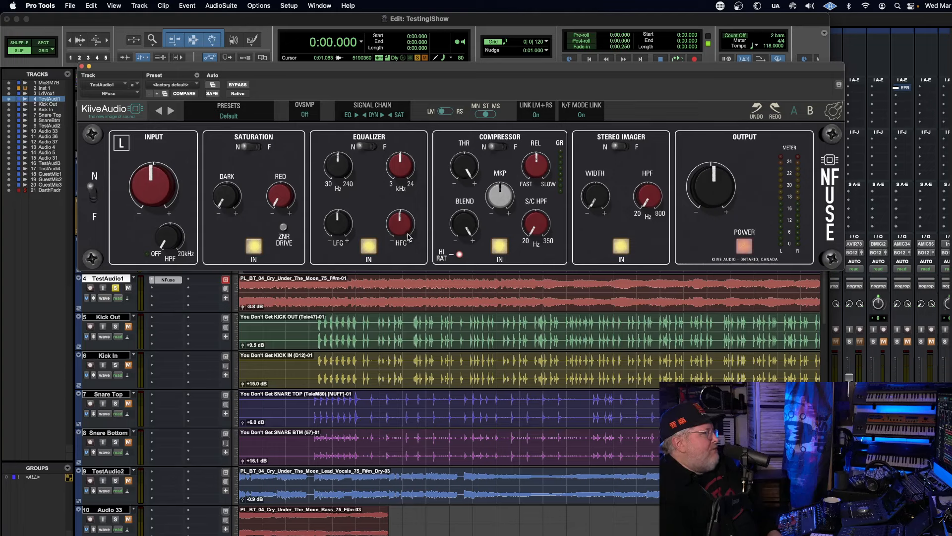
mouse_move(378, 201)
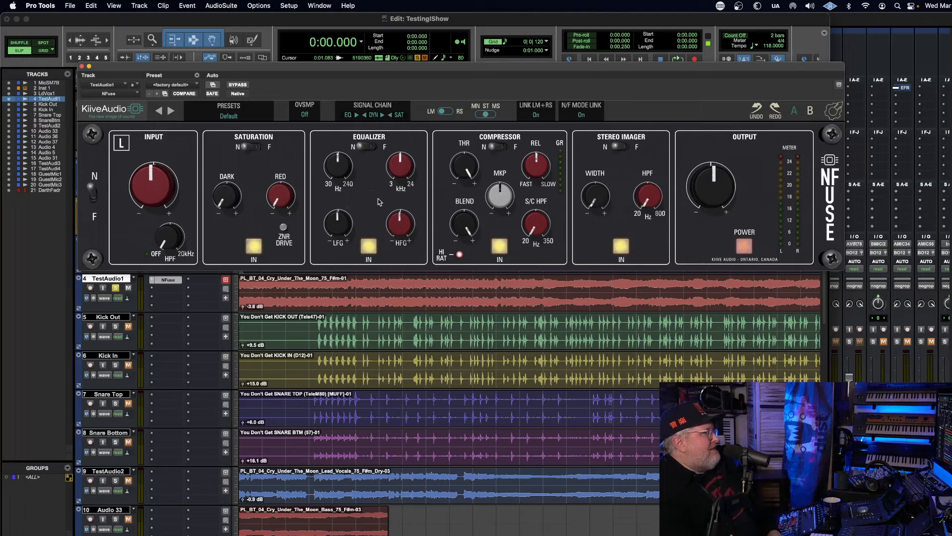
mouse_move(342, 184)
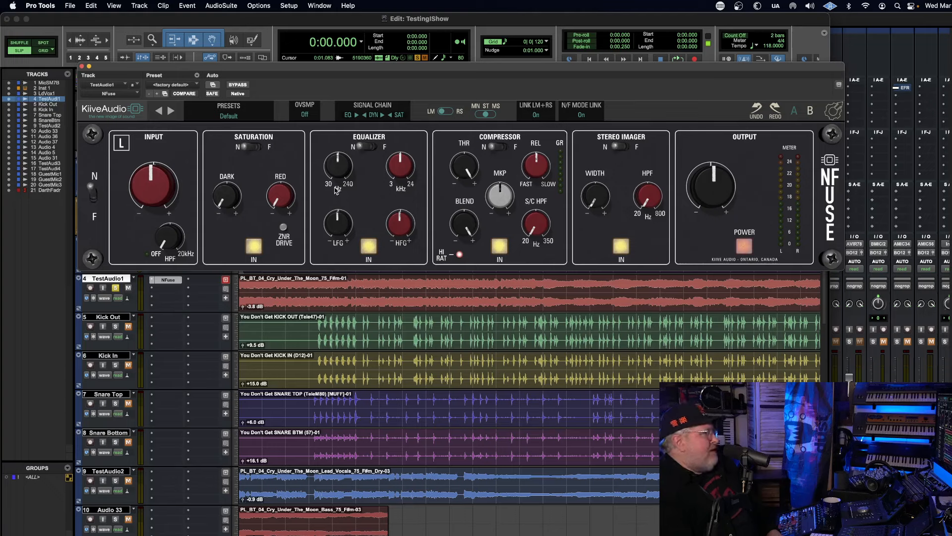
mouse_move(369, 176)
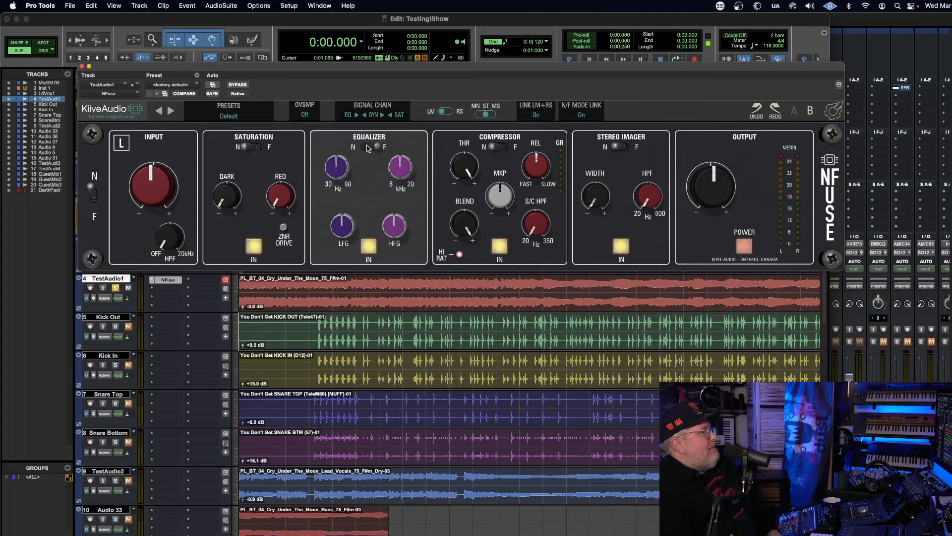
mouse_move(350, 192)
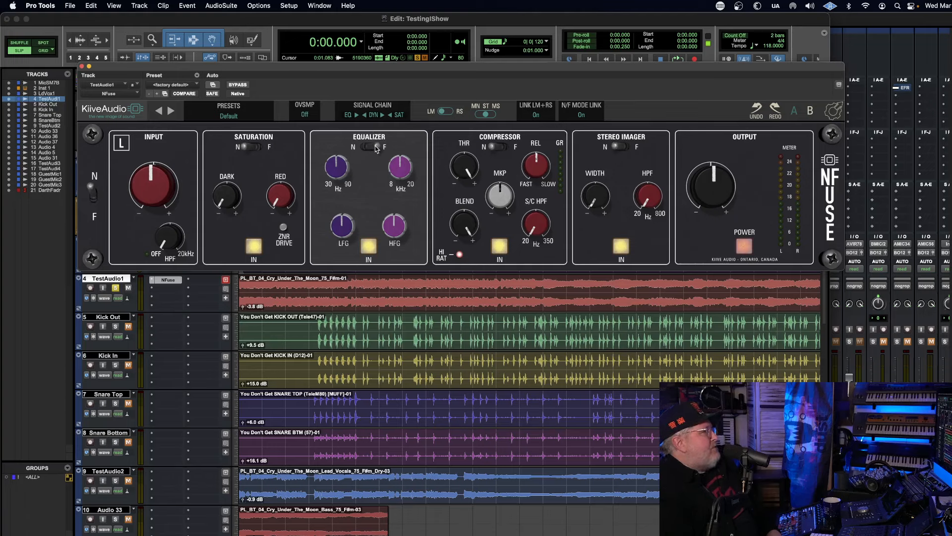
mouse_move(431, 181)
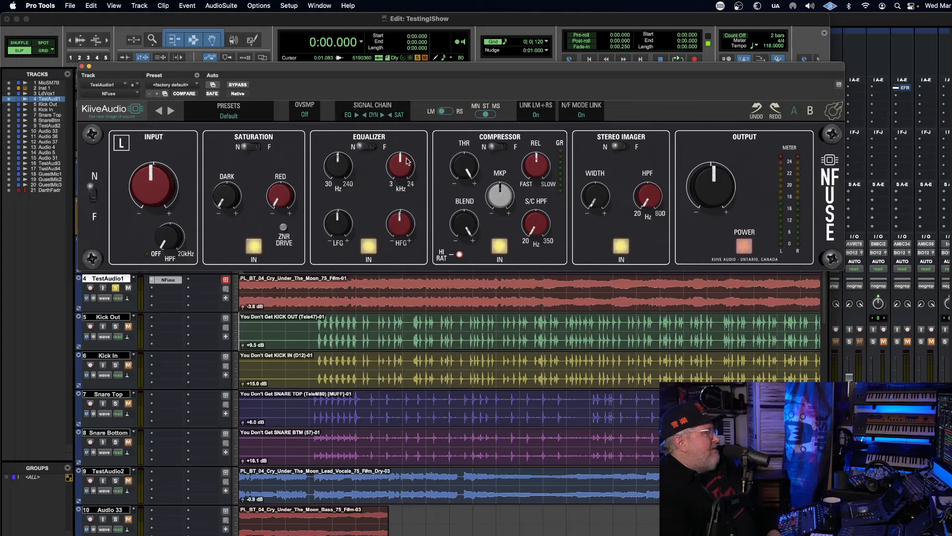
left_click(362, 146)
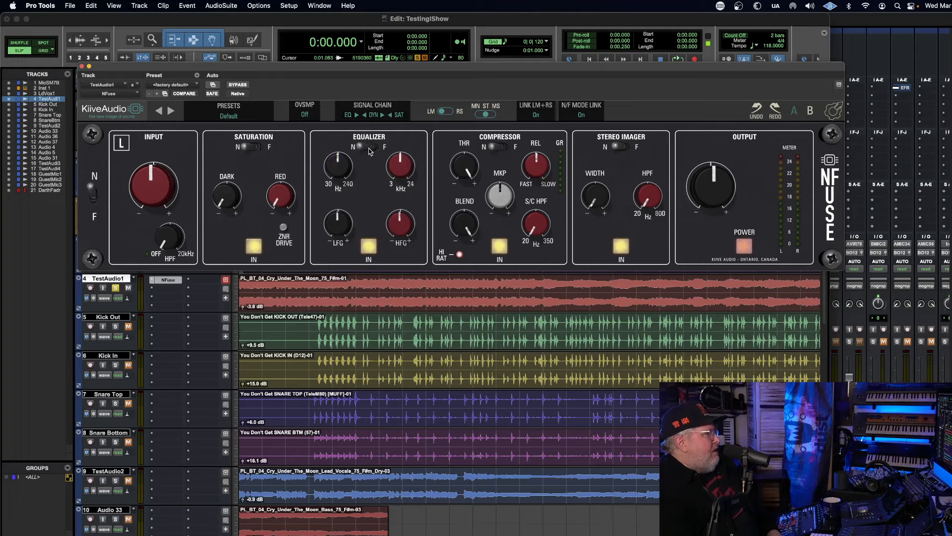
mouse_move(359, 148)
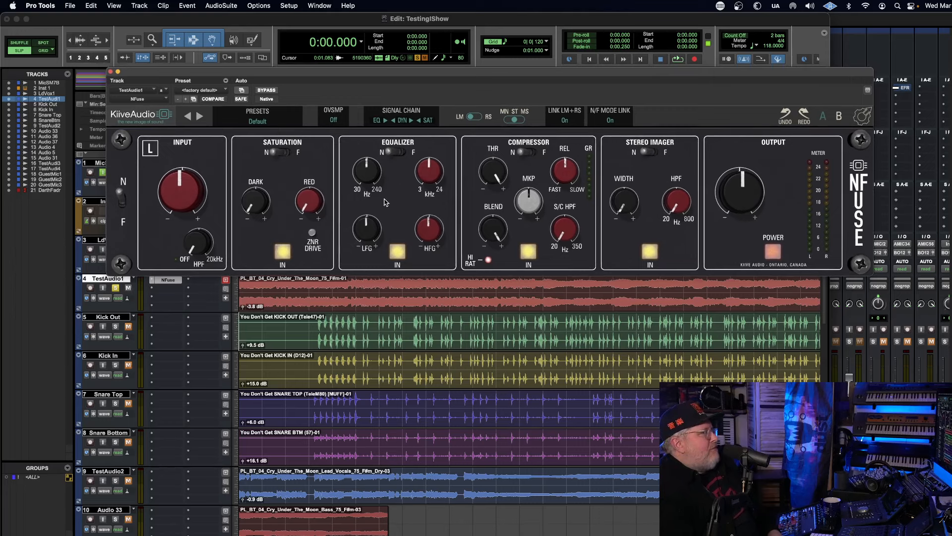
mouse_move(492, 243)
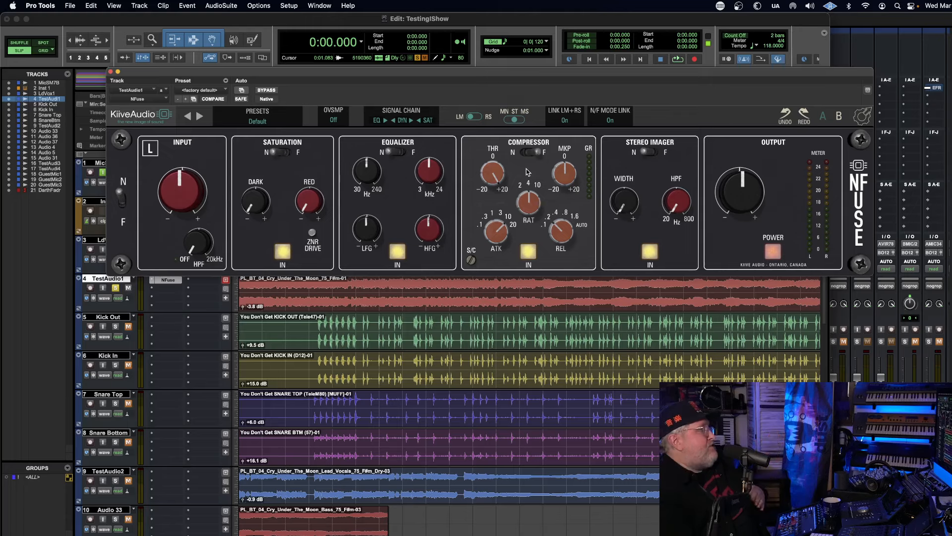
mouse_move(522, 166)
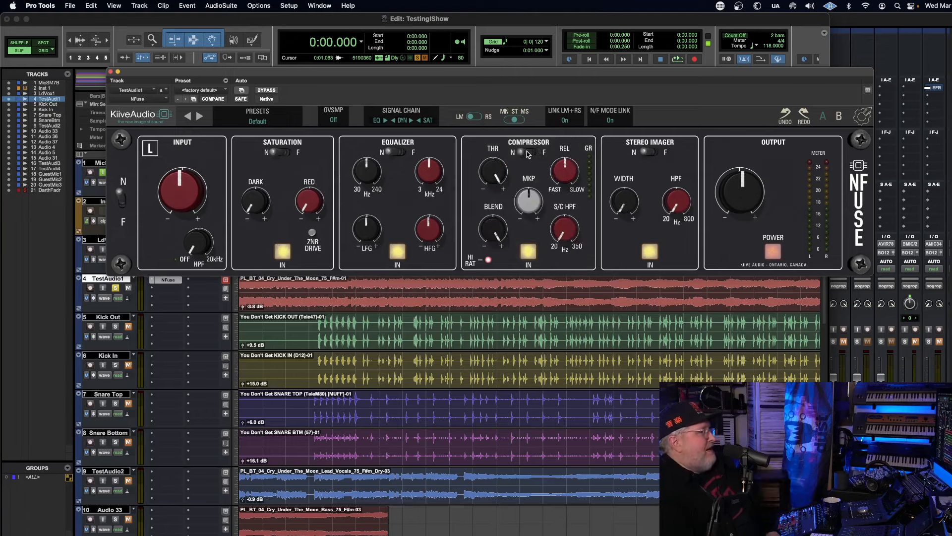
mouse_move(561, 203)
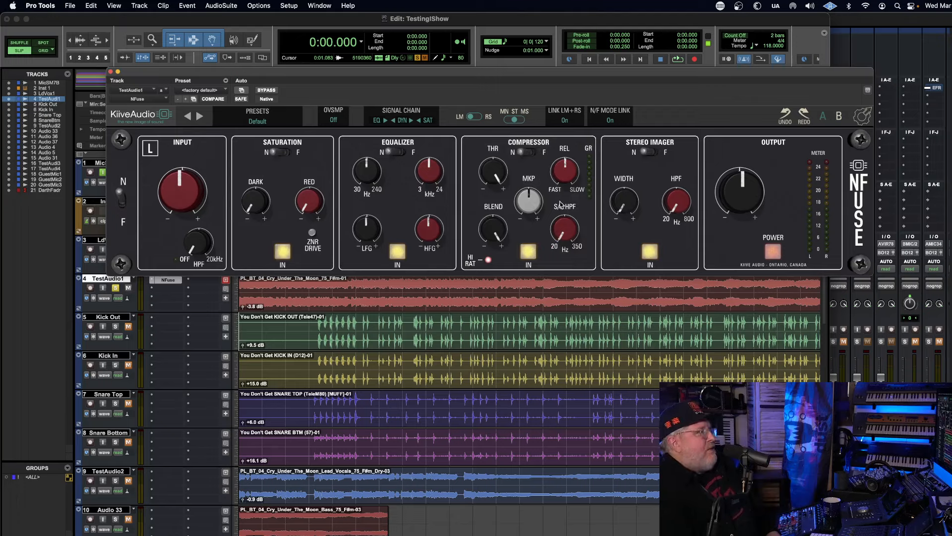
mouse_move(495, 159)
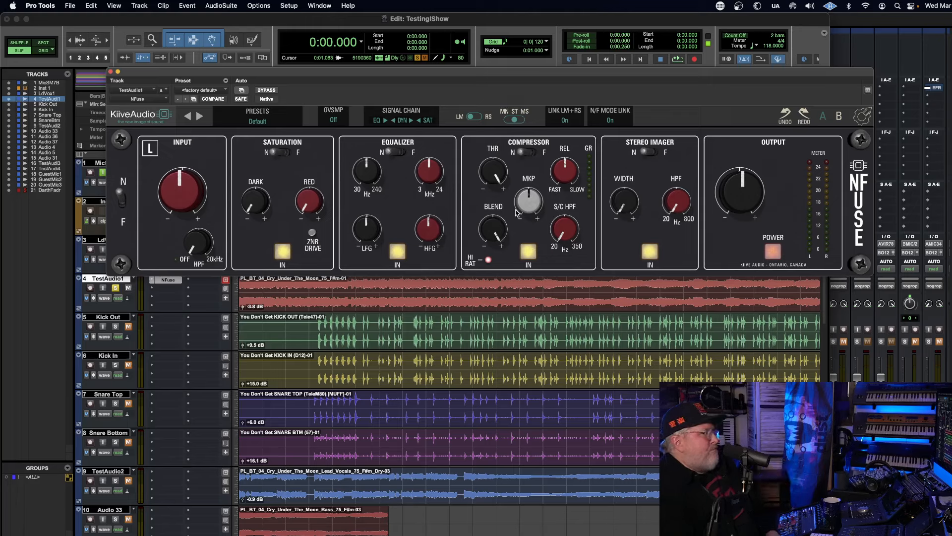
mouse_move(541, 165)
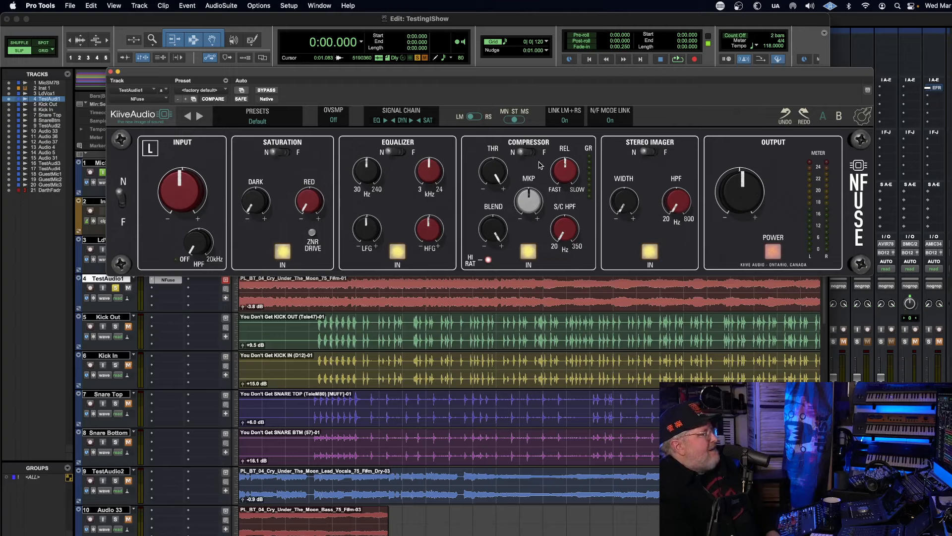
mouse_move(529, 184)
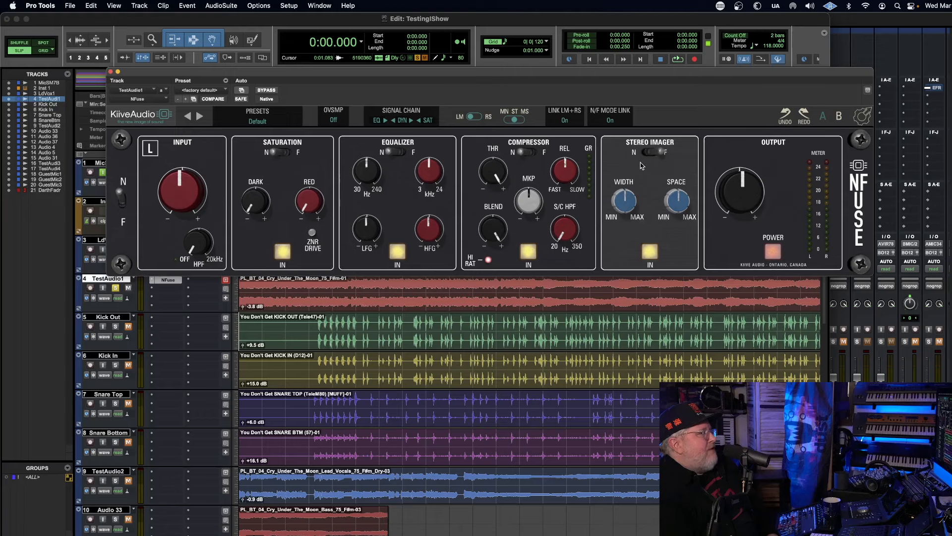
mouse_move(674, 204)
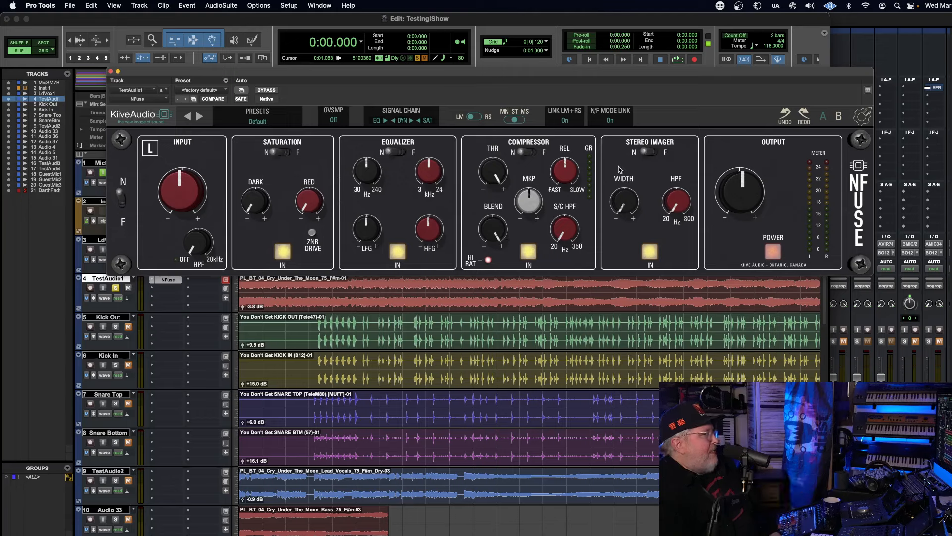
mouse_move(542, 183)
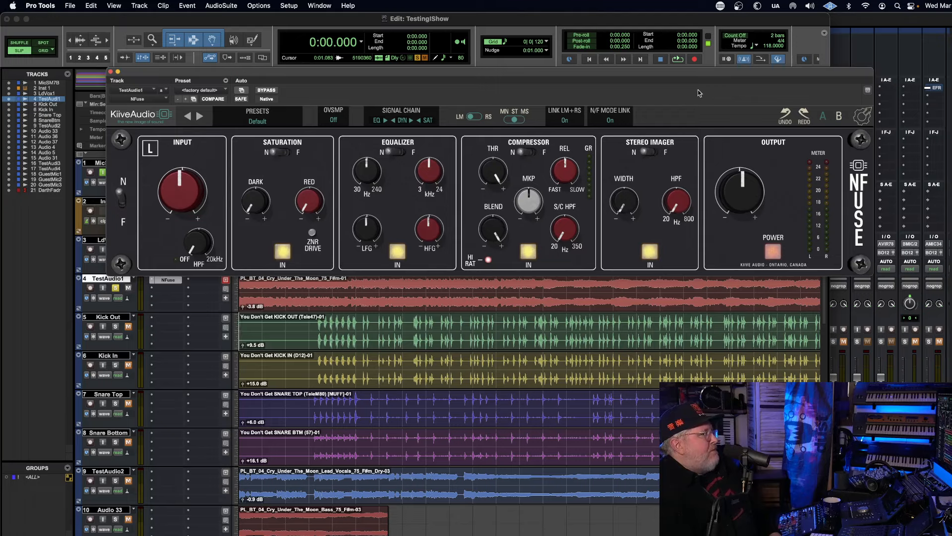
mouse_move(676, 206)
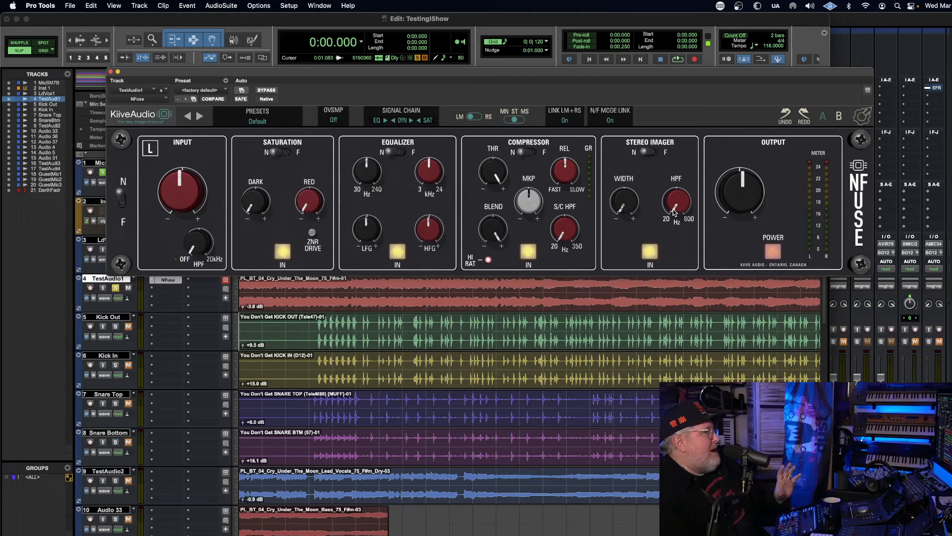
left_click_drag(675, 203, 677, 189)
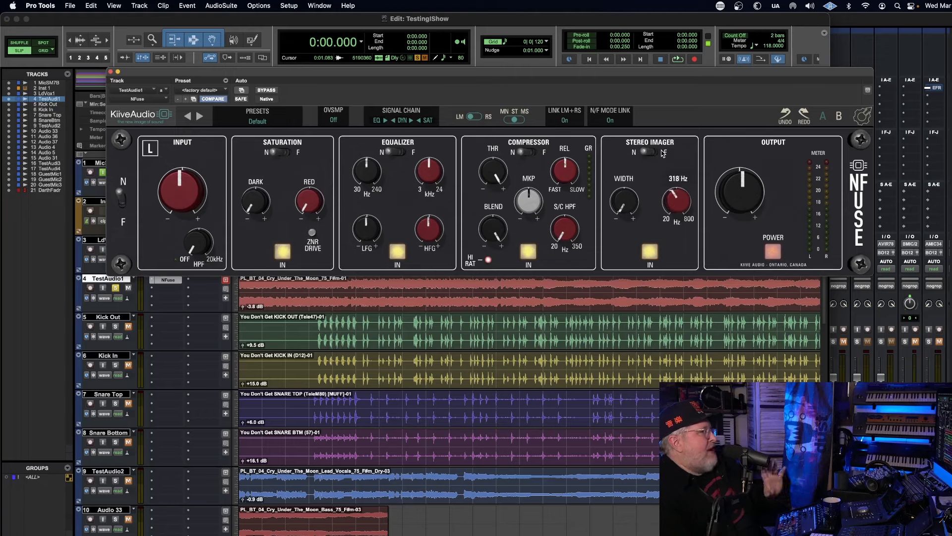
left_click_drag(676, 201, 668, 209)
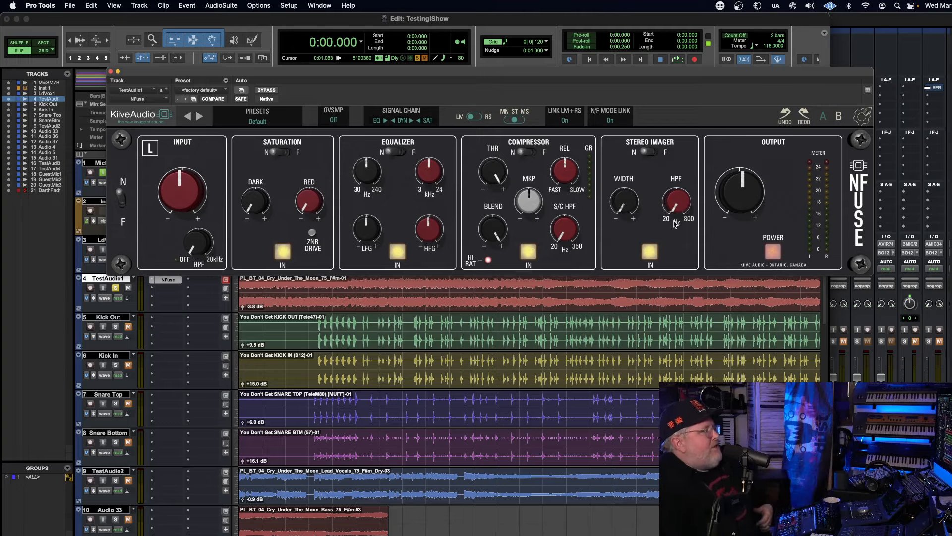
left_click_drag(676, 200, 676, 182)
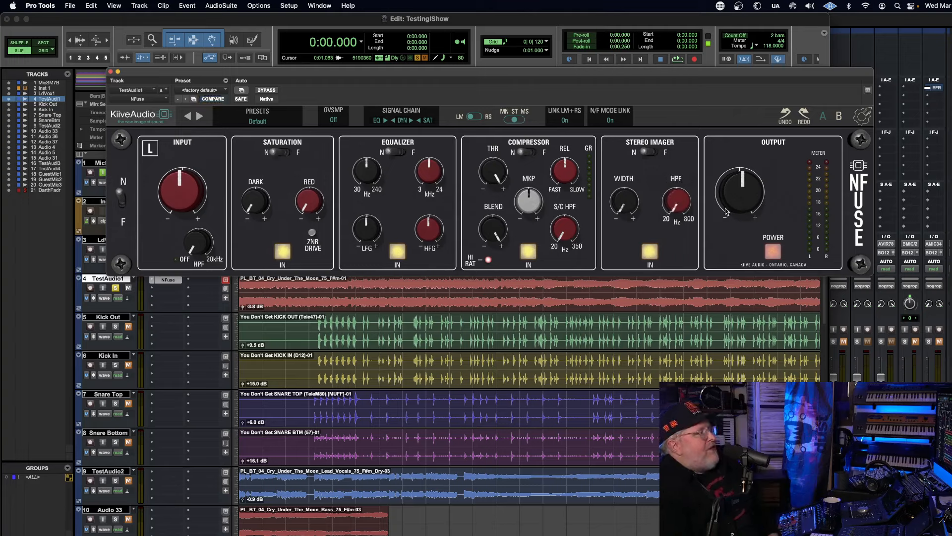
mouse_move(809, 173)
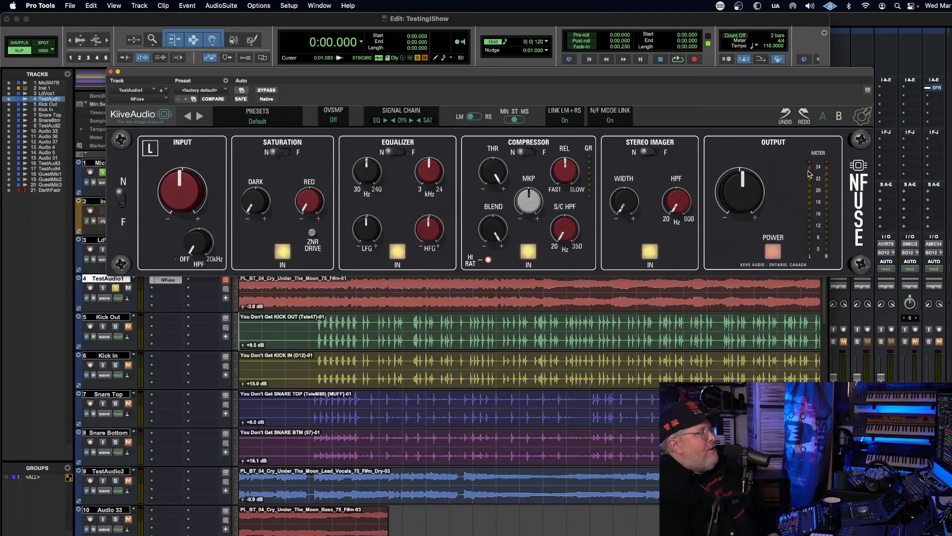
left_click(773, 252)
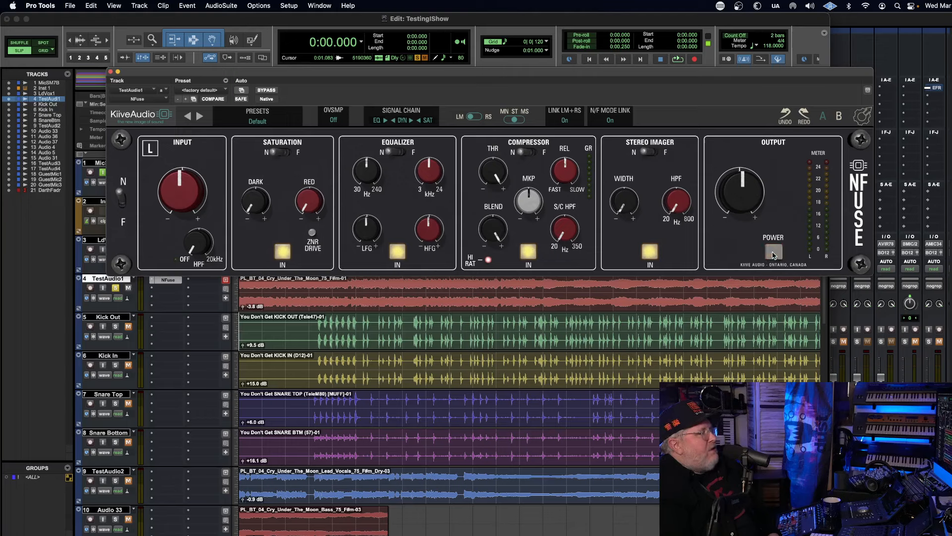
left_click(773, 250)
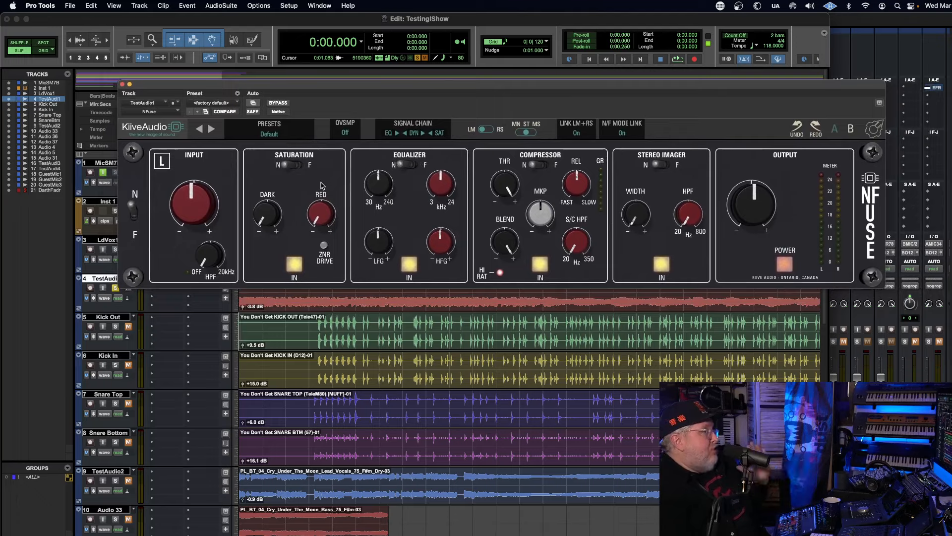
Load the Silky Mix Bus preset from Factory Presets > Mix Bus.
left_click(269, 130)
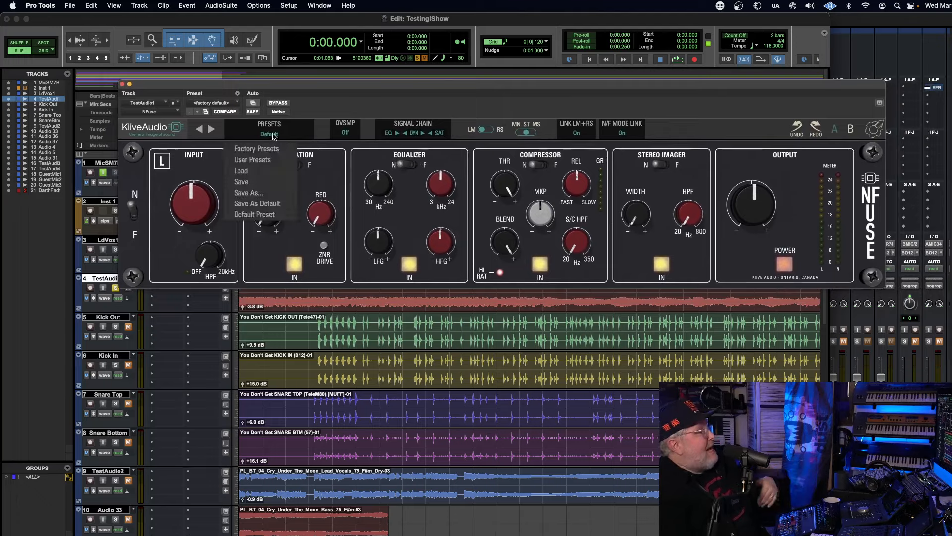
mouse_move(257, 148)
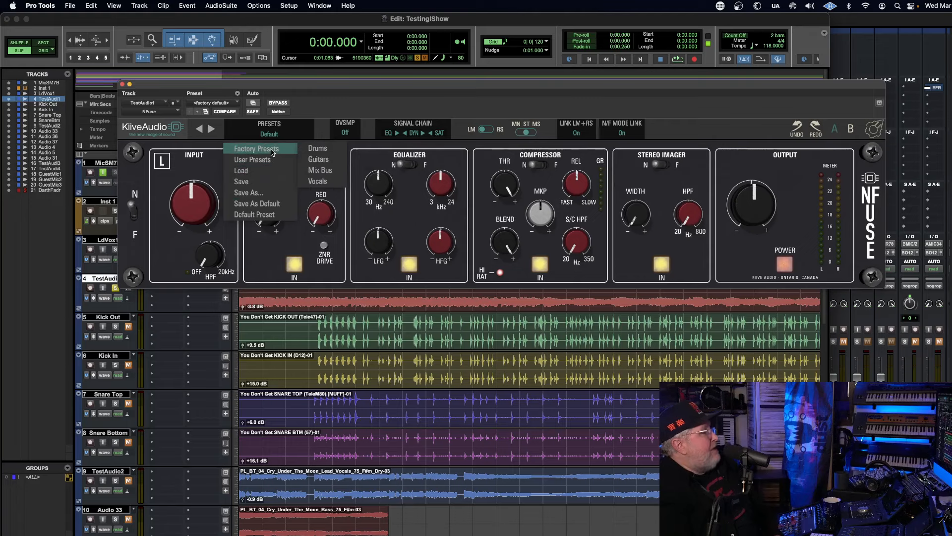
left_click(333, 111)
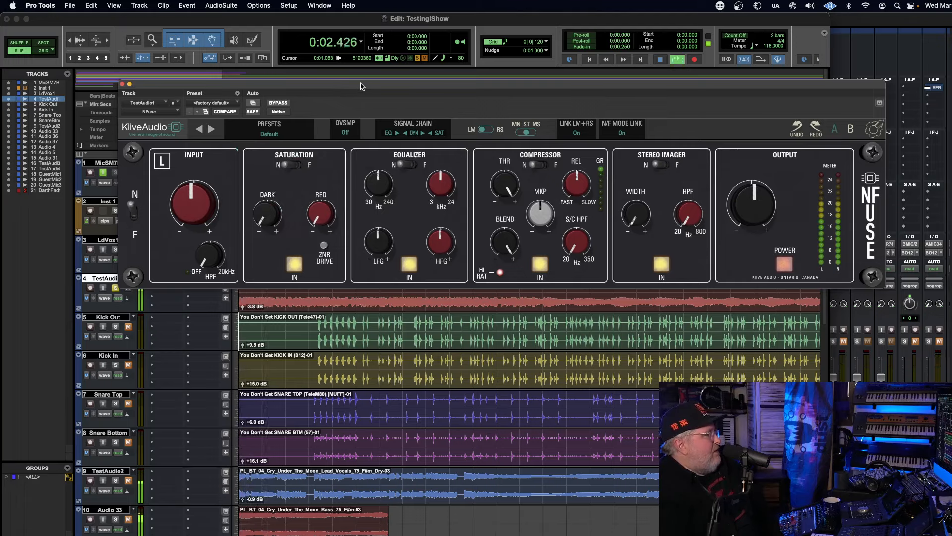
left_click(268, 129)
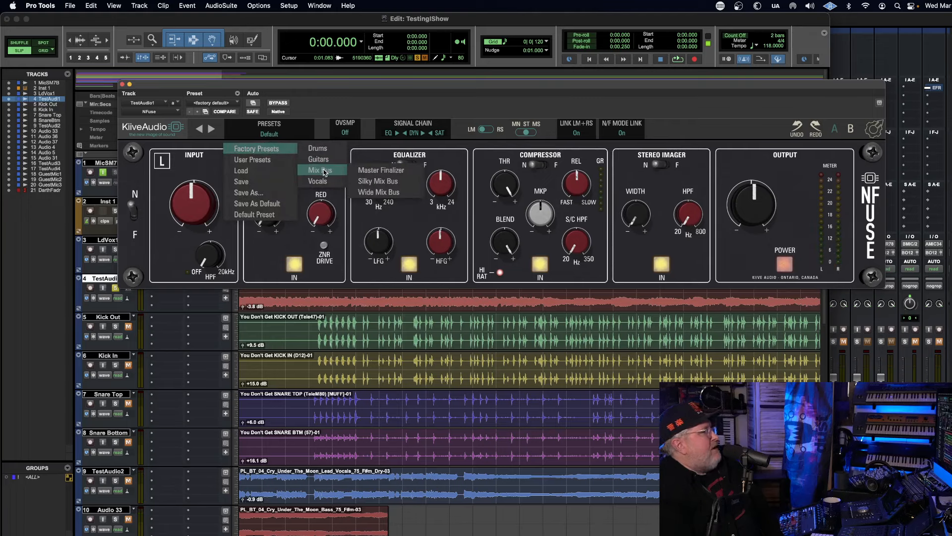
mouse_move(384, 176)
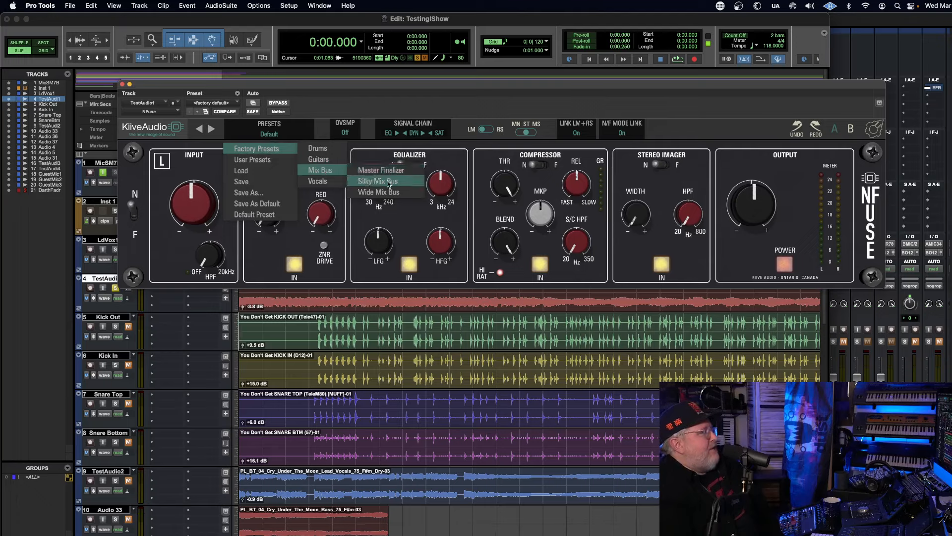
left_click(377, 181)
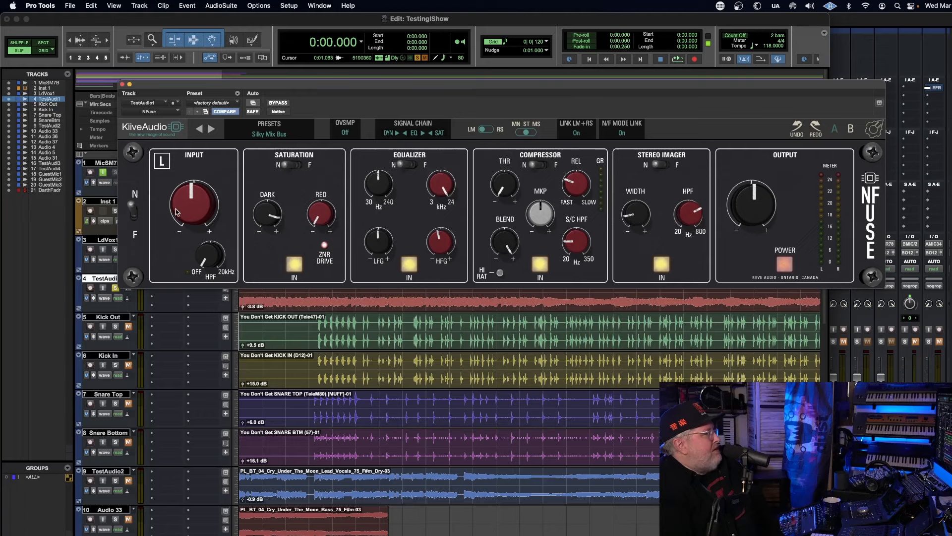
mouse_move(233, 220)
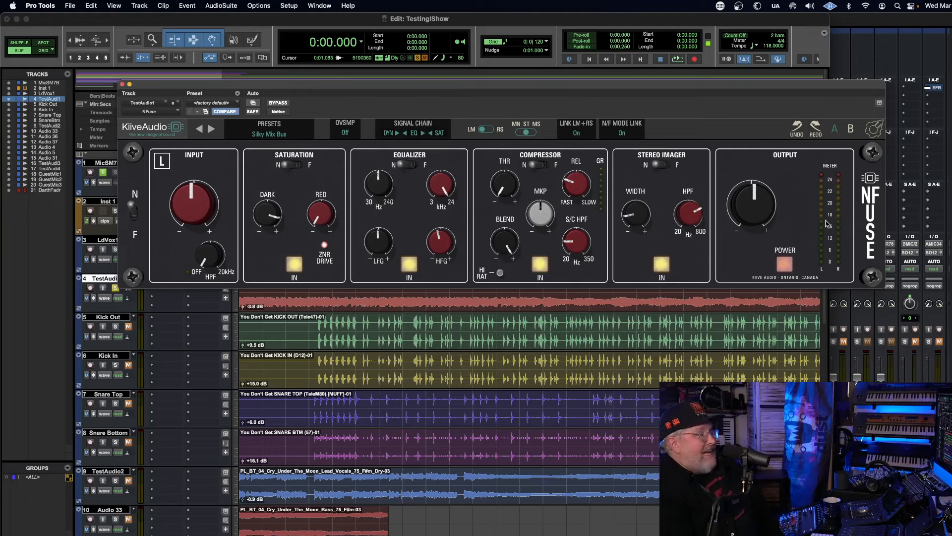
mouse_move(681, 193)
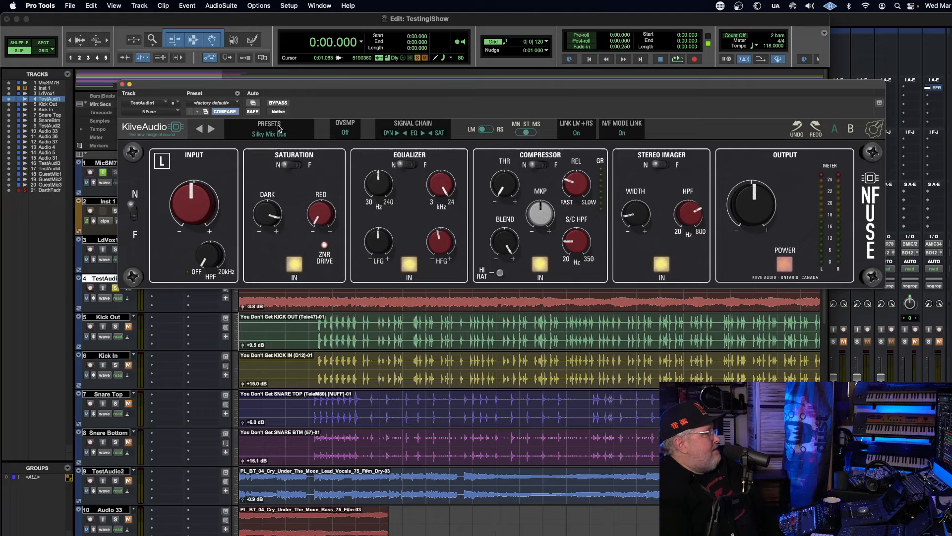
Load the Wide Mix Bus preset, then the Master Finalizer preset.
left_click(270, 130)
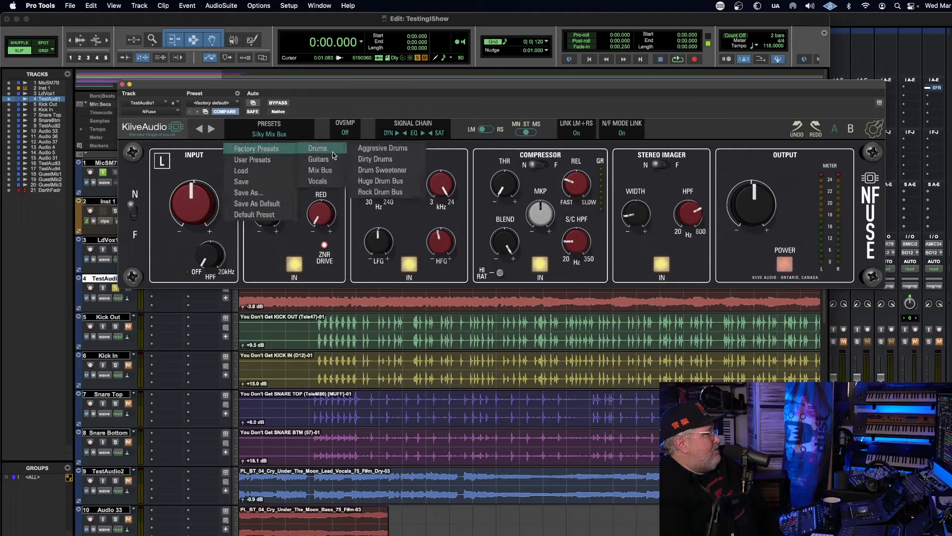
mouse_move(321, 170)
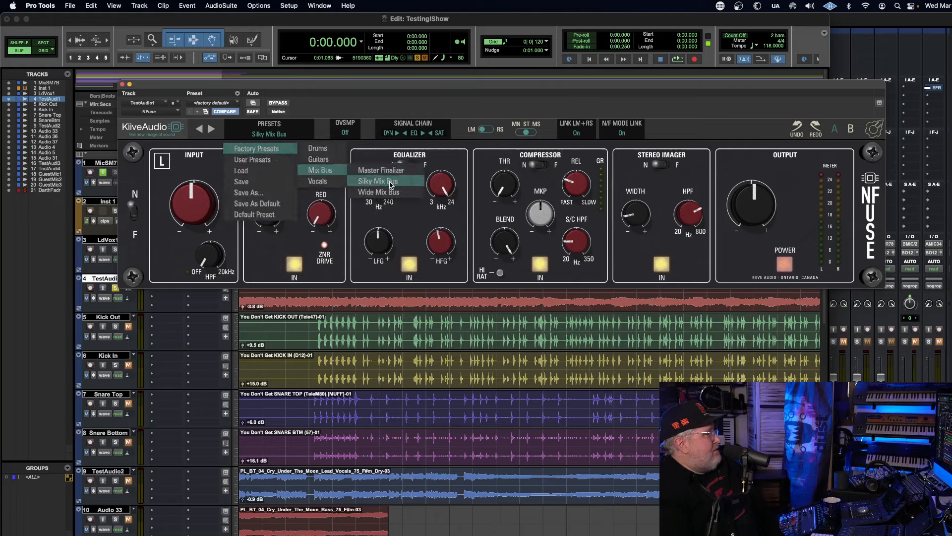
left_click(377, 181)
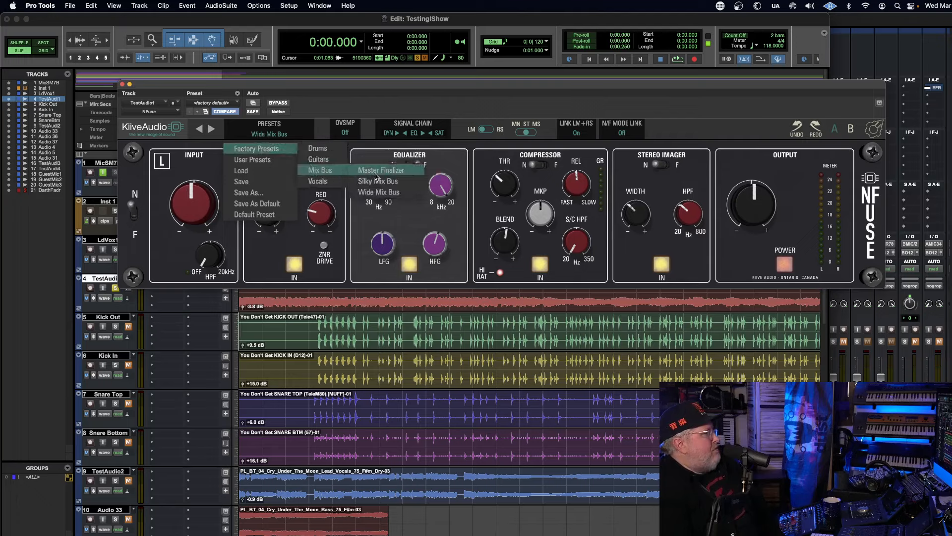
left_click(377, 170)
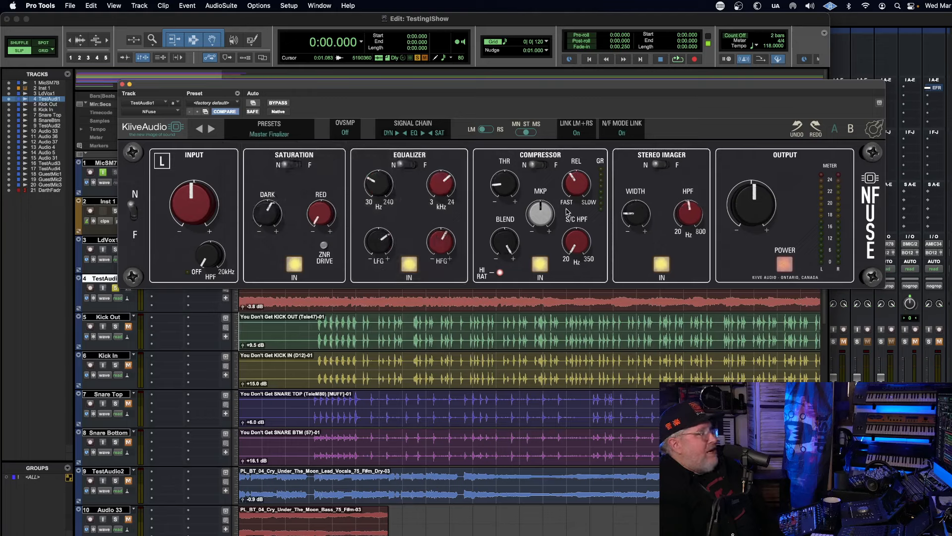
left_click(213, 102)
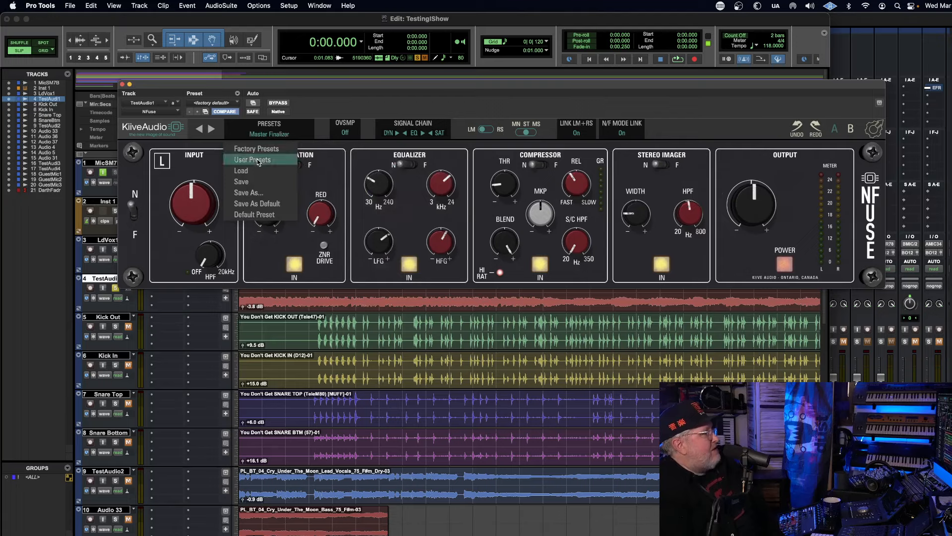
mouse_move(266, 149)
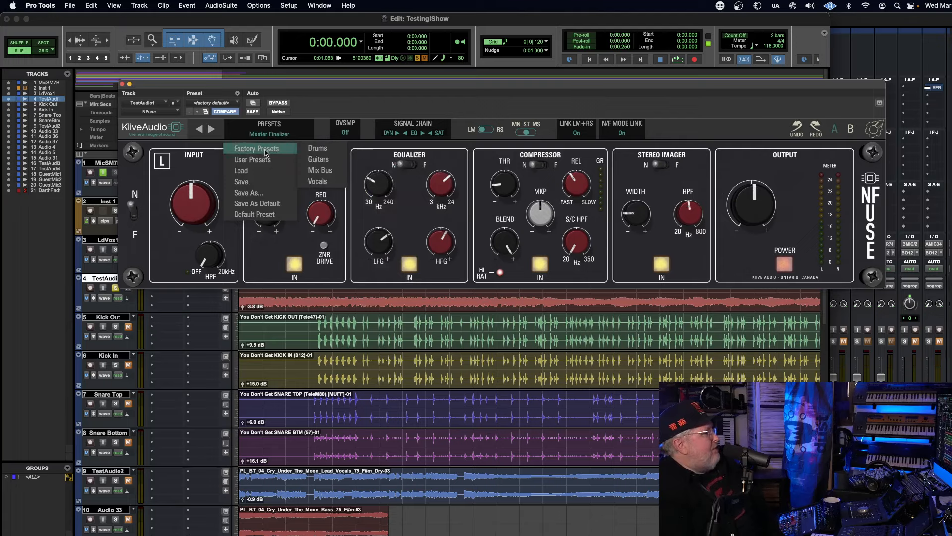
mouse_move(363, 150)
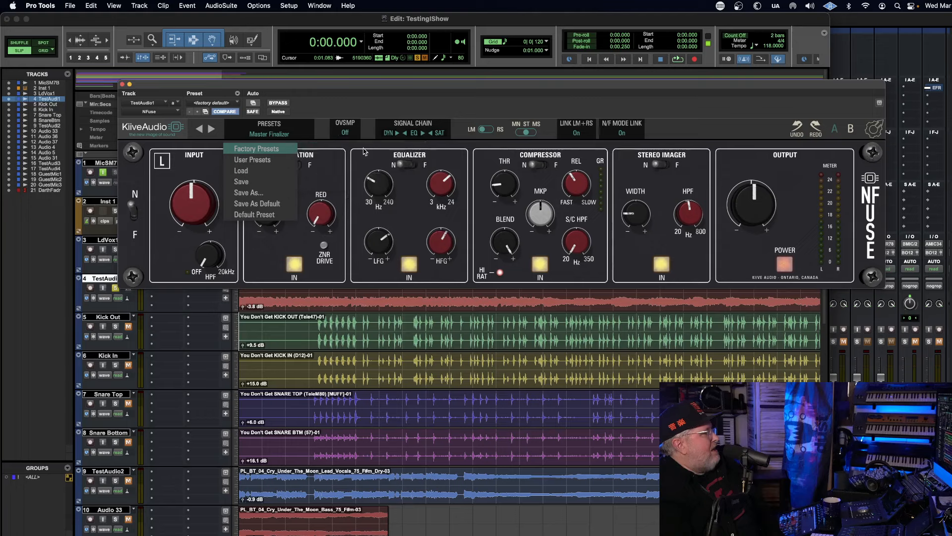
Load the Aggressive Drums, Dirty Drums, then Drum Sweetener presets in turn.
left_click(256, 148)
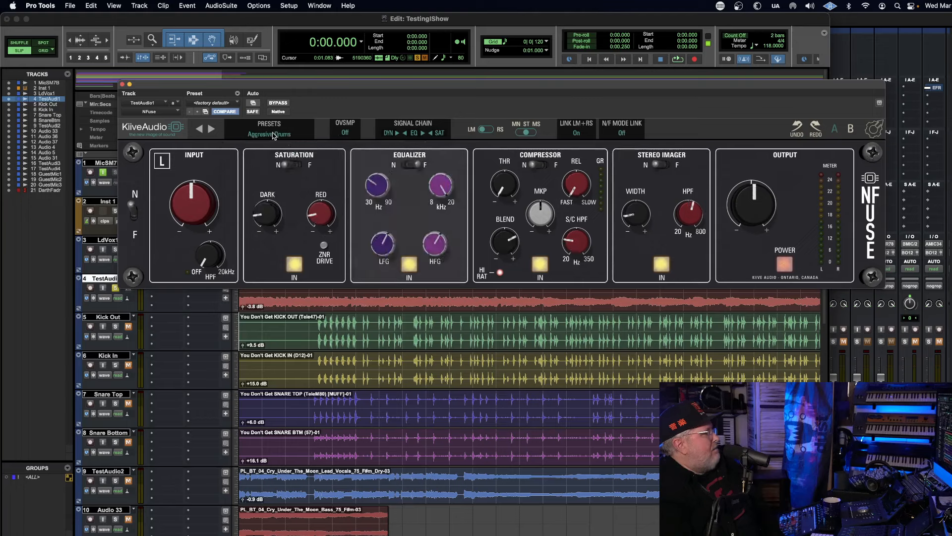
left_click(269, 134)
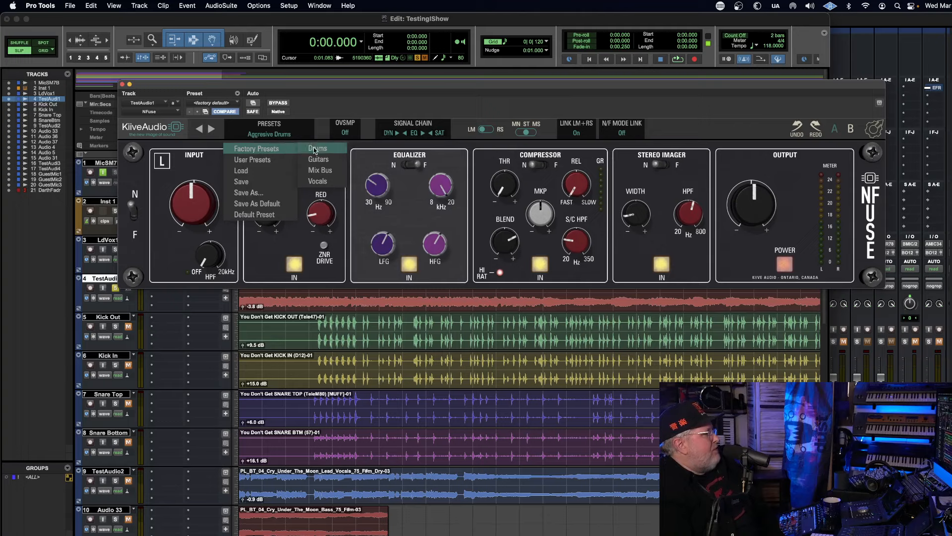
left_click(319, 148)
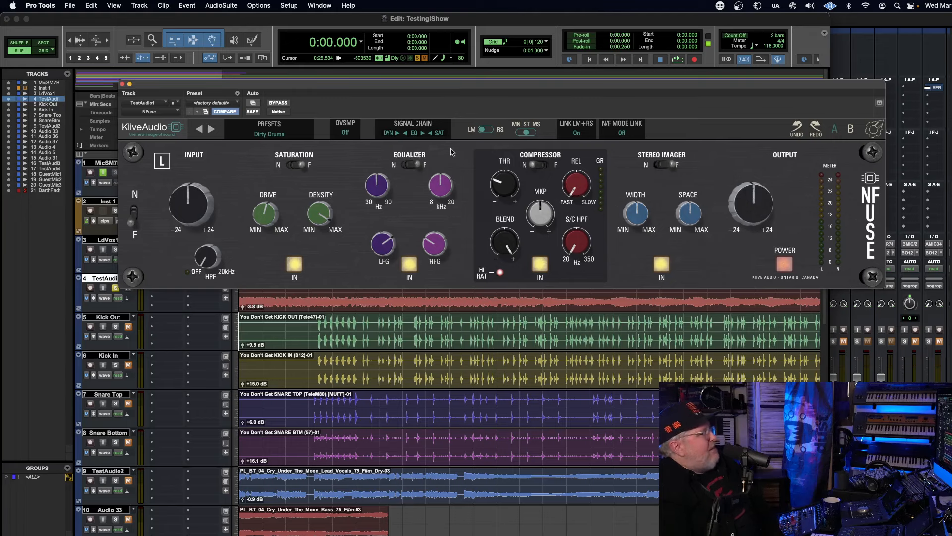
mouse_move(613, 209)
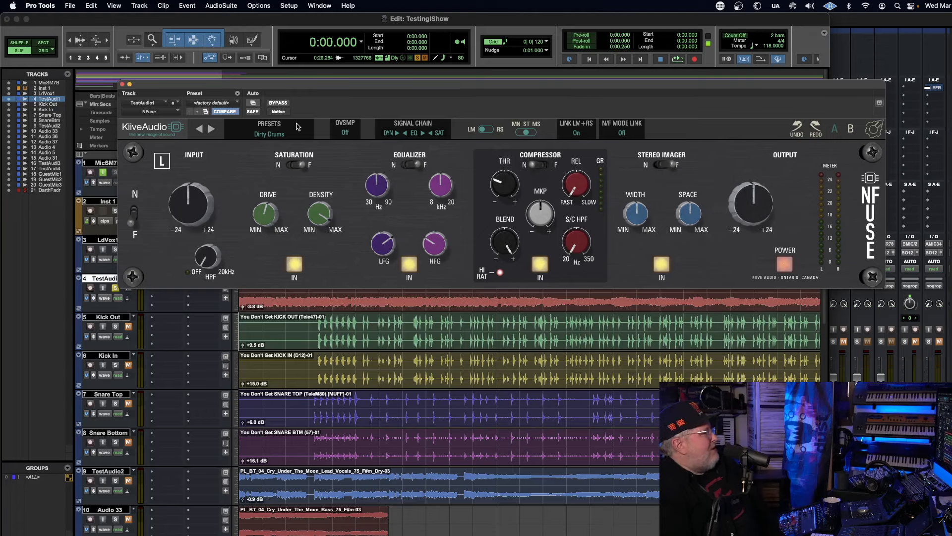
left_click(269, 130)
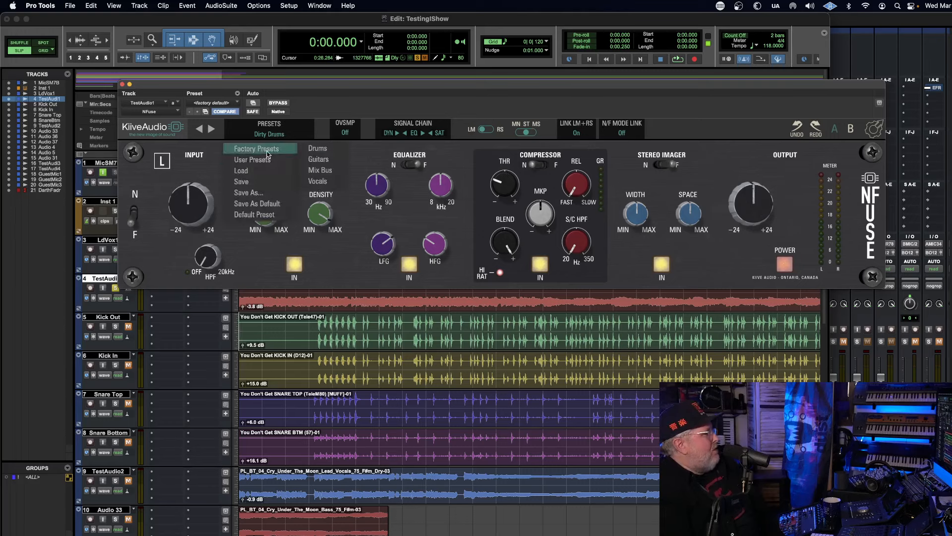
mouse_move(317, 148)
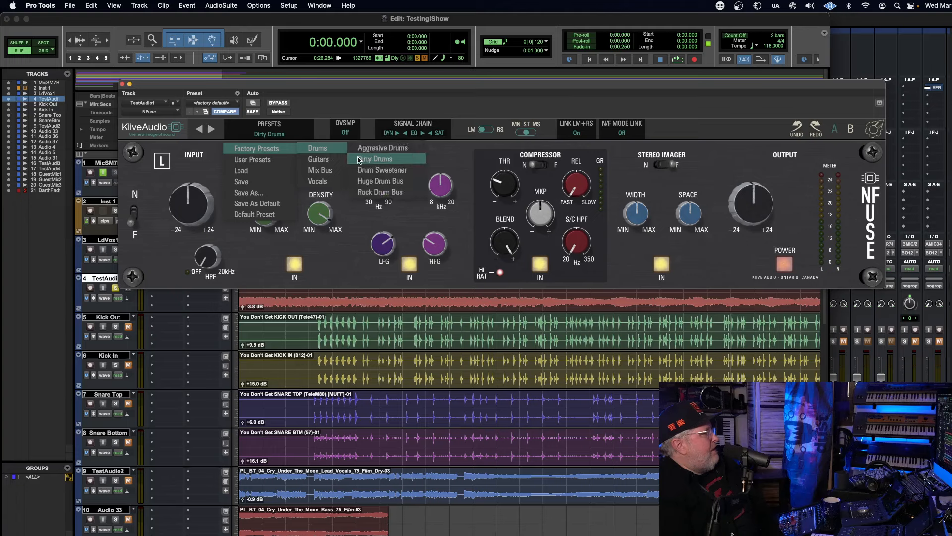
left_click(376, 159)
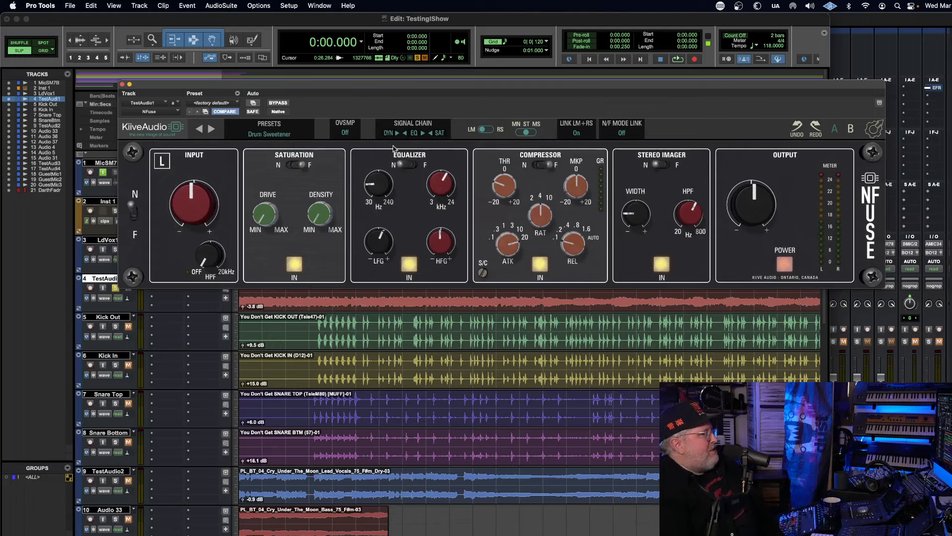
left_click(268, 126)
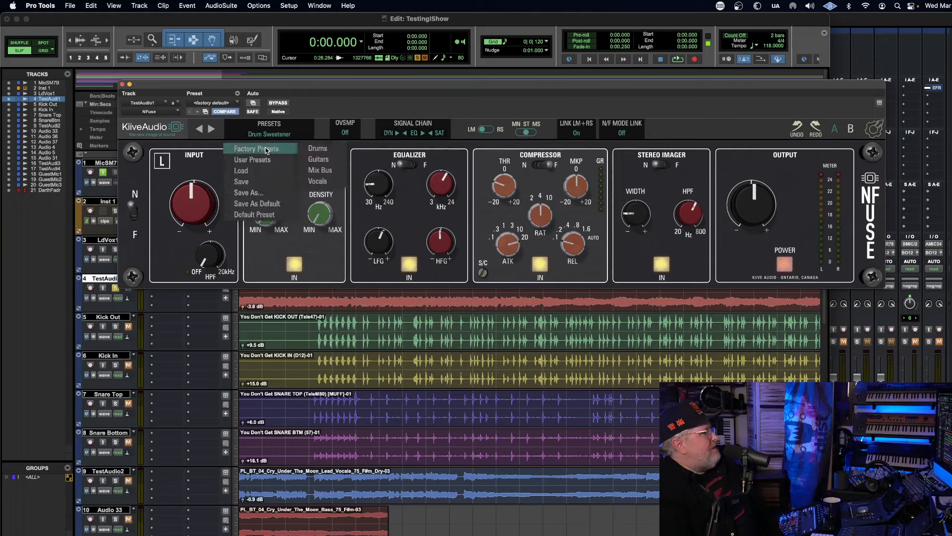
mouse_move(319, 170)
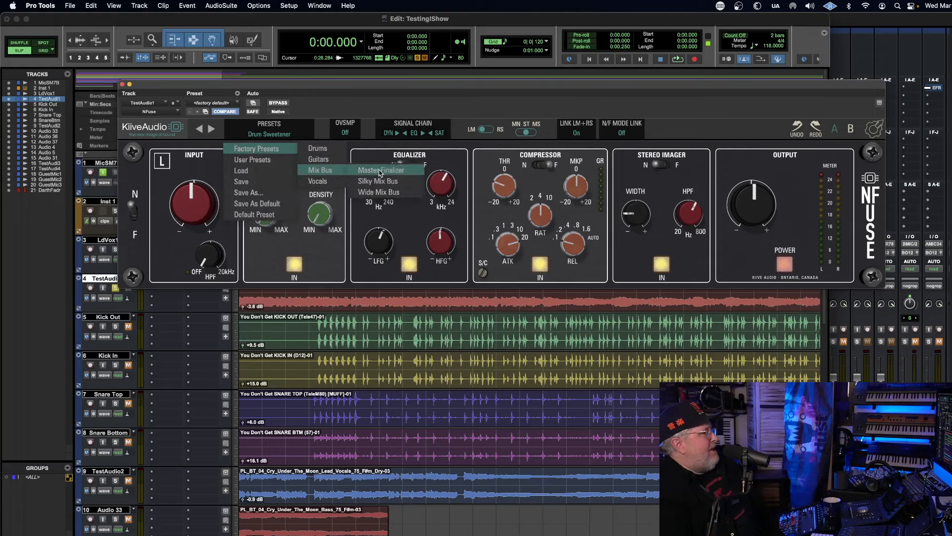
Load Silky Mix Bus and toggle BYPASS on and off to compare with the dry sound.
left_click(378, 181)
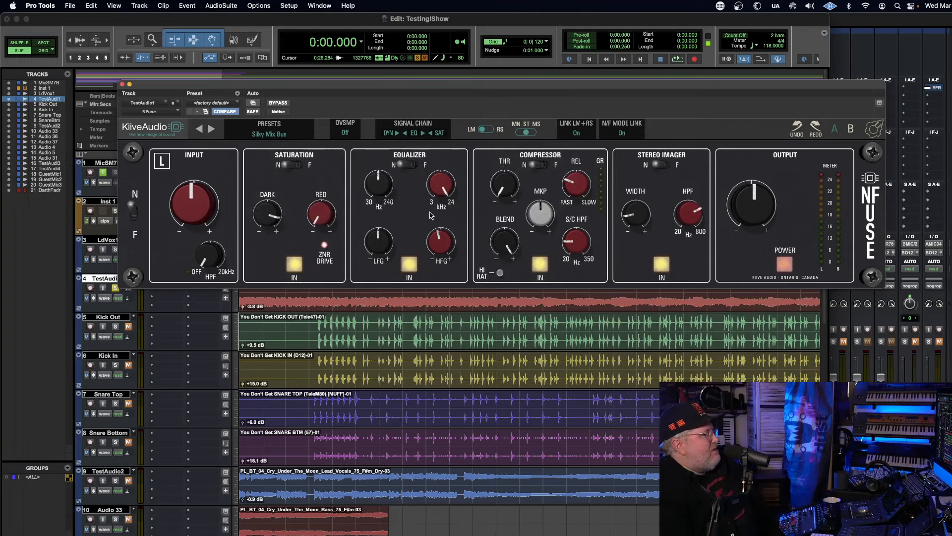
left_click(277, 103)
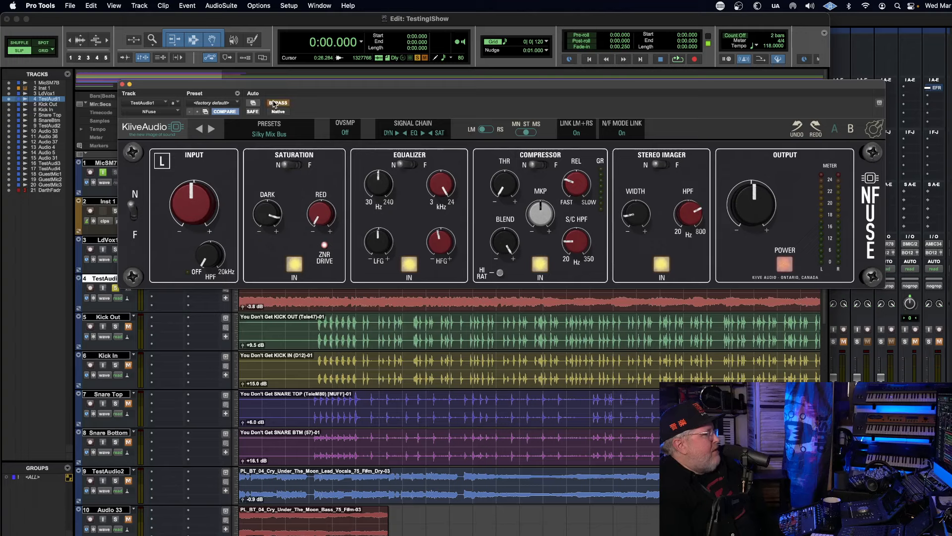
left_click(677, 59)
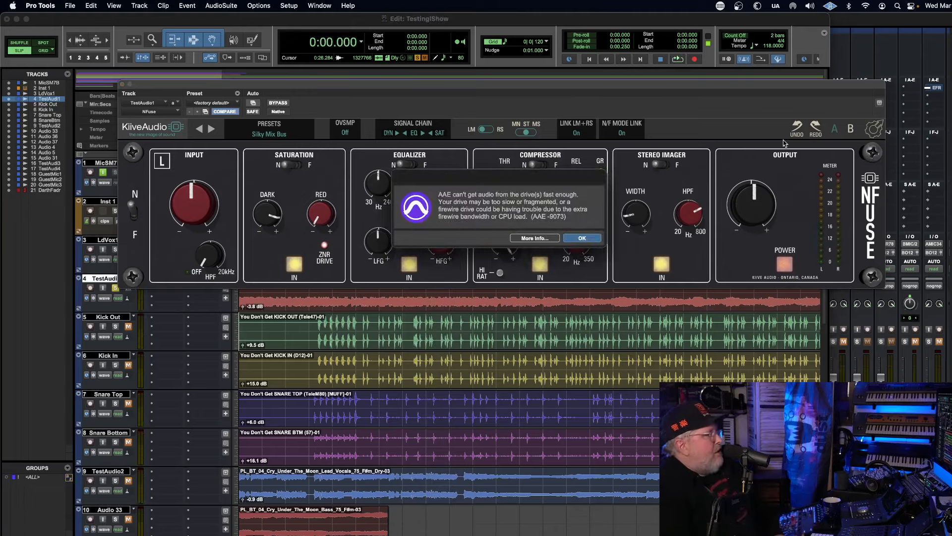
Click OK on the AAE disk-speed error alert.
left_click(583, 238)
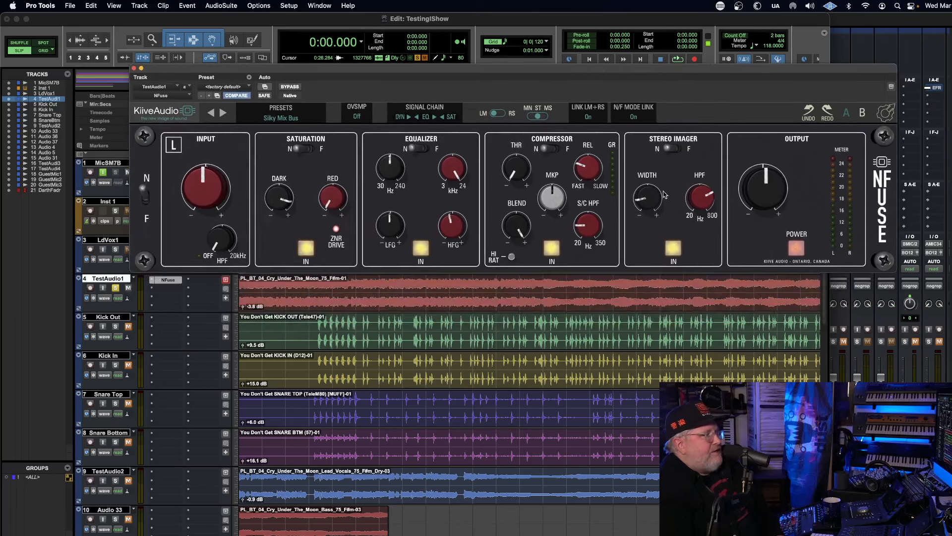
mouse_move(339, 162)
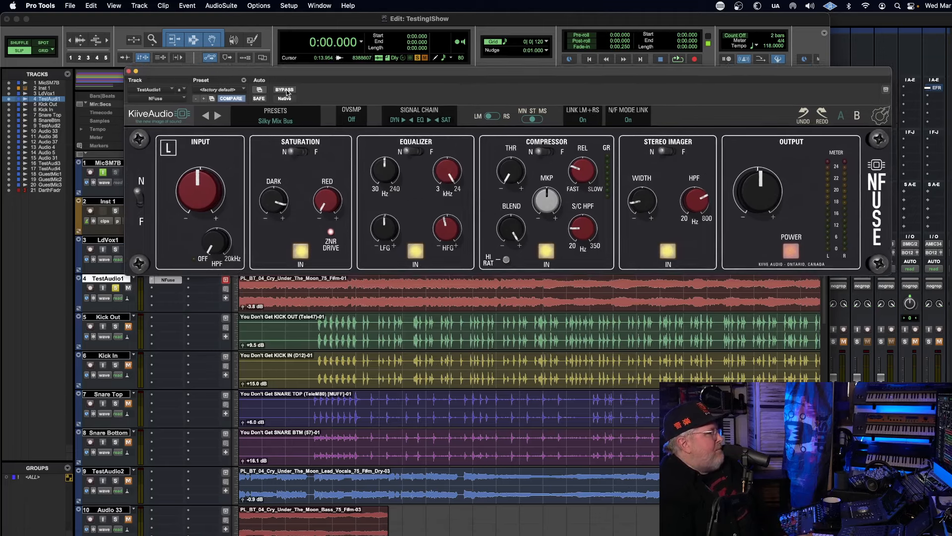
left_click(677, 59)
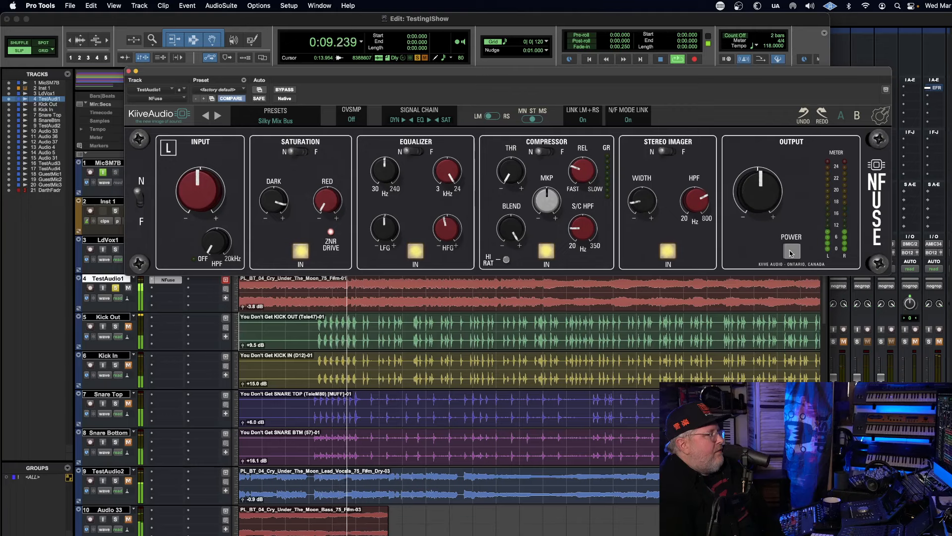
left_click(791, 251)
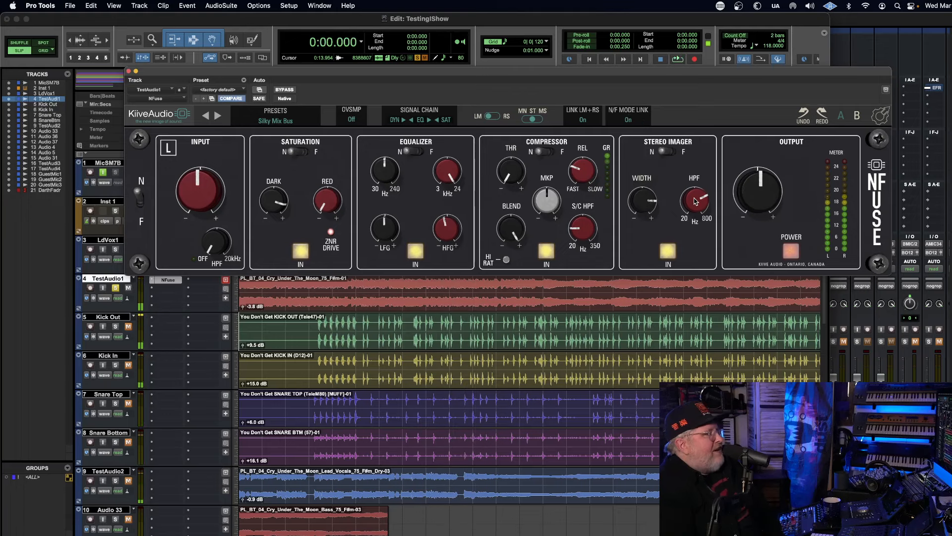
left_click_drag(694, 201, 694, 195)
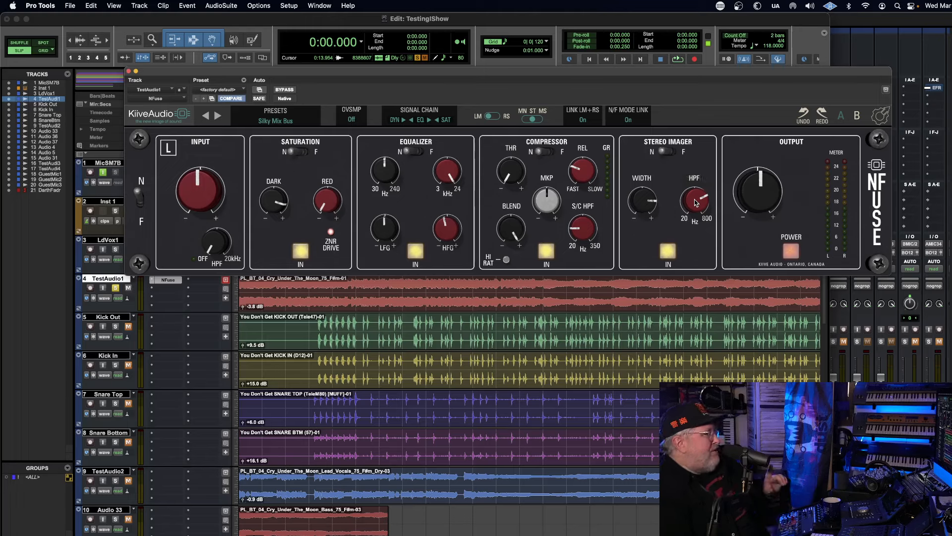
left_click_drag(695, 201, 694, 188)
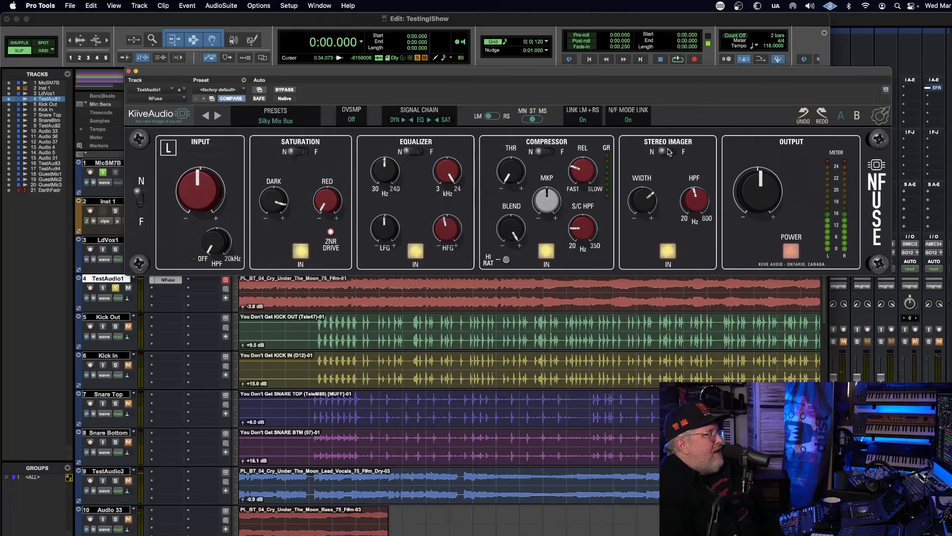
Flip the Stereo Imager to F and back to N, and set its HPF to 429 Hz.
left_click(668, 152)
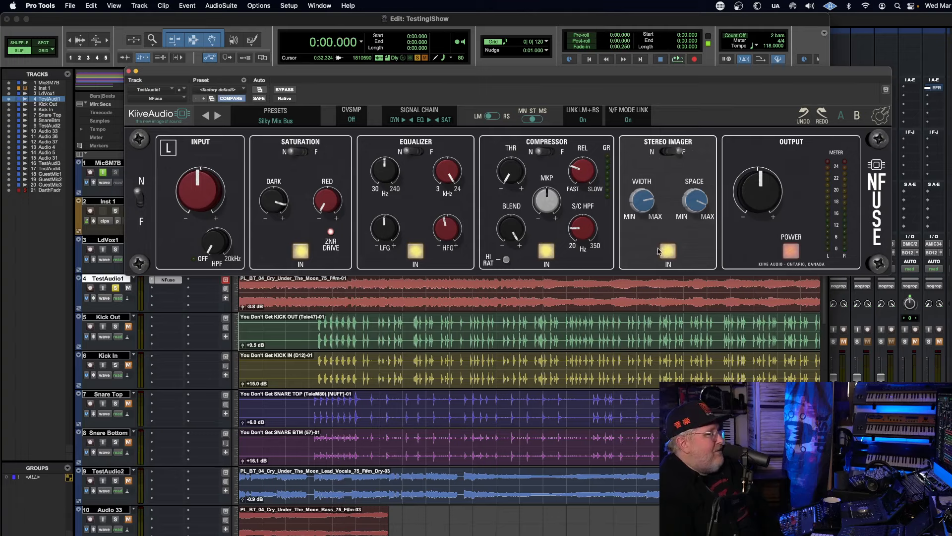
left_click_drag(641, 195, 641, 203)
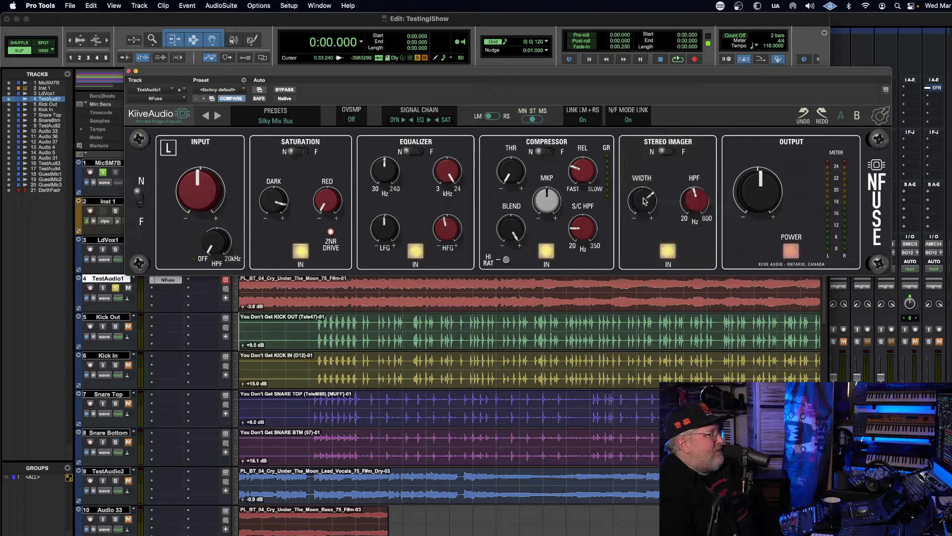
left_click_drag(694, 195, 694, 182)
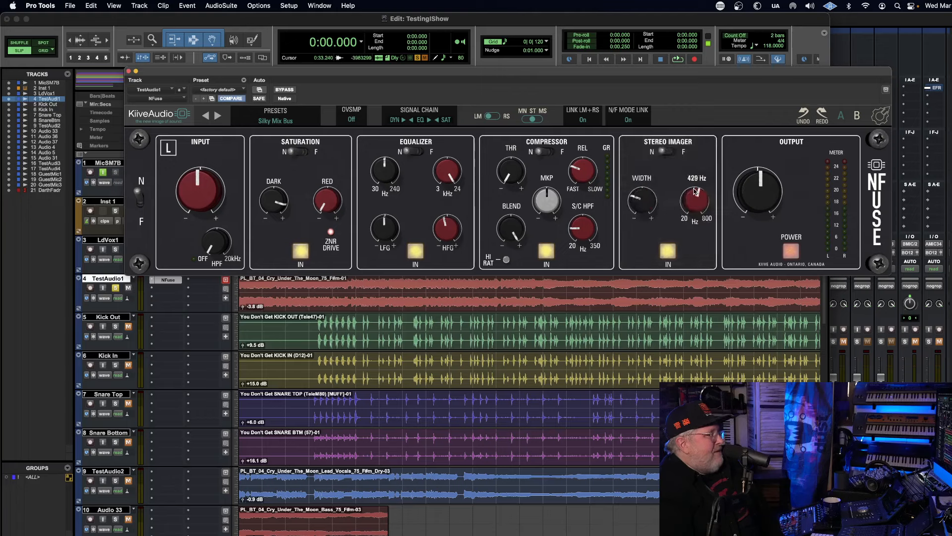
Choose Silky Mix Bus again under Factory Presets > Mix Bus, undoing the HPF change.
left_click(276, 114)
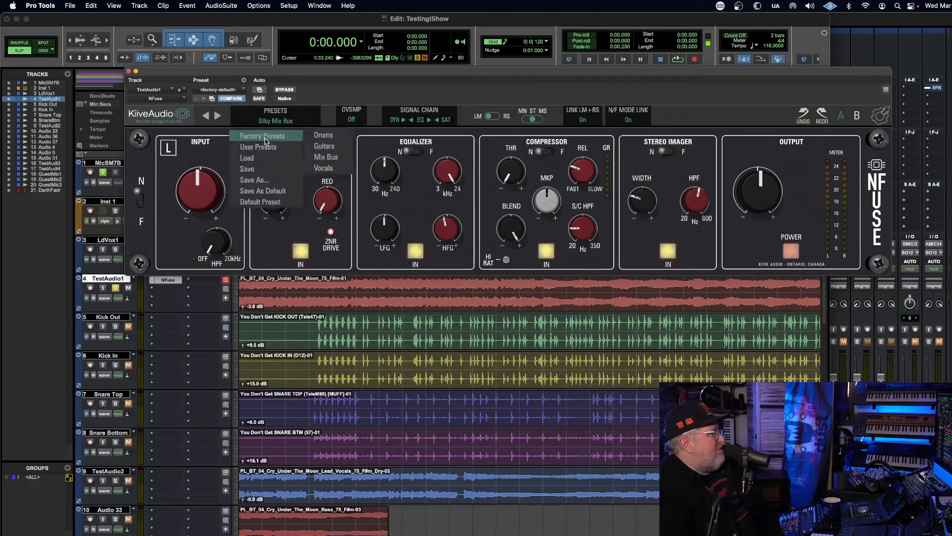
mouse_move(326, 157)
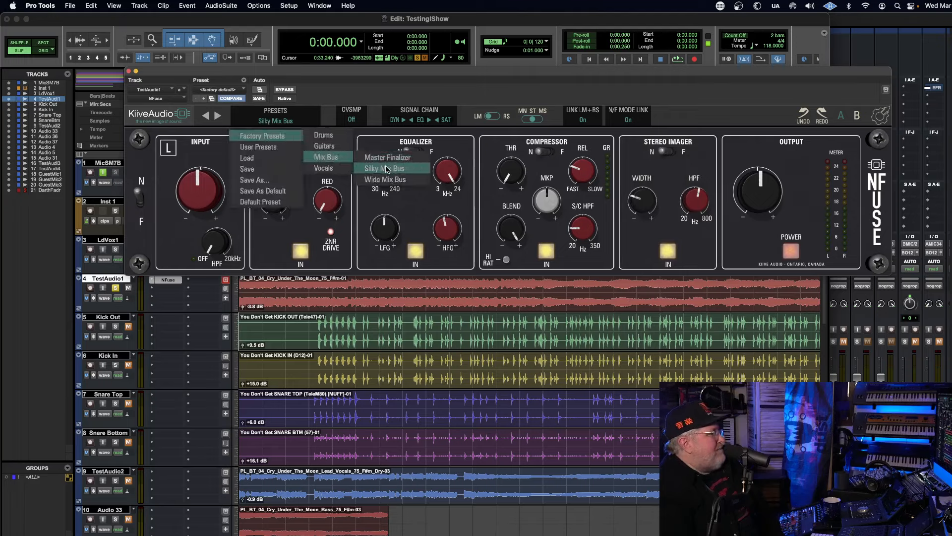
left_click(386, 168)
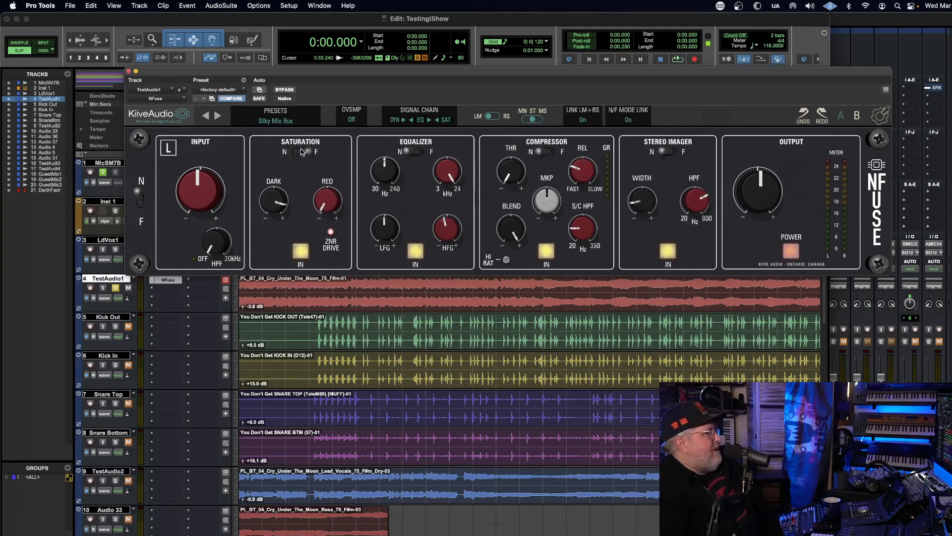
left_click(305, 151)
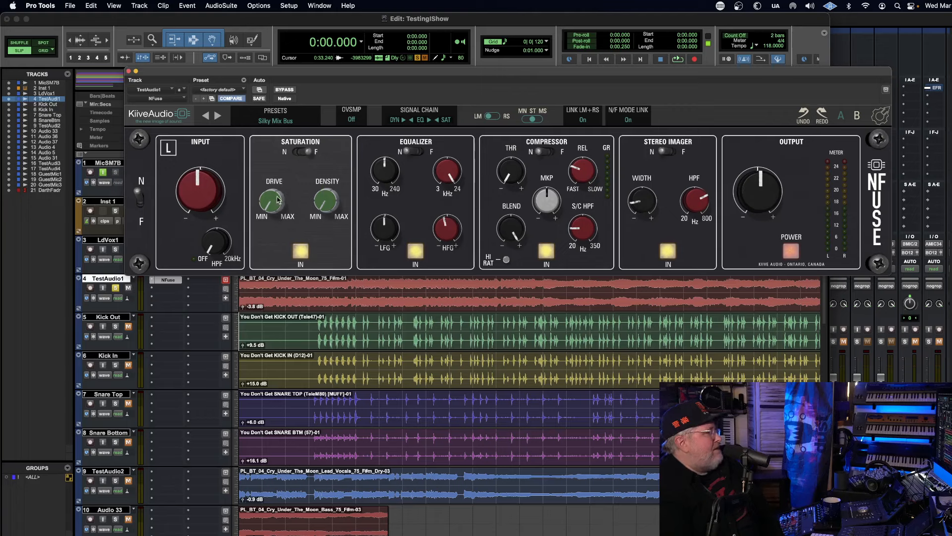
left_click(677, 59)
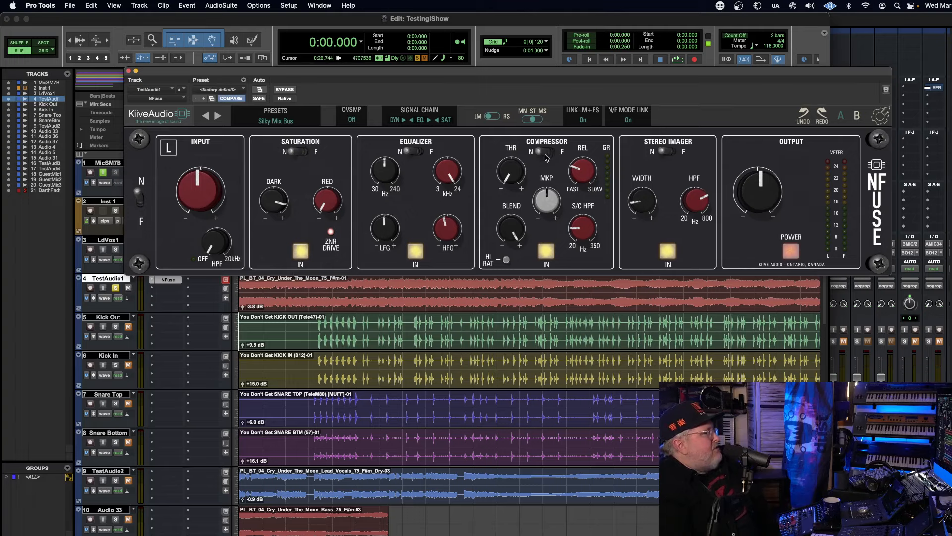
mouse_move(446, 148)
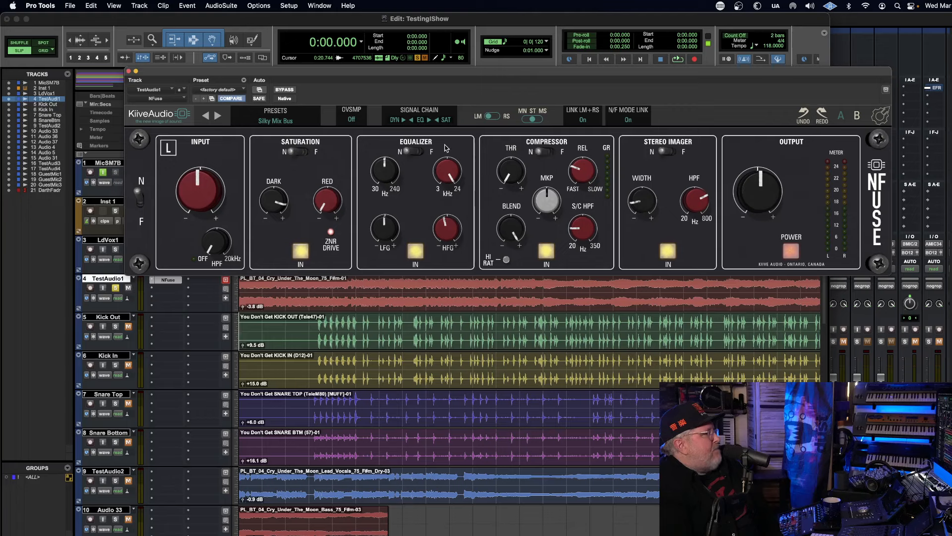
mouse_move(417, 181)
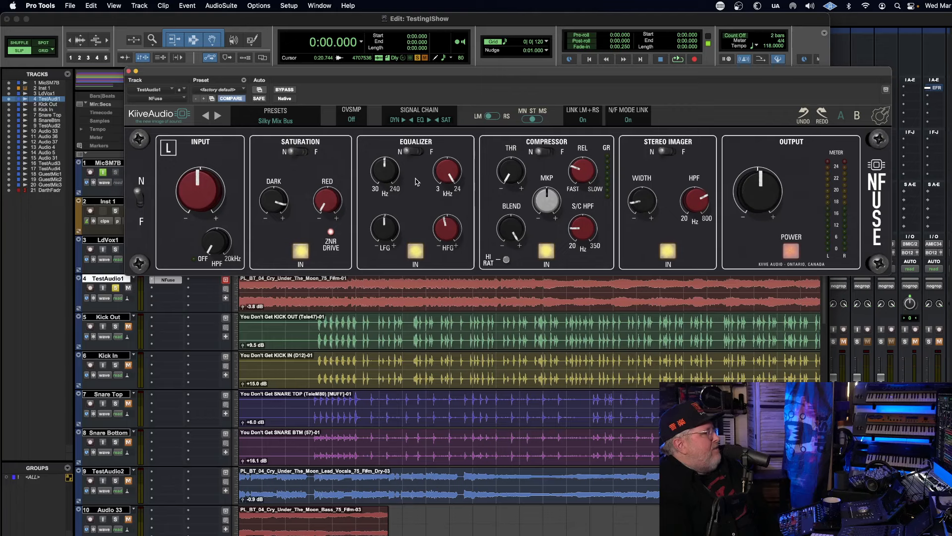
Lower NFuse's EQ low band to about 63 Hz and raise the high band gain during playback.
left_click_drag(384, 170, 383, 158)
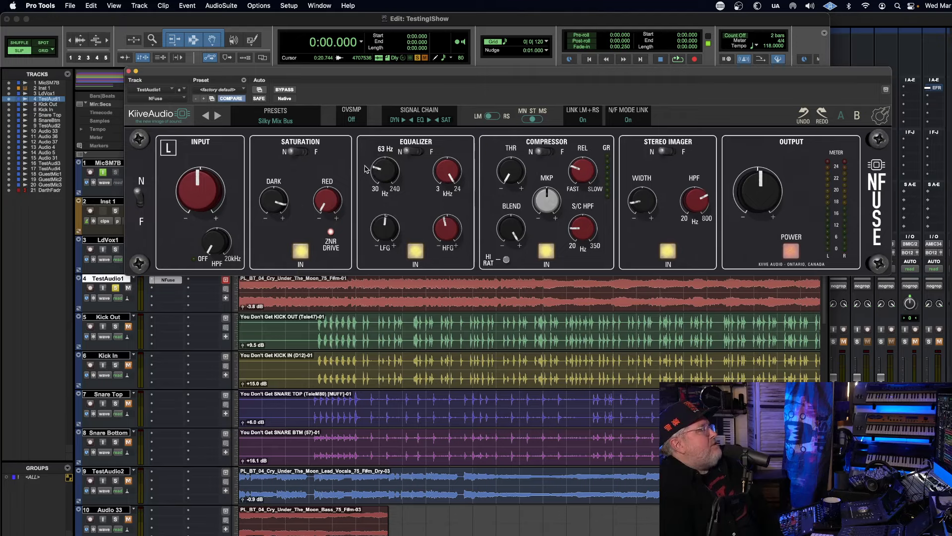
left_click(677, 59)
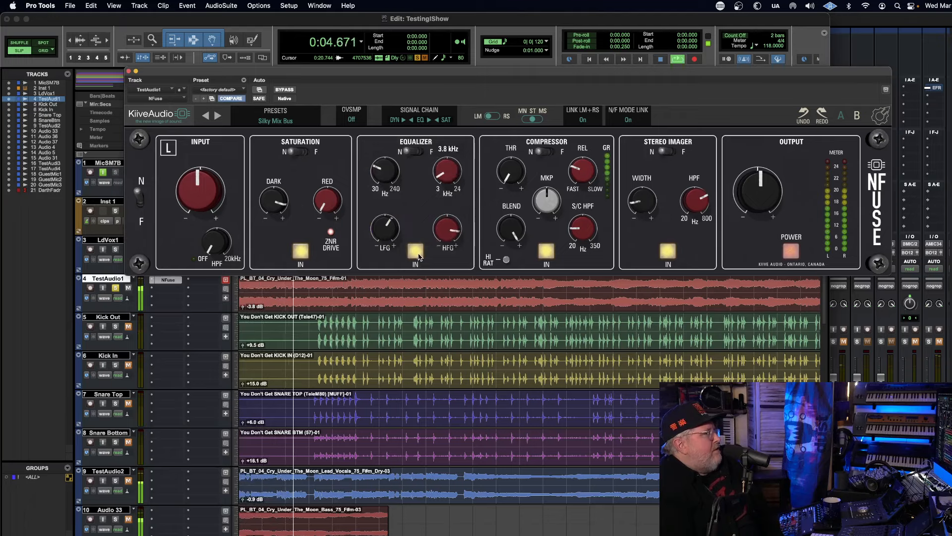
left_click_drag(447, 230, 447, 212)
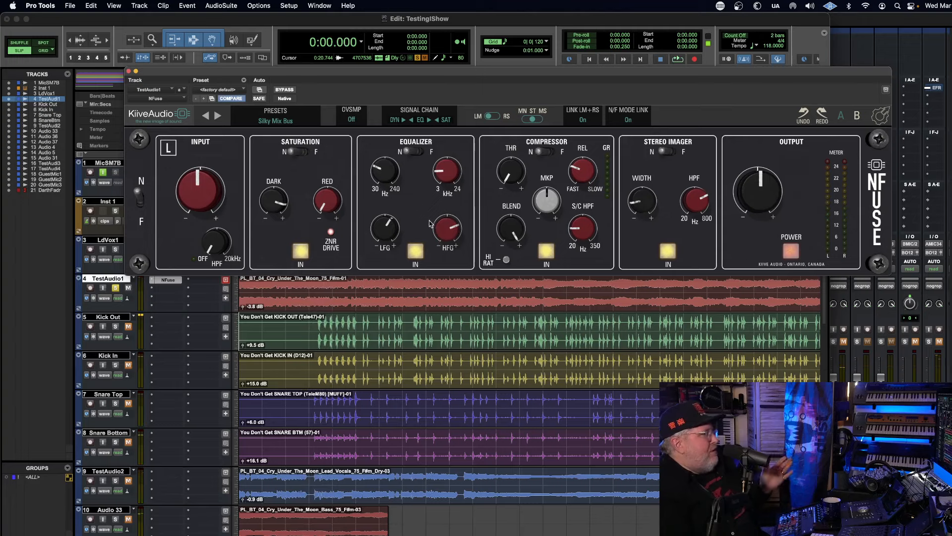
mouse_move(540, 171)
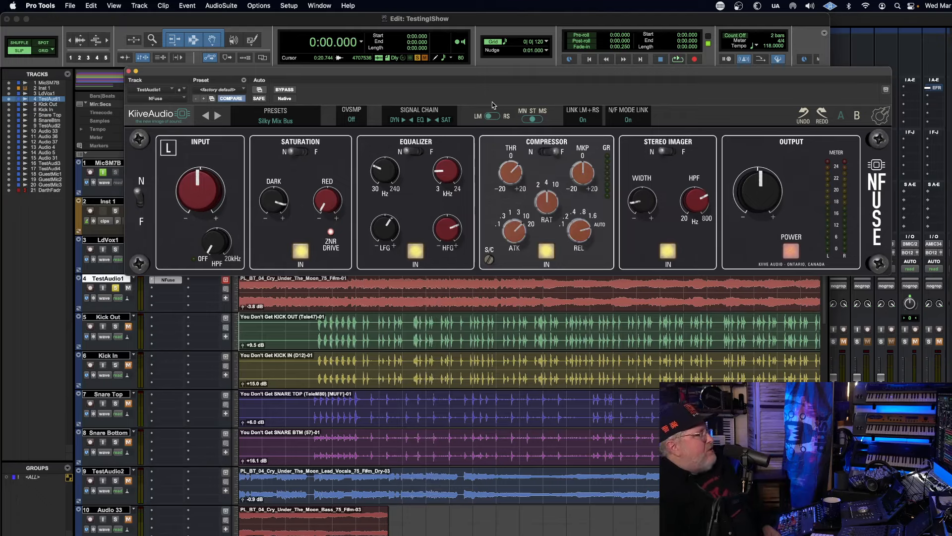
mouse_move(501, 149)
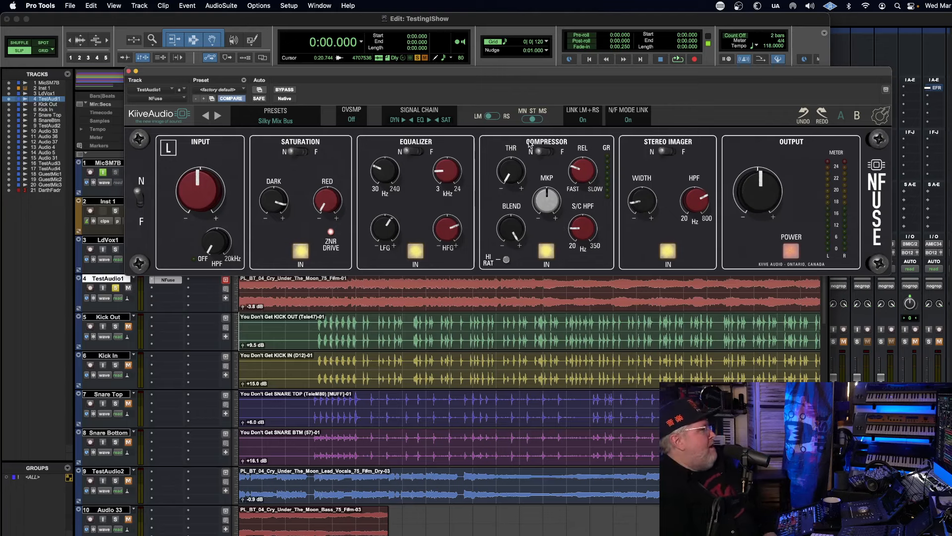
Open the NFuse Presets menu.
left_click(275, 120)
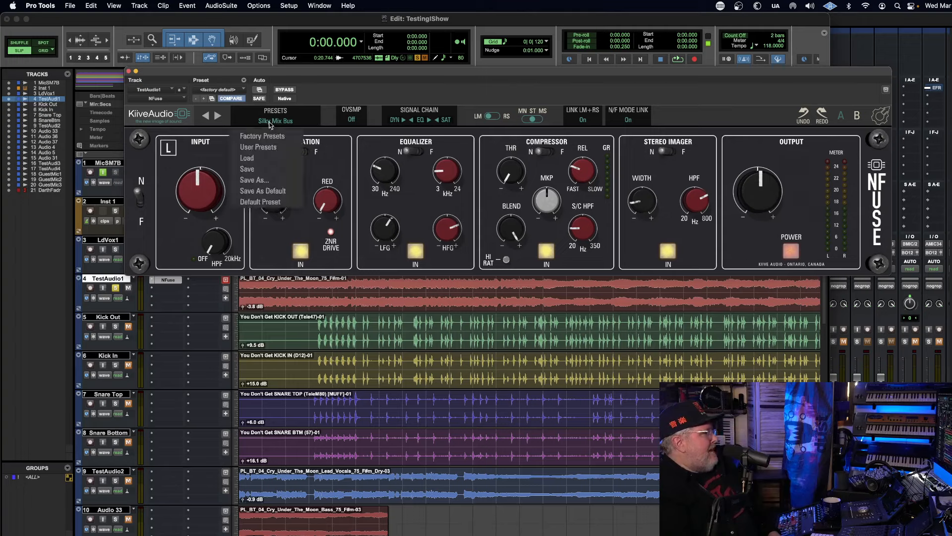
mouse_move(262, 135)
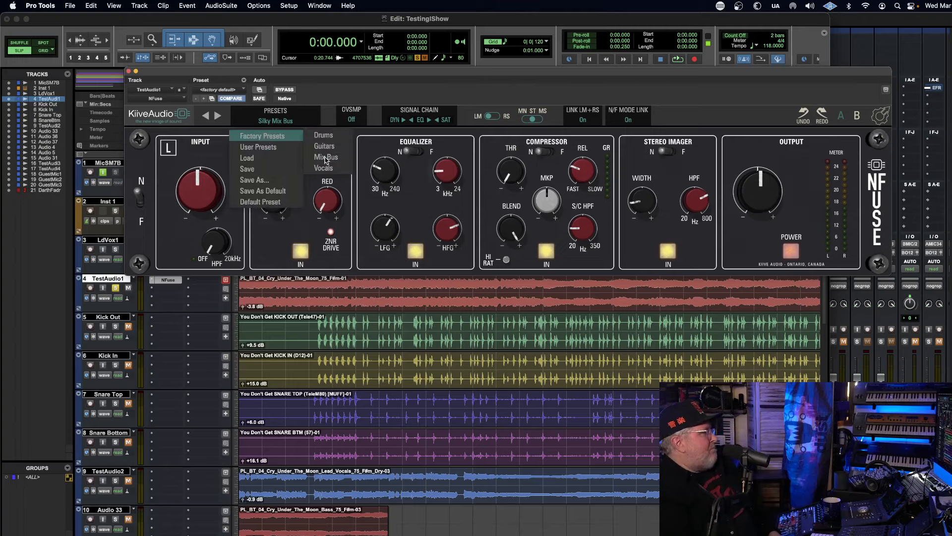
Load Factory Presets > Mix Bus > Wide Mix Bus into NFuse.
left_click(326, 156)
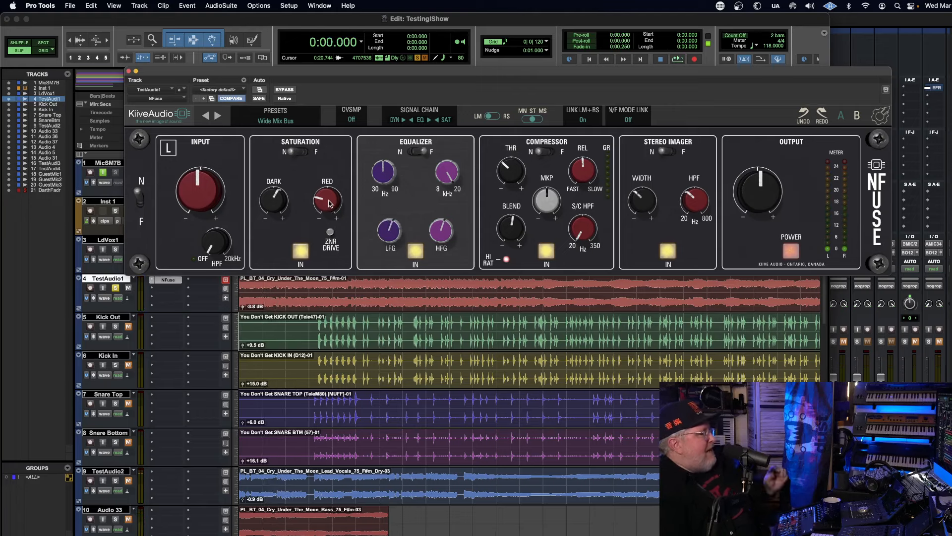
left_click(677, 59)
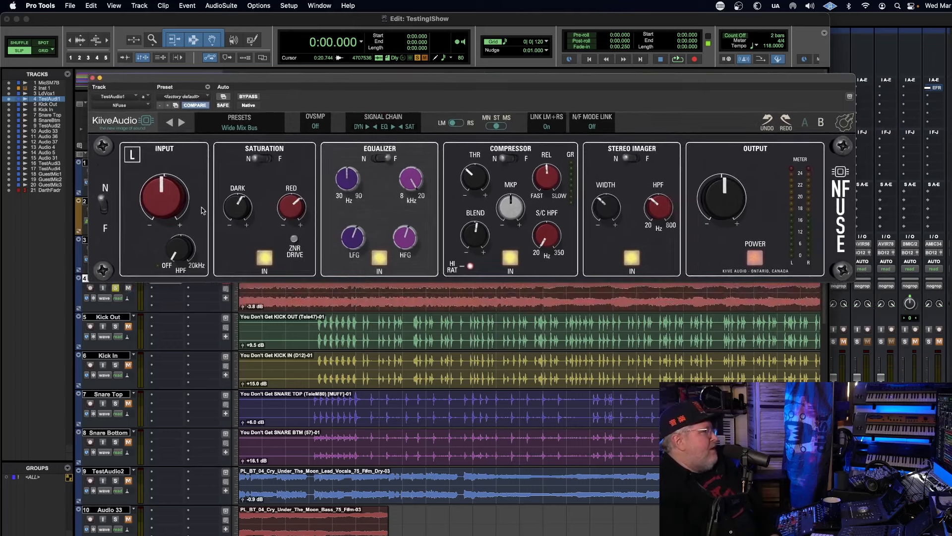
mouse_move(369, 215)
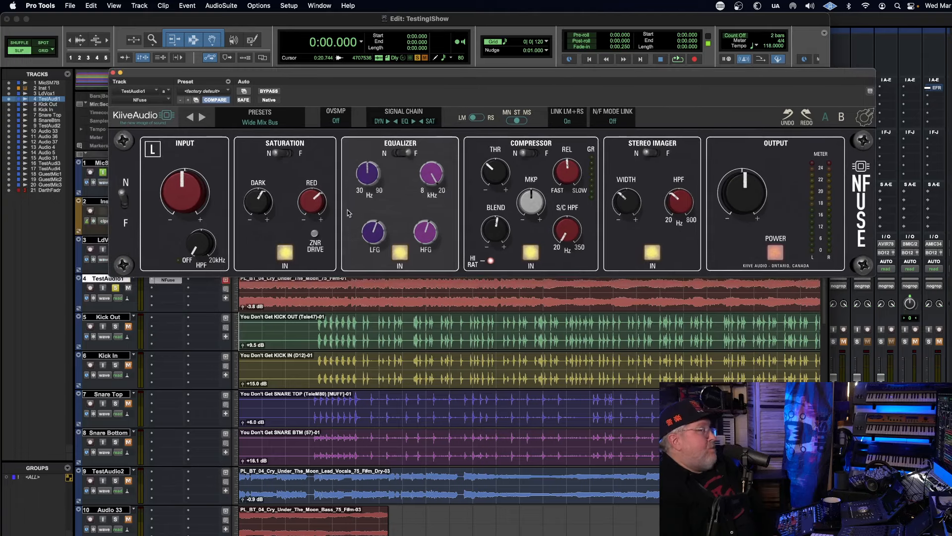
mouse_move(600, 93)
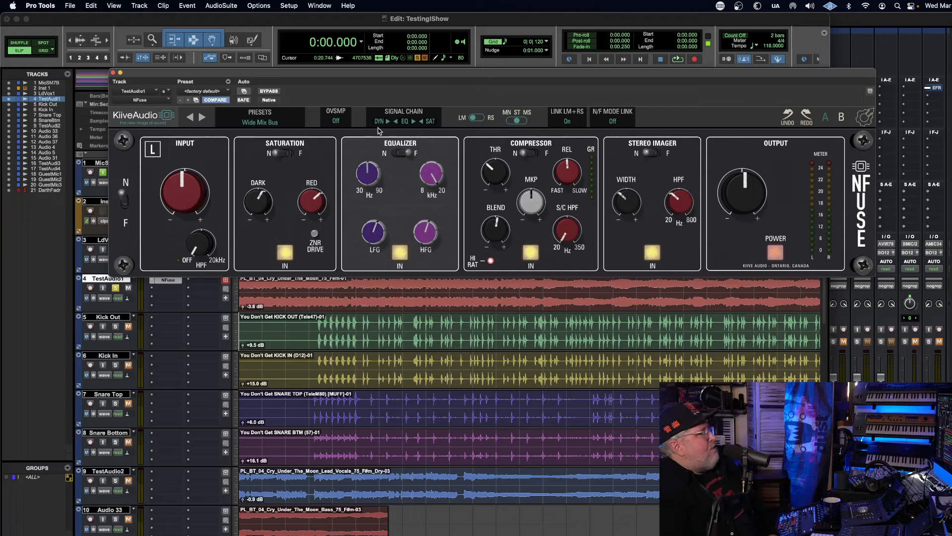
Audition the Master Finalizer and Aggressive Drums factory presets in NFuse.
left_click(260, 117)
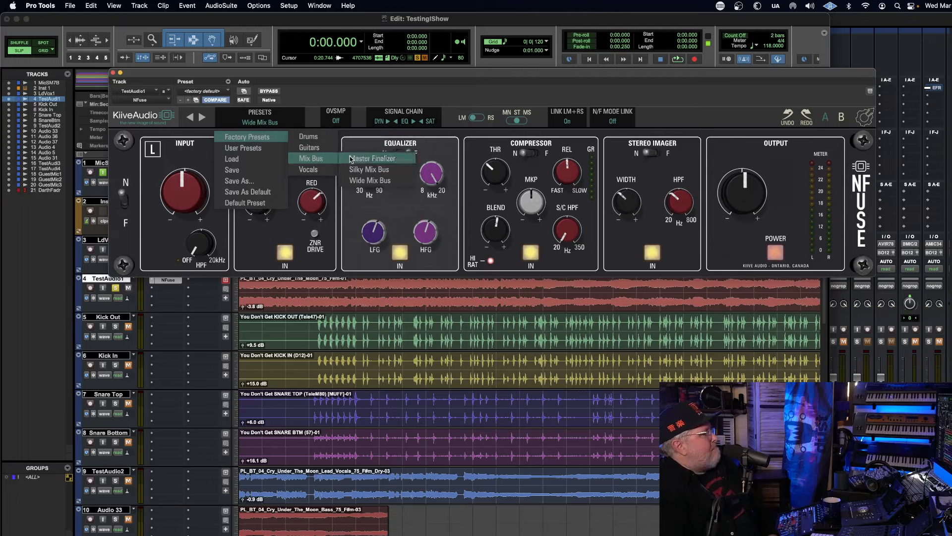
left_click(372, 158)
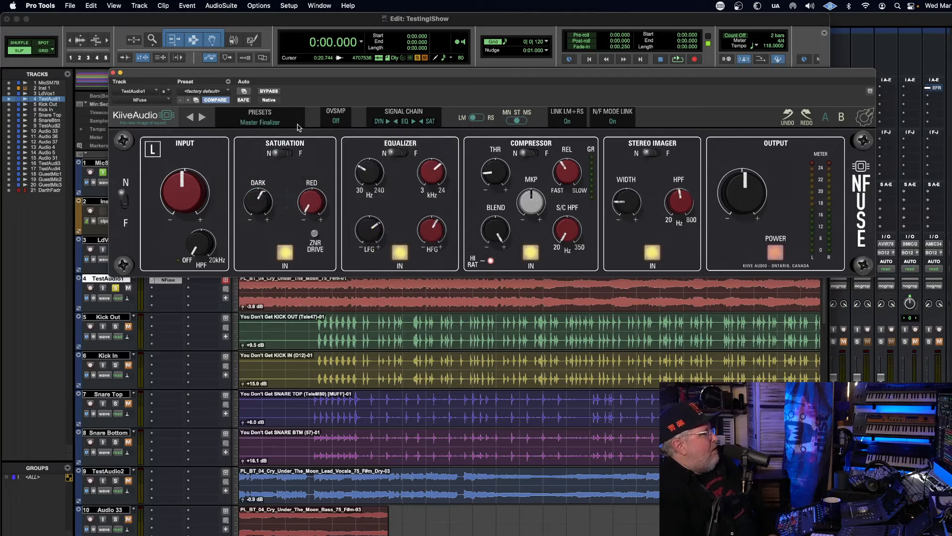
left_click(261, 117)
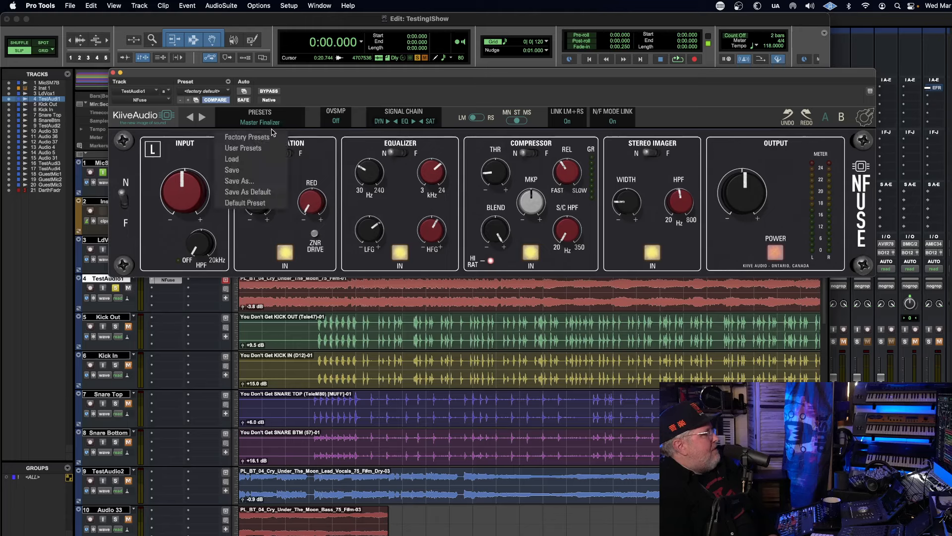
left_click(247, 137)
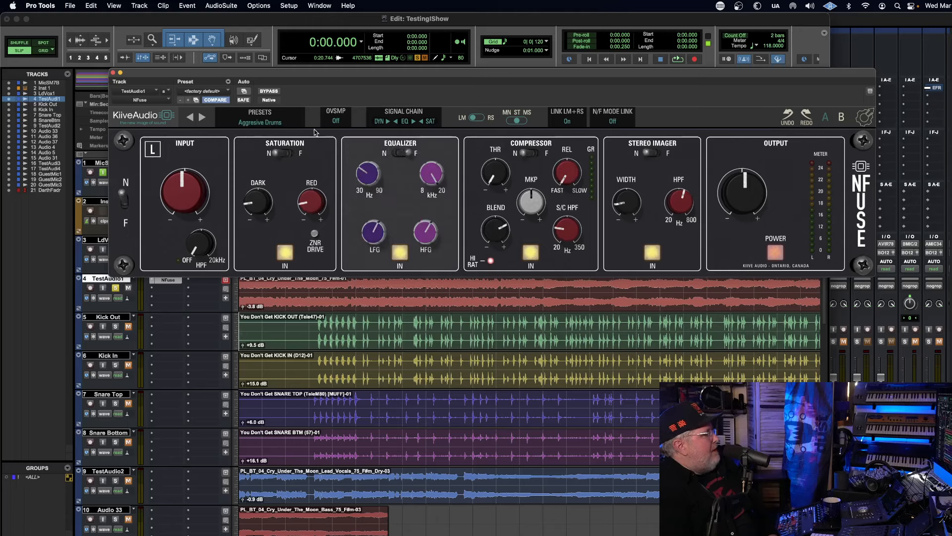
Load Factory Presets > Vocals > Vocal Sweetener and reopen the preset list.
left_click(259, 122)
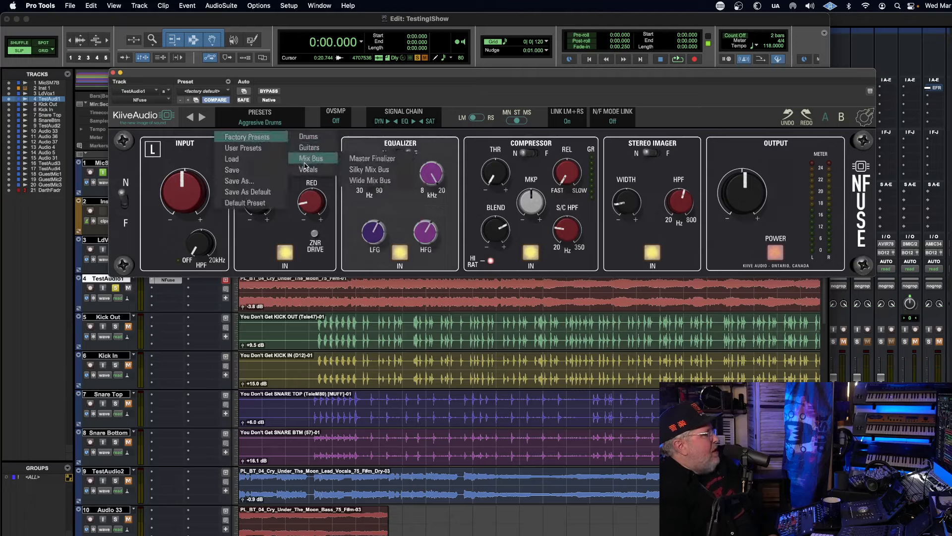
left_click(307, 158)
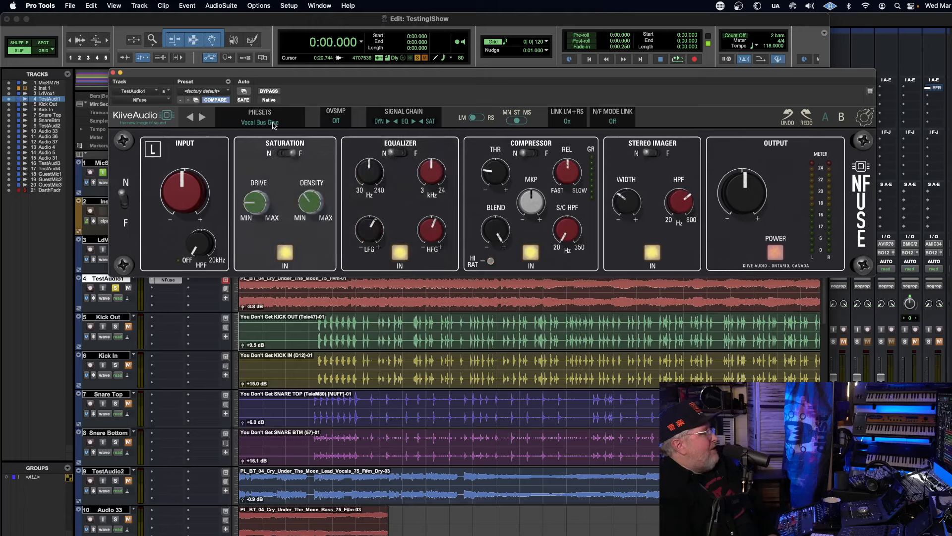
left_click(260, 121)
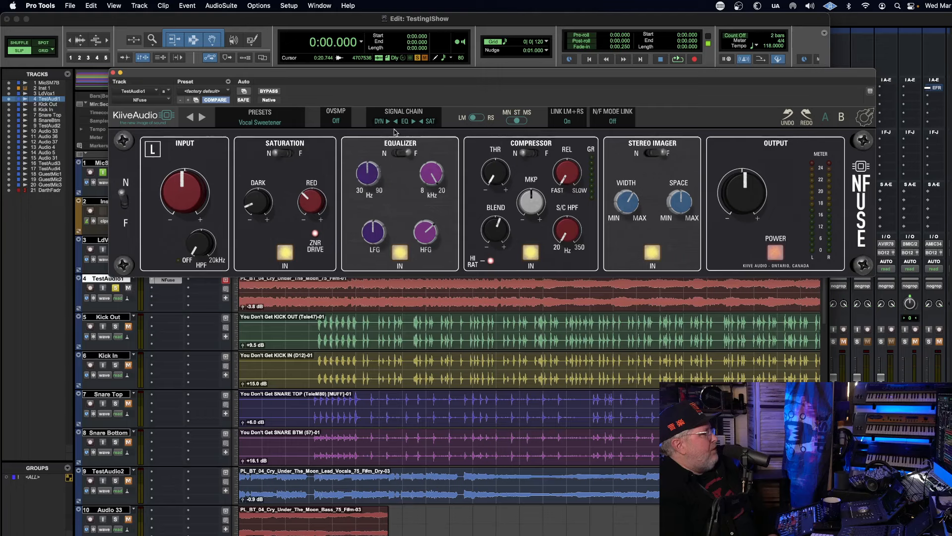
mouse_move(433, 128)
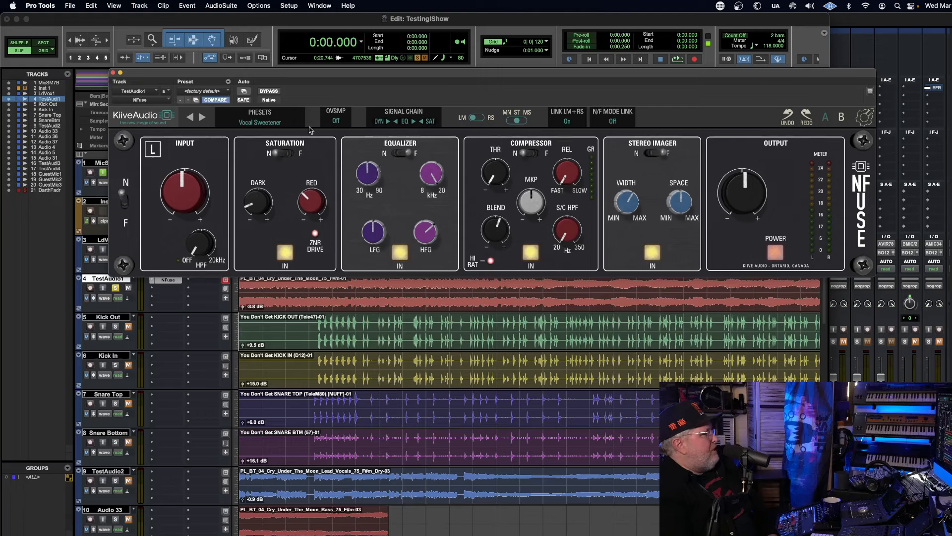
left_click(260, 122)
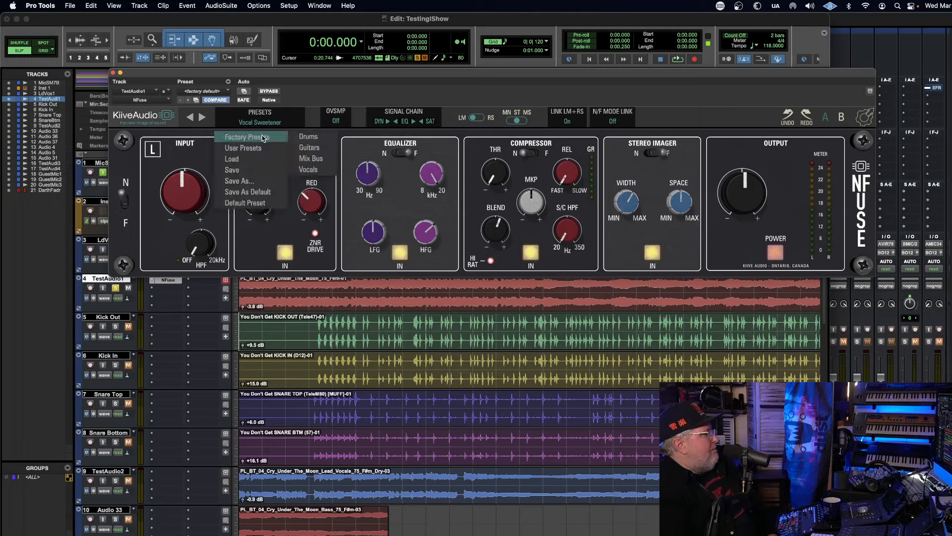
mouse_move(250, 148)
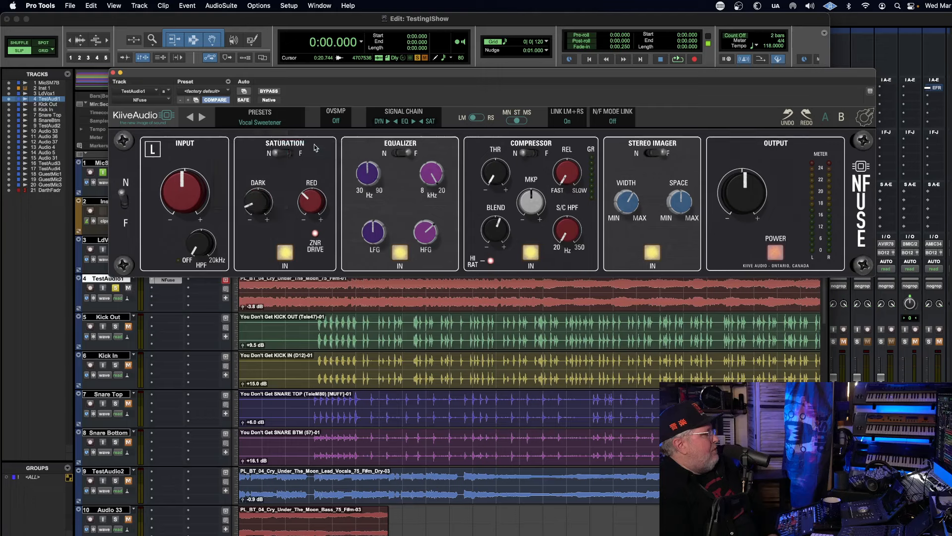
left_click(260, 116)
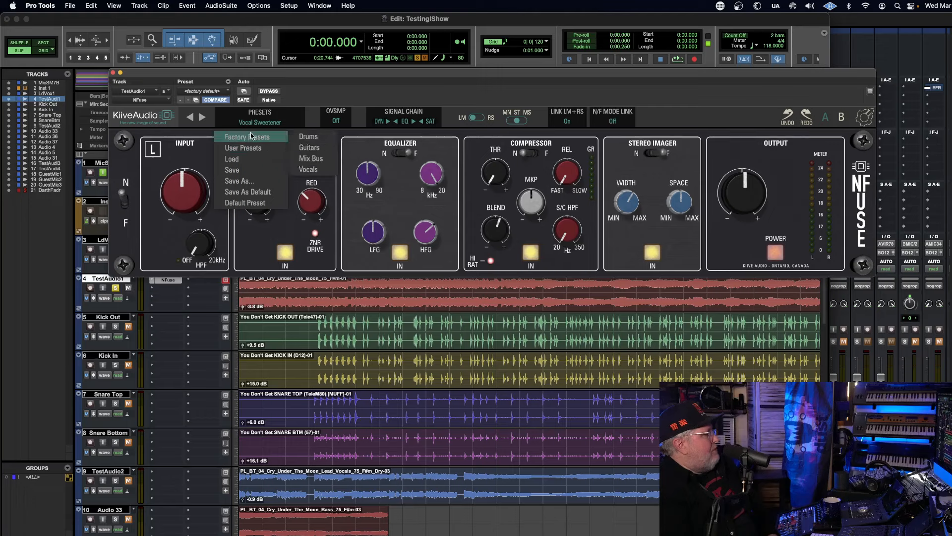
mouse_move(309, 137)
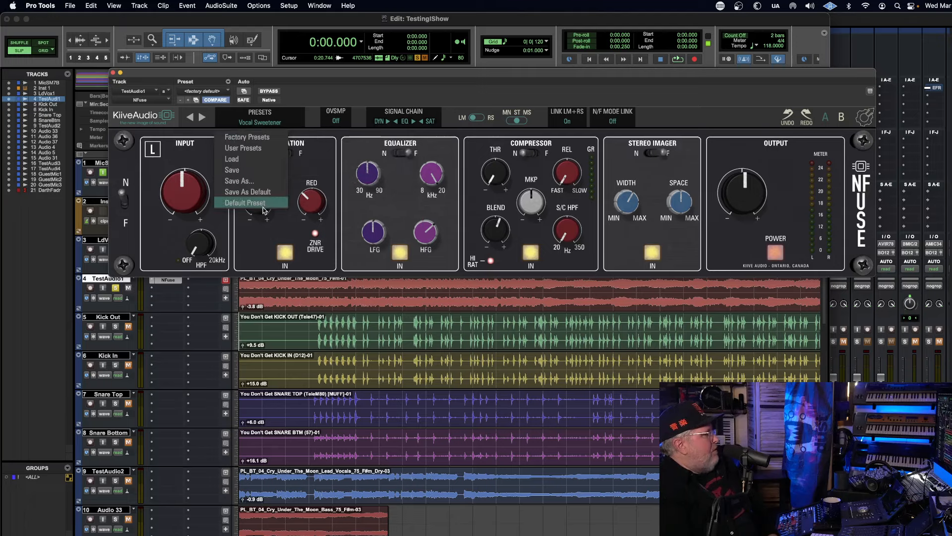
Reset NFuse to Default Preset, then load Fat Bass and browse the Mix Bus presets.
left_click(245, 203)
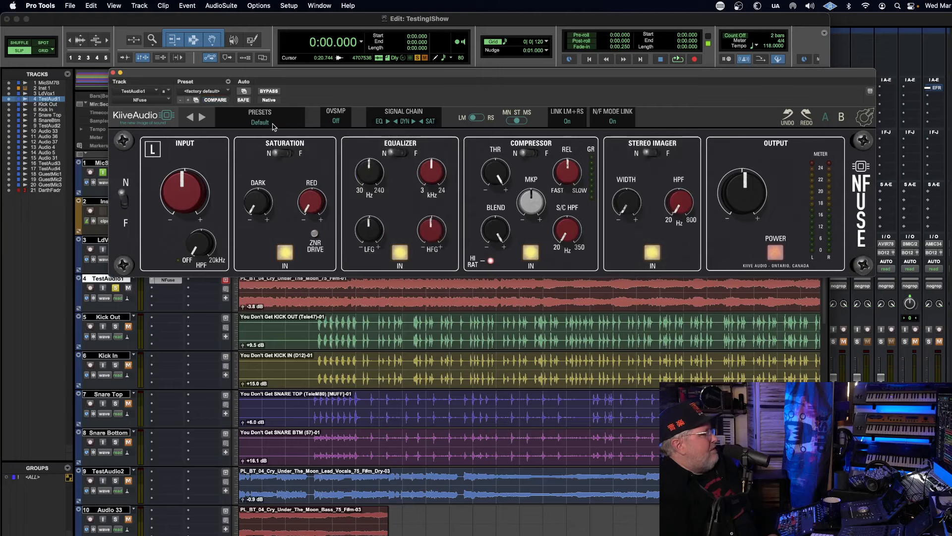
mouse_move(381, 125)
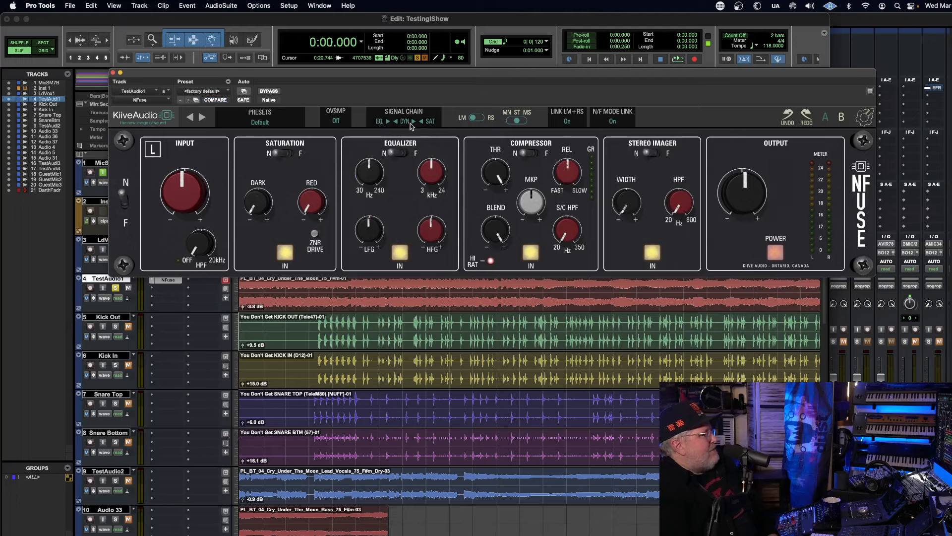
left_click(260, 117)
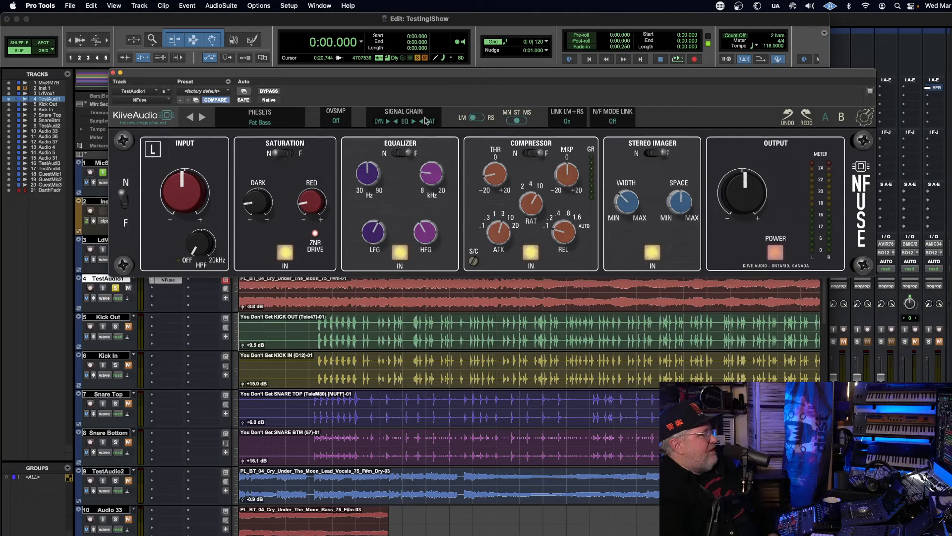
left_click(260, 116)
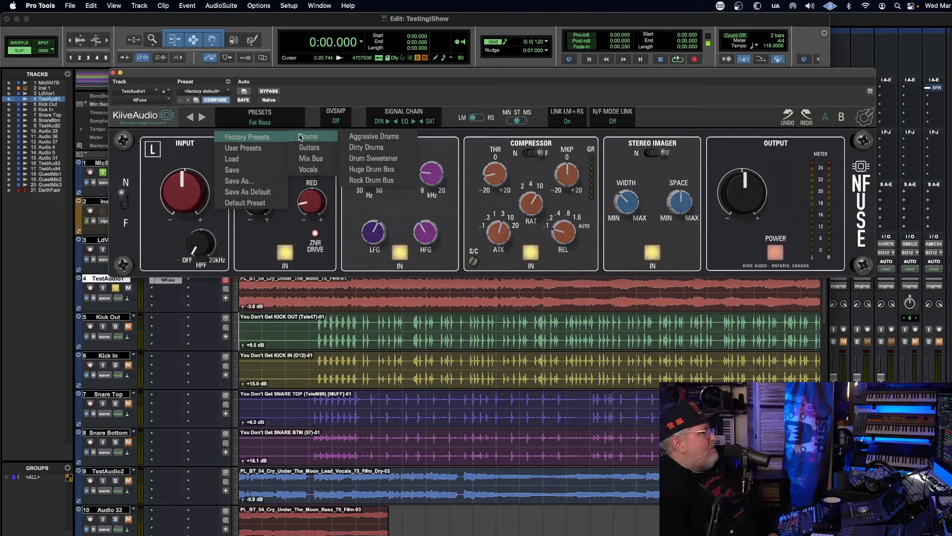
mouse_move(312, 158)
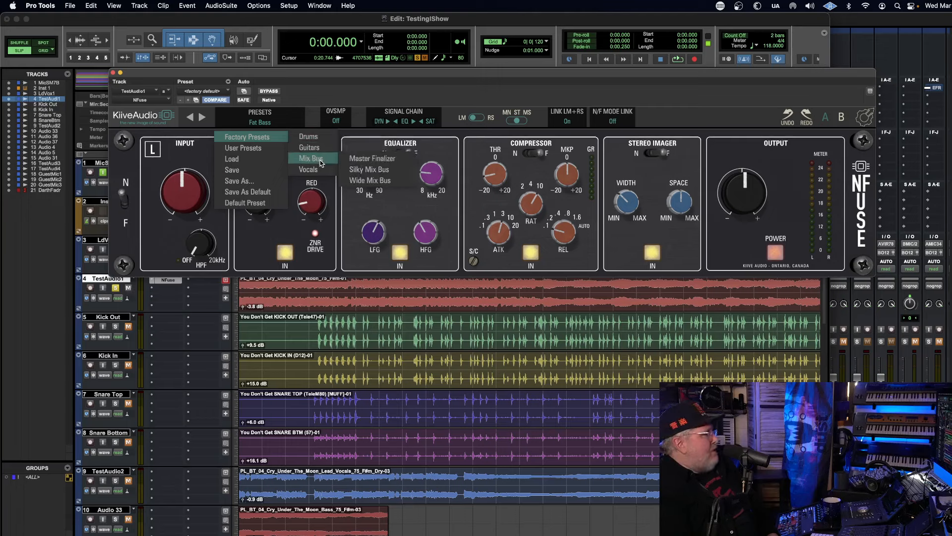
mouse_move(372, 163)
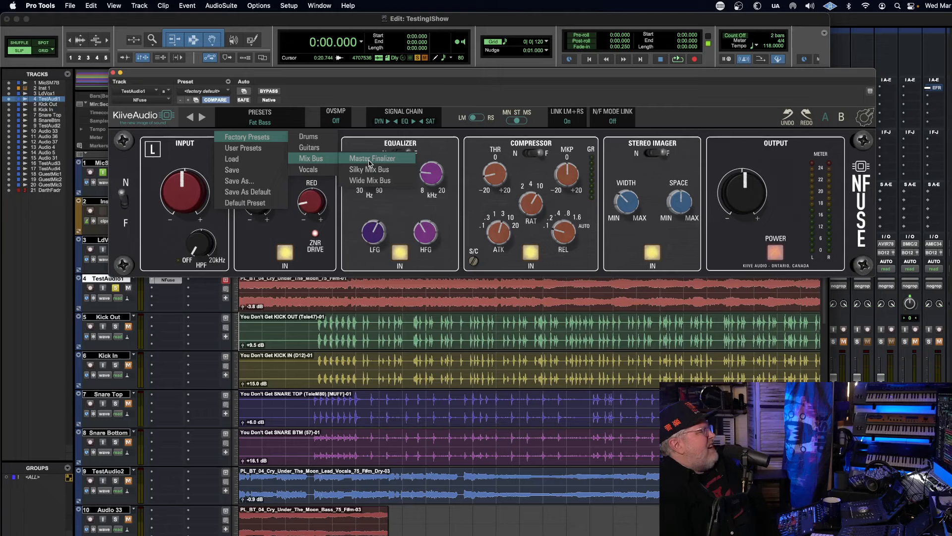
Load the Master Finalizer preset and raise the Output knob to about 3.99 dB.
left_click(372, 158)
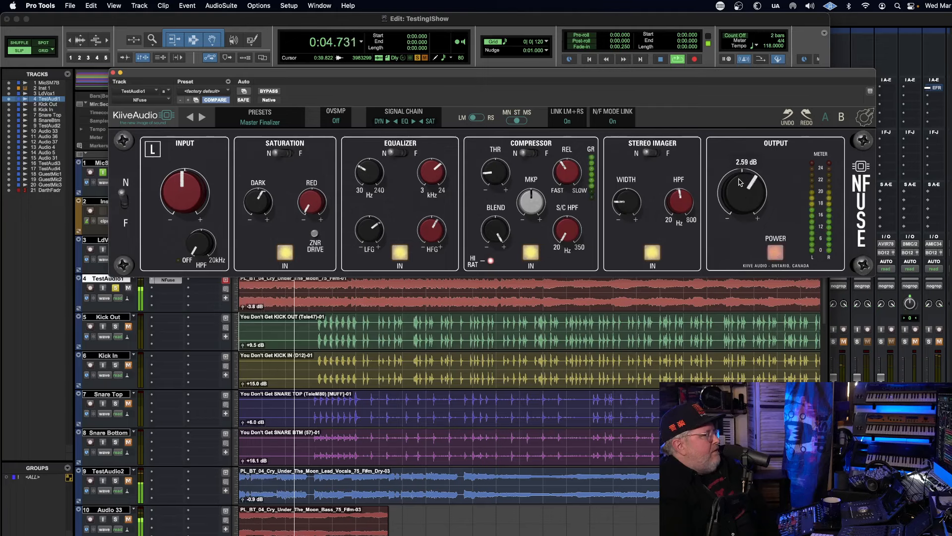
left_click_drag(741, 188, 741, 164)
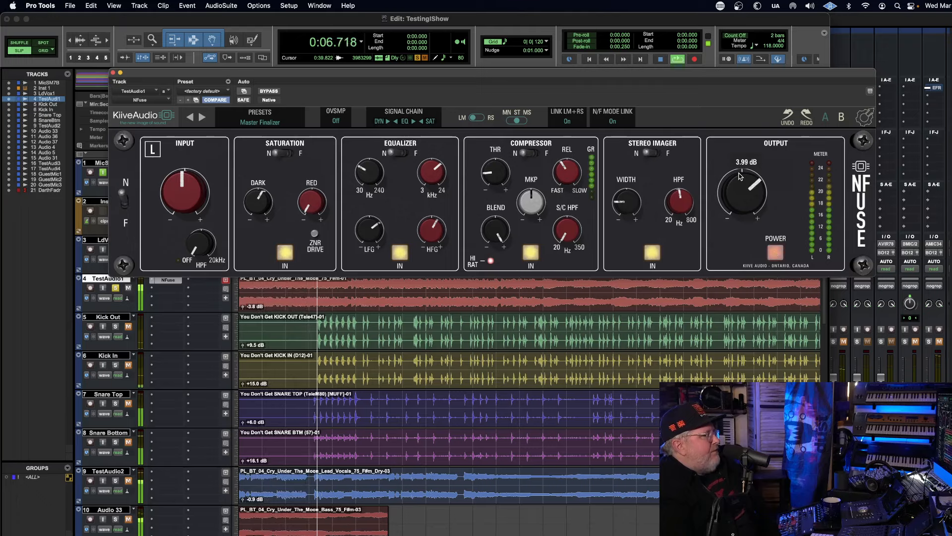
left_click(775, 251)
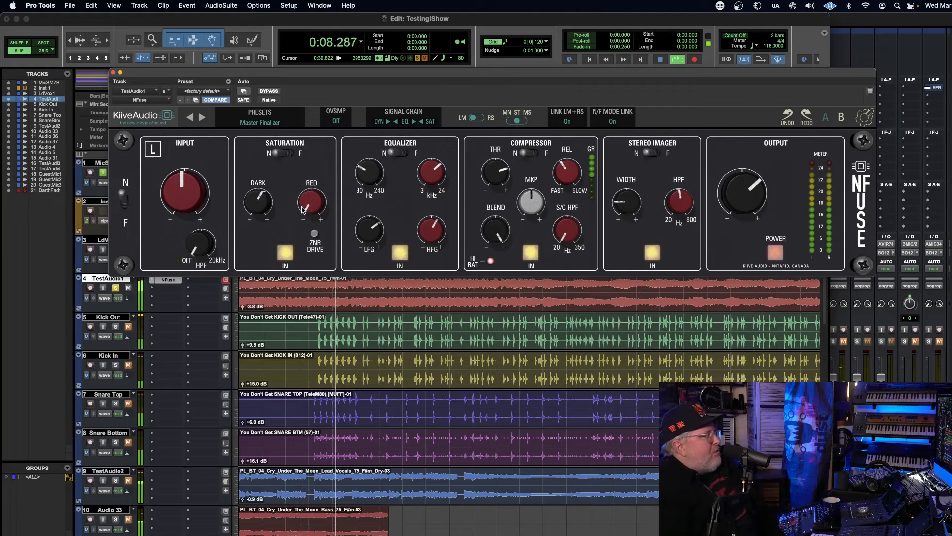
Adjust the Saturation Red knob, settling at 0.00.
left_click_drag(311, 201, 314, 188)
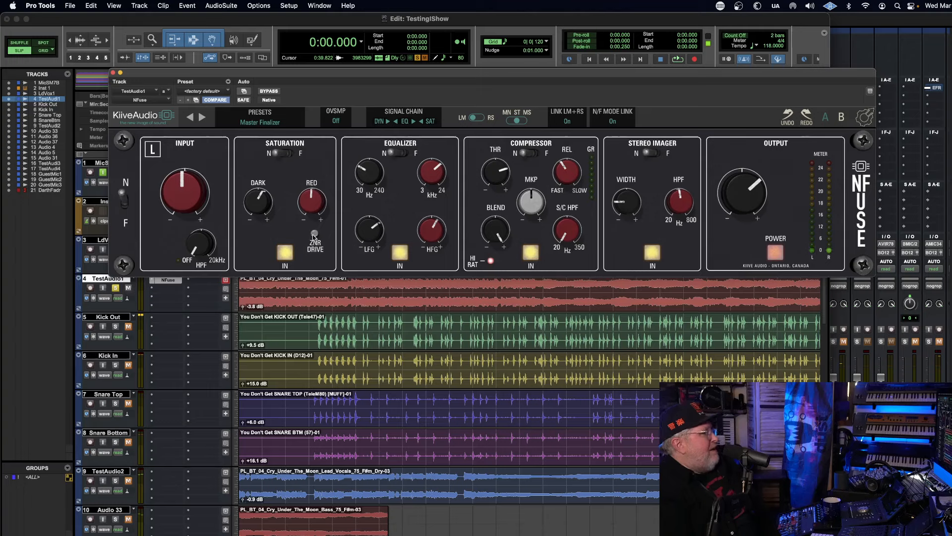
left_click_drag(311, 200, 313, 195)
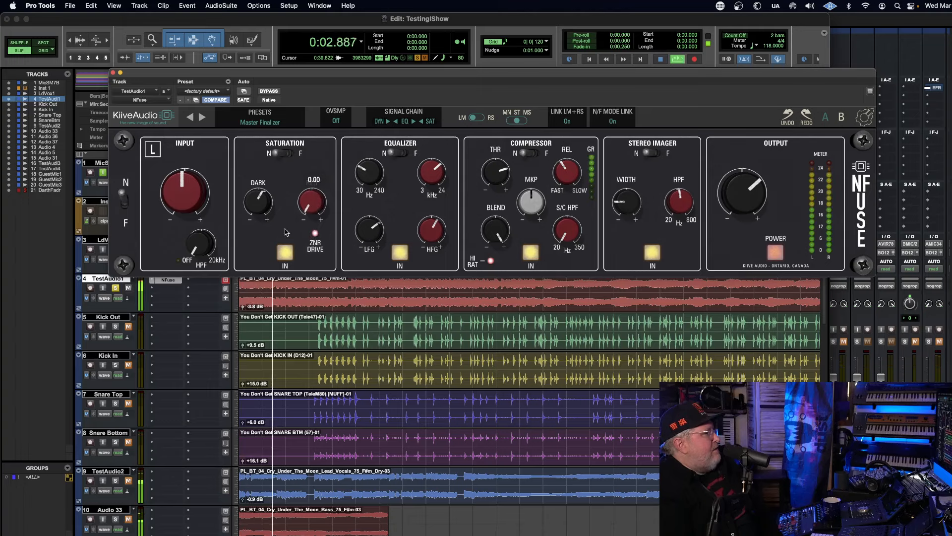
left_click_drag(312, 203, 315, 188)
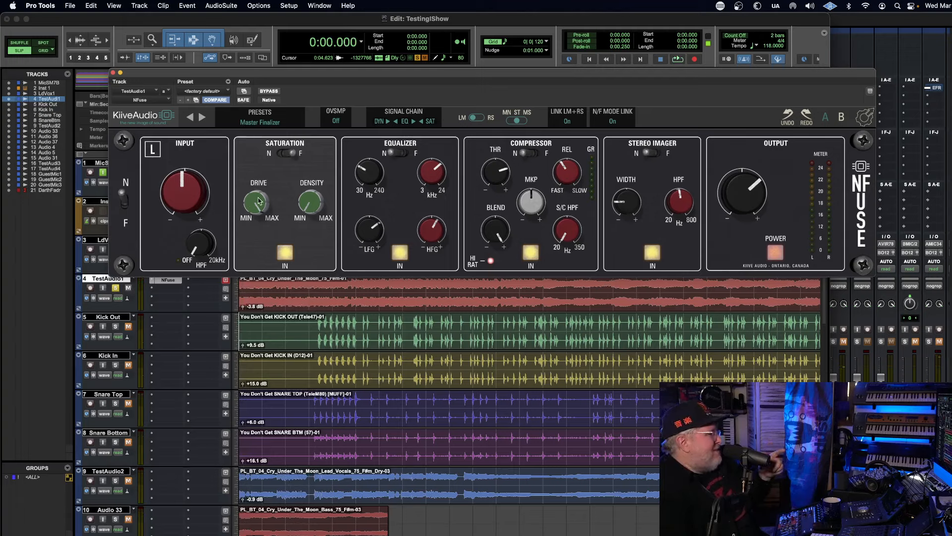
Switch NFuse's saturation back to N mode with the Dark and Red controls.
left_click(677, 59)
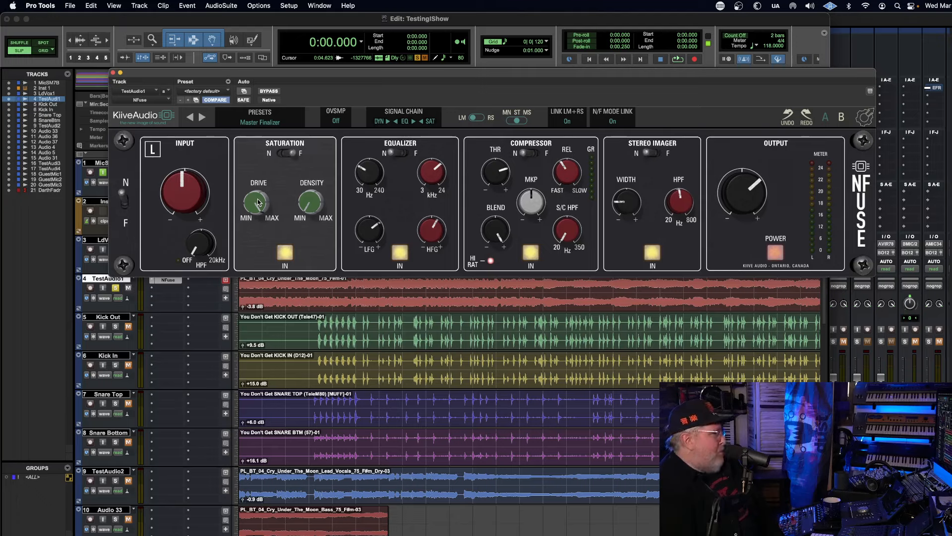
left_click_drag(255, 203, 255, 209)
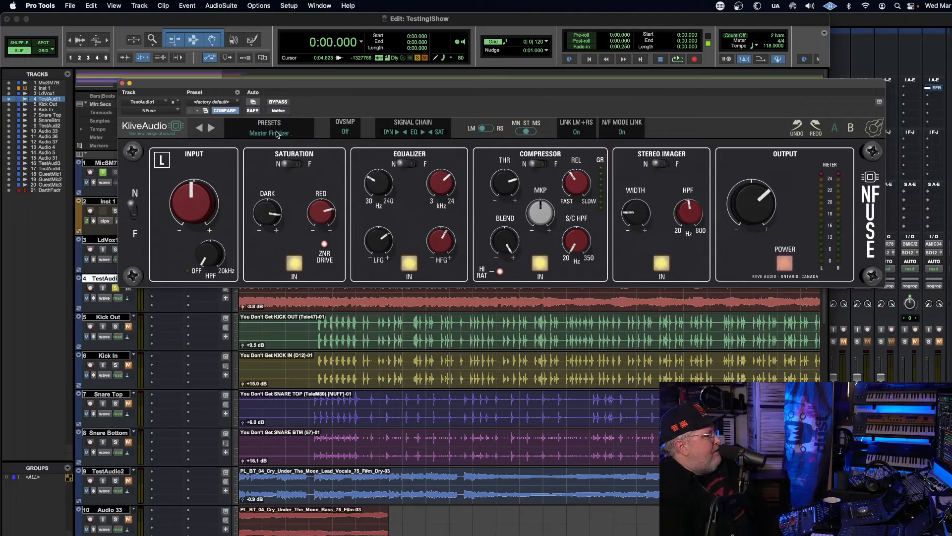
Load Wide Mix Bus, start playback, and set Stereo Imager Width to about 6.95.
left_click(268, 128)
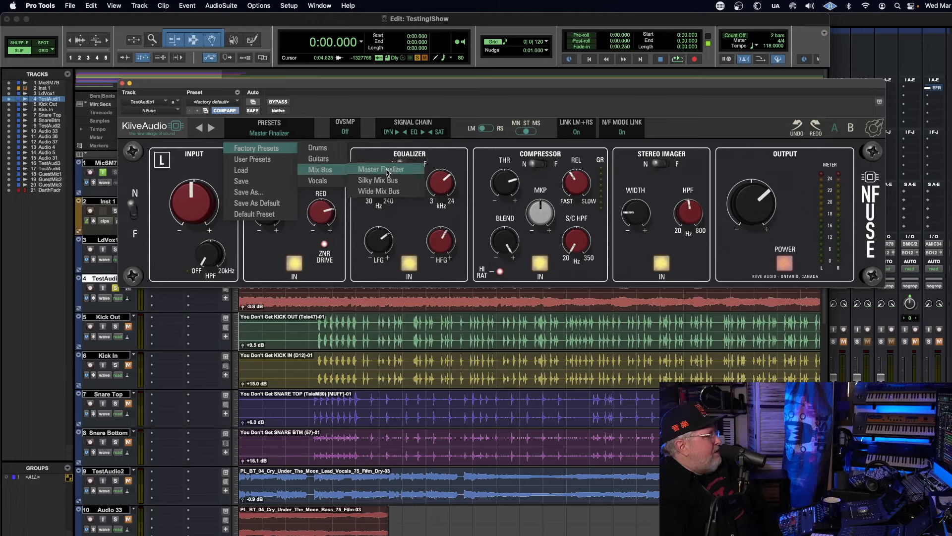
left_click(378, 191)
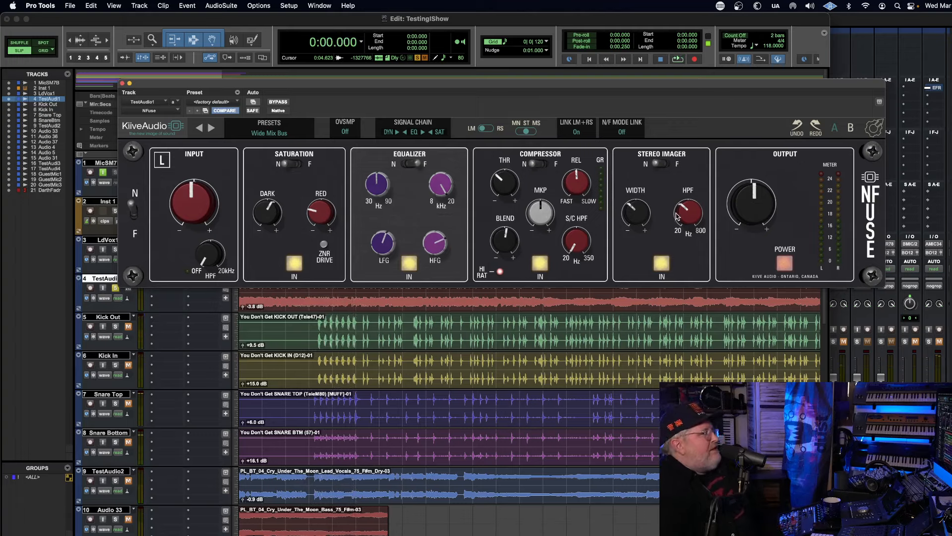
left_click_drag(688, 213, 688, 200)
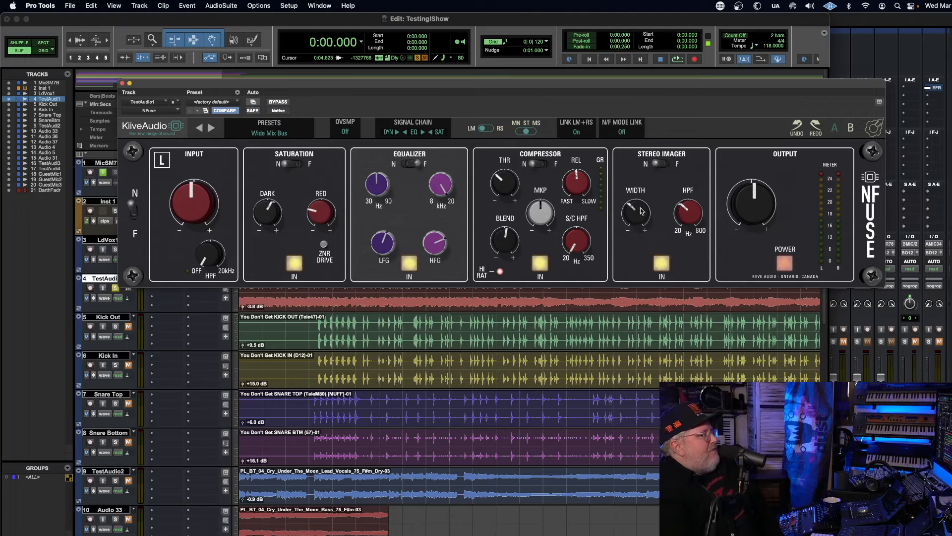
left_click(677, 59)
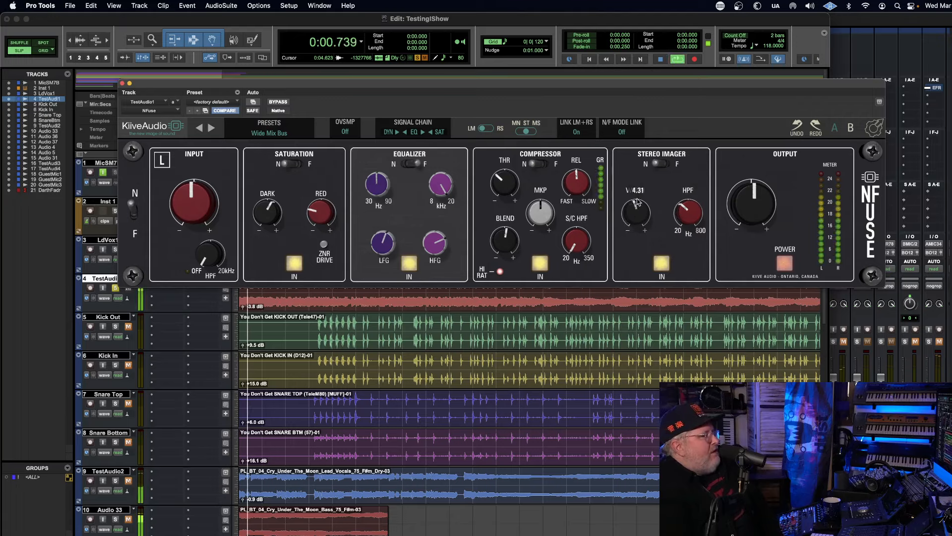
left_click_drag(635, 210, 635, 188)
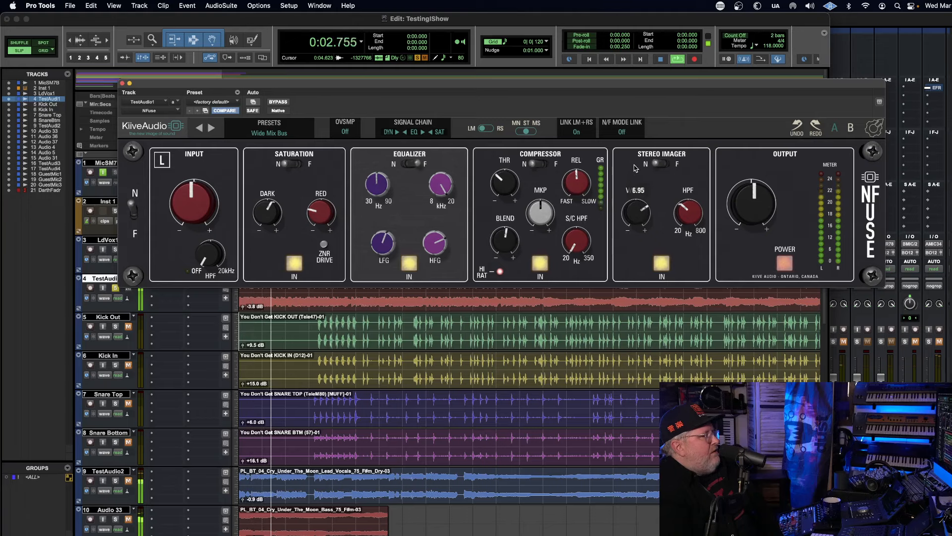